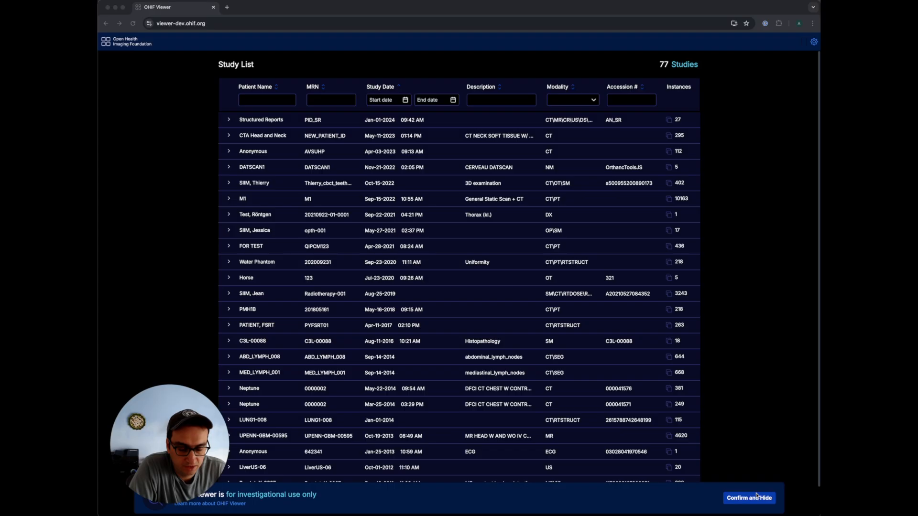
# Dismiss the investigational-use notice and open the CTA Head and Neck study in Segmentation mode
pyautogui.click(749, 497)
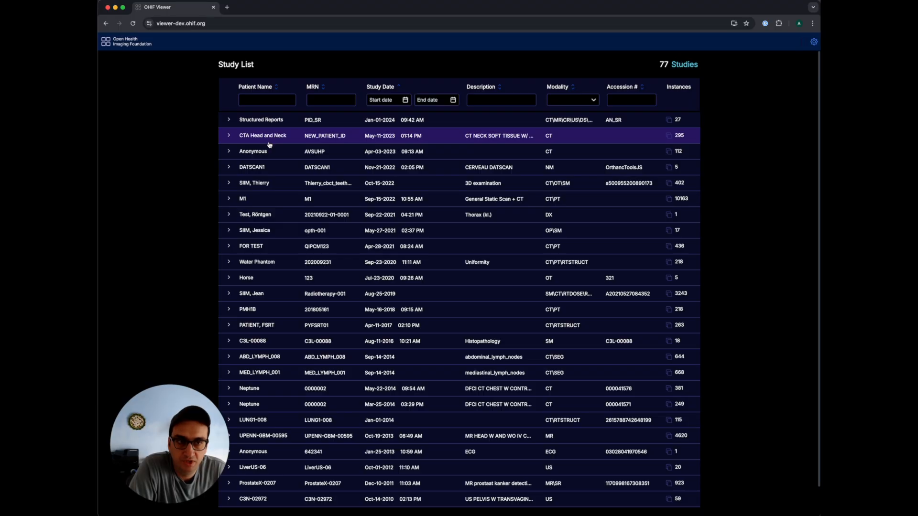
pyautogui.moveTo(181, 106)
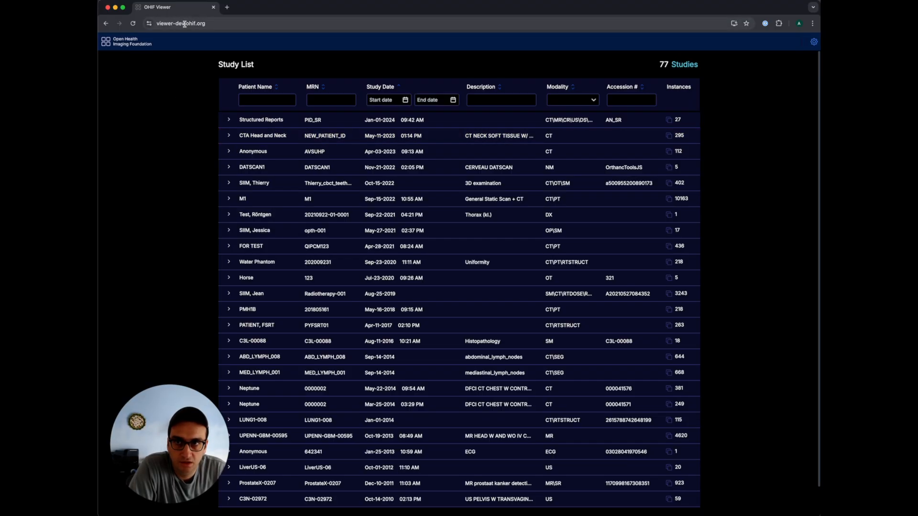
pyautogui.click(181, 23)
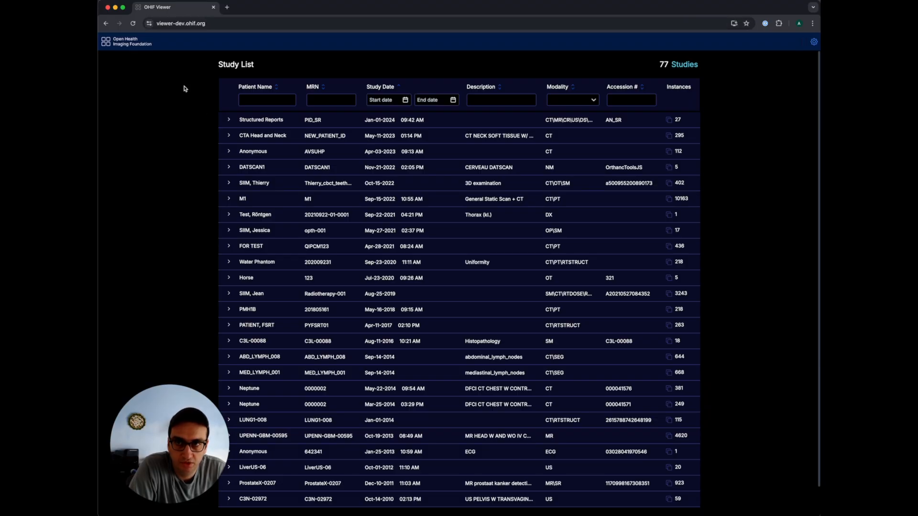
pyautogui.click(229, 135)
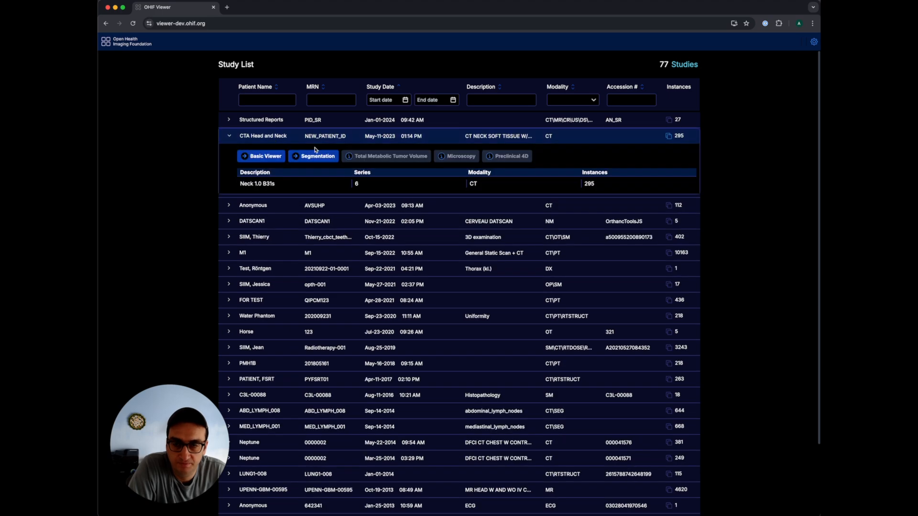
pyautogui.click(313, 156)
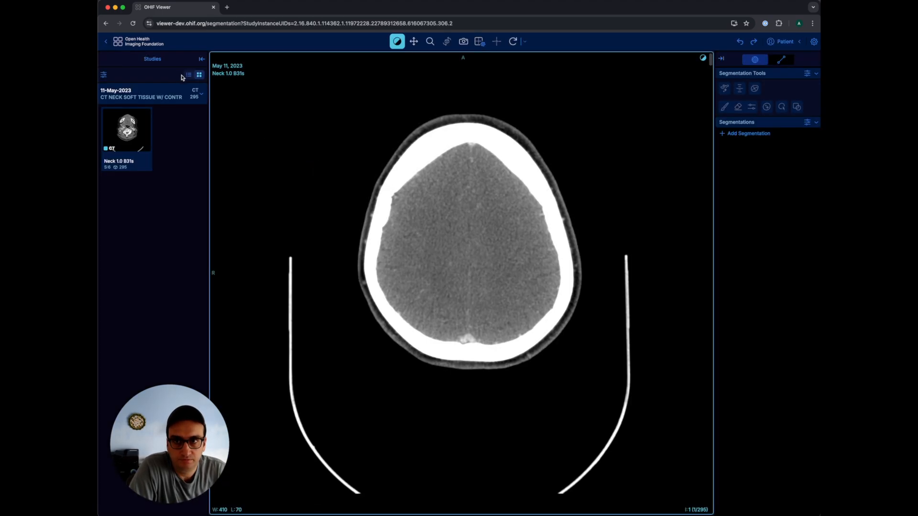
# Add Segmentation 1 and paint Segment 1 on the axial brain slice with a 25 mm brush
pyautogui.click(202, 58)
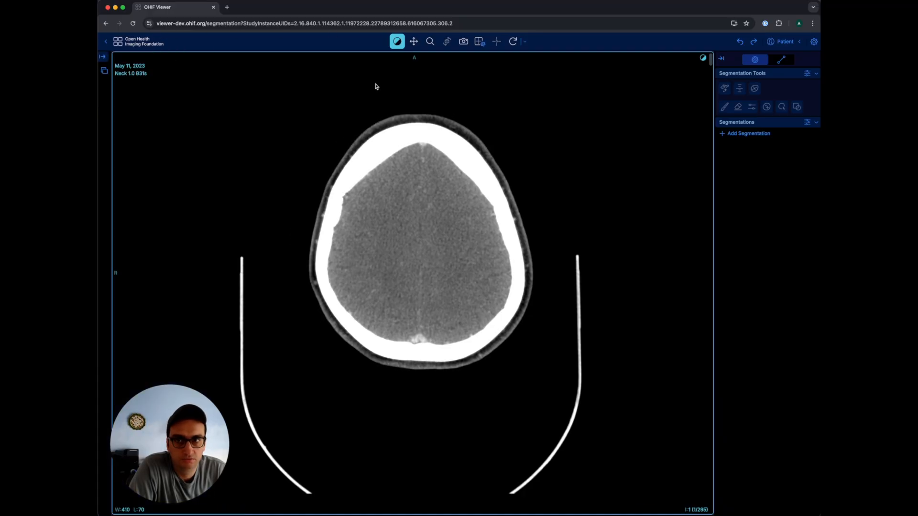
pyautogui.click(747, 133)
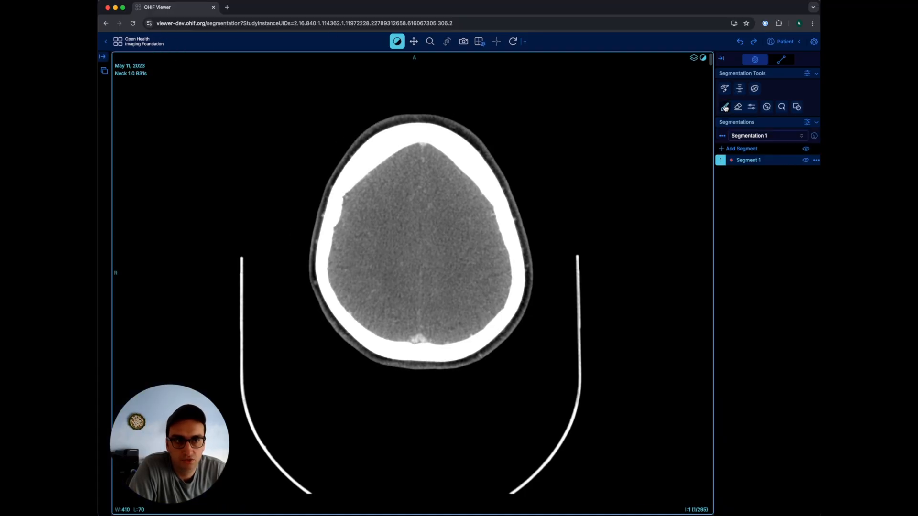
pyautogui.click(724, 106)
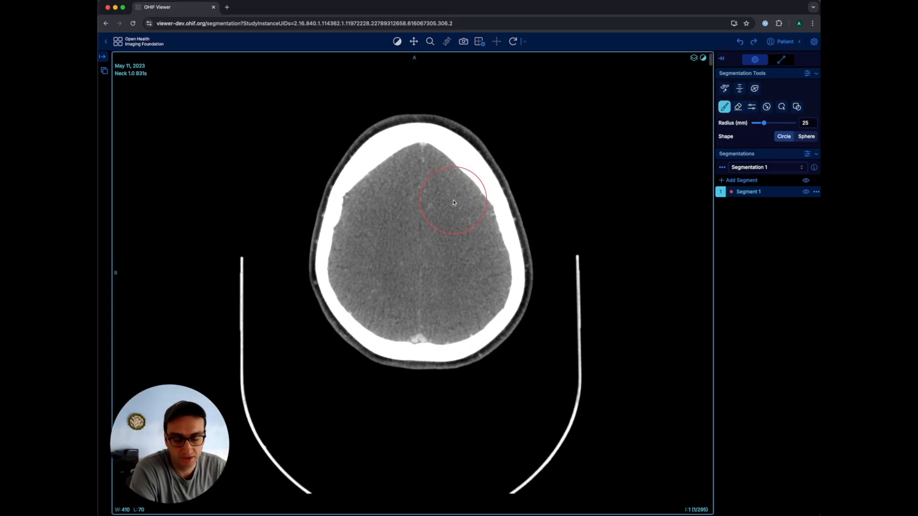
pyautogui.click(737, 107)
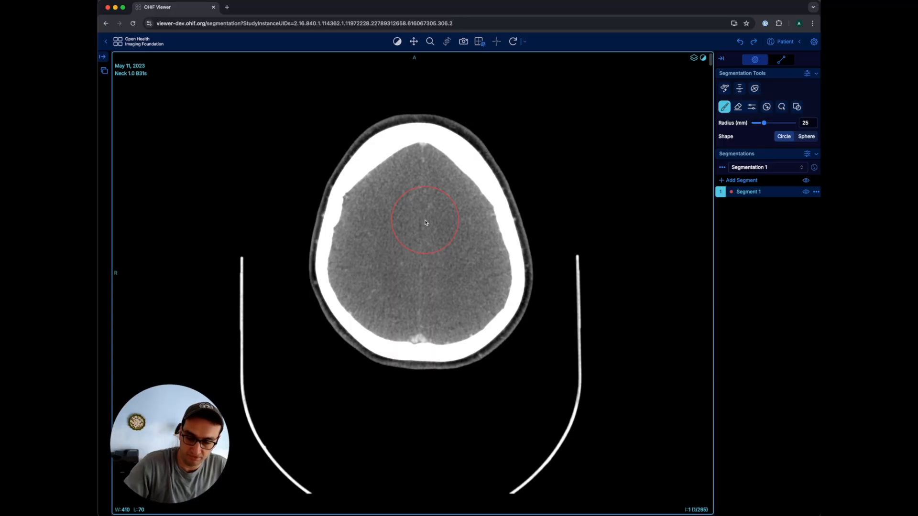
pyautogui.moveTo(418, 207)
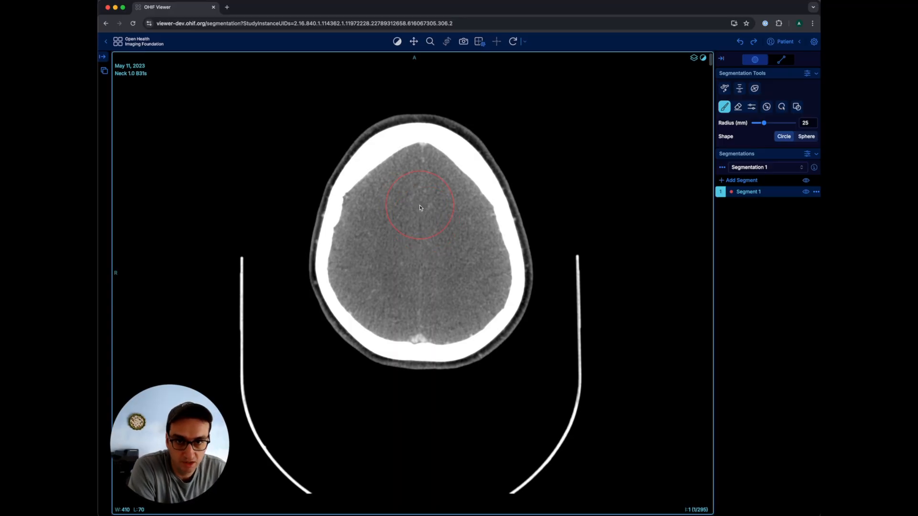
pyautogui.moveTo(475, 201)
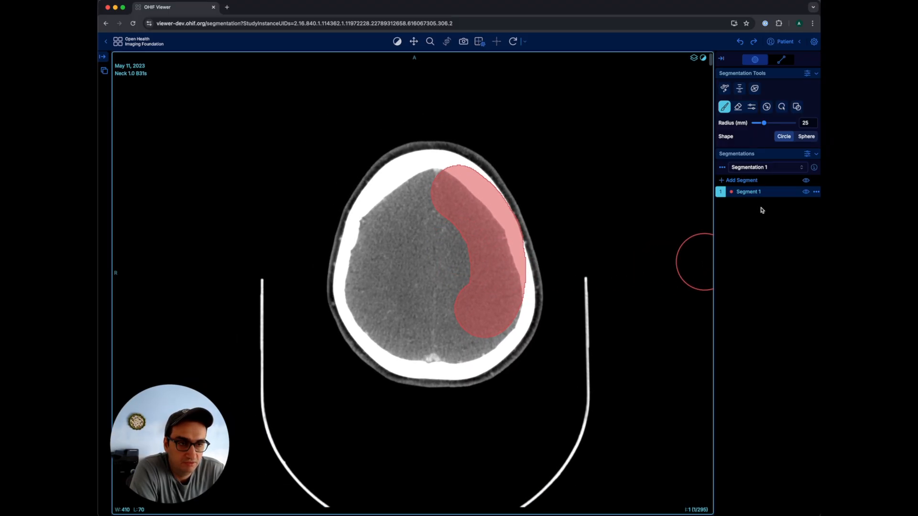
# View Segment 1 statistics, then open the 06-Oct-1997 LIVER/PELVIS study with its SEG series
pyautogui.click(747, 192)
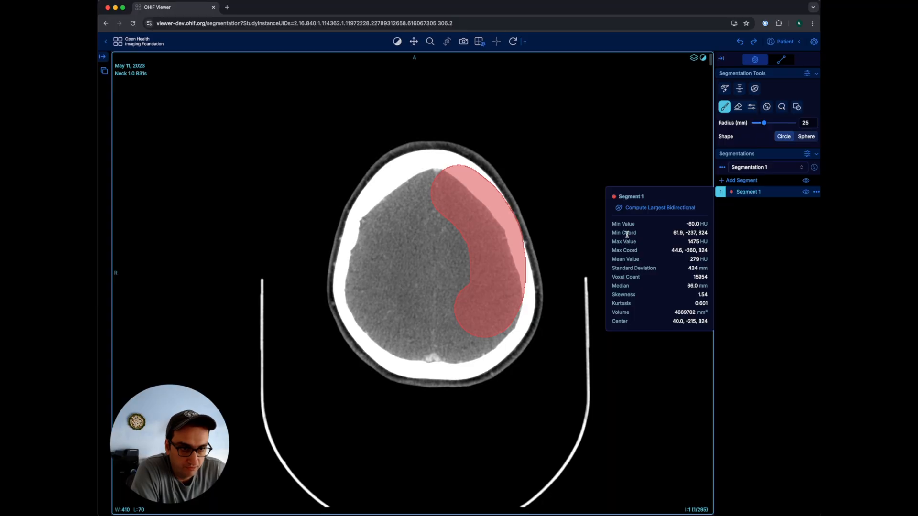
pyautogui.moveTo(676, 226)
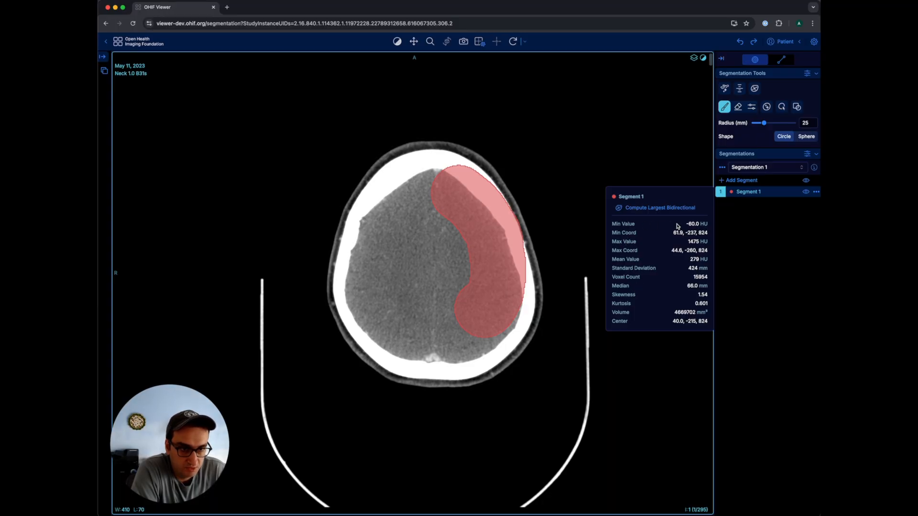
pyautogui.click(485, 207)
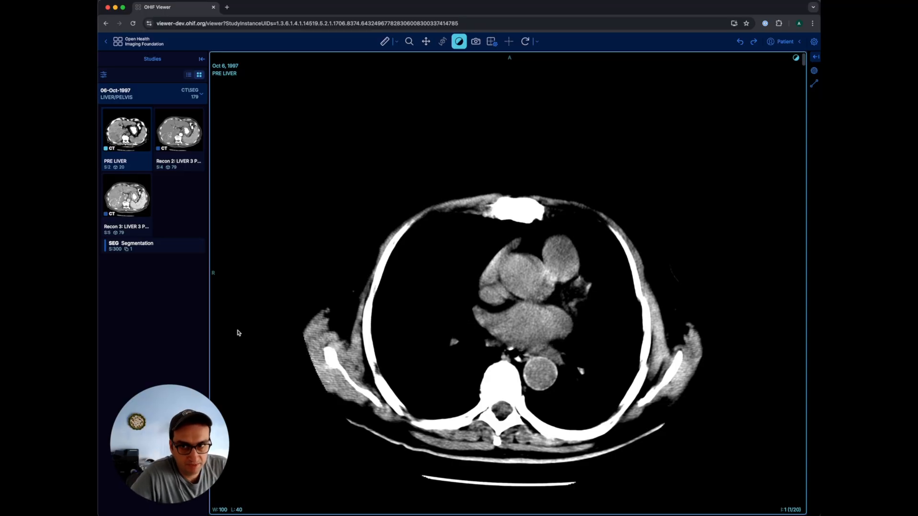
pyautogui.moveTo(724, 95)
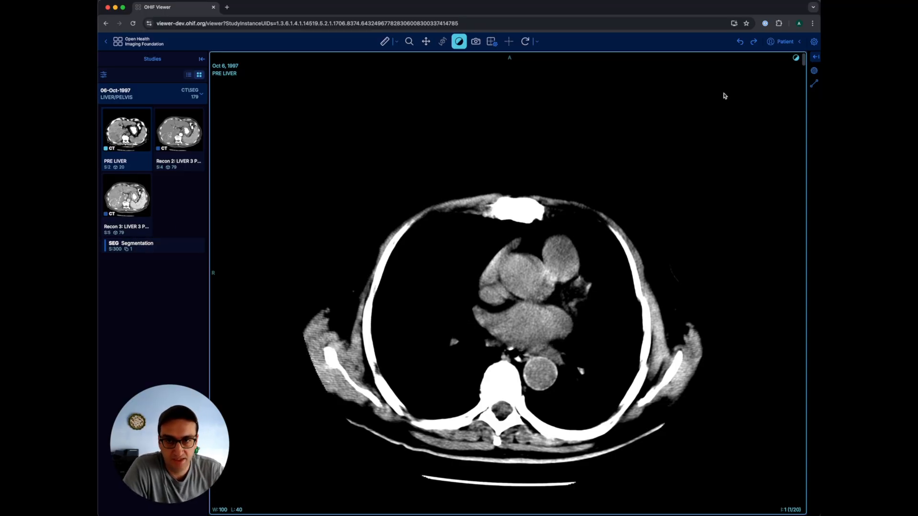
# Load the stored SEG segmentation from the Segmentations panel over the liver CT
pyautogui.click(813, 70)
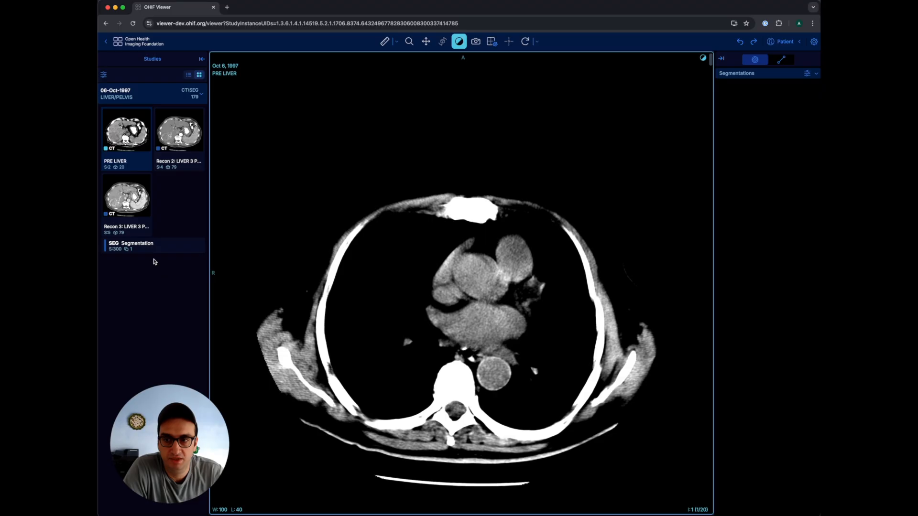
pyautogui.click(132, 245)
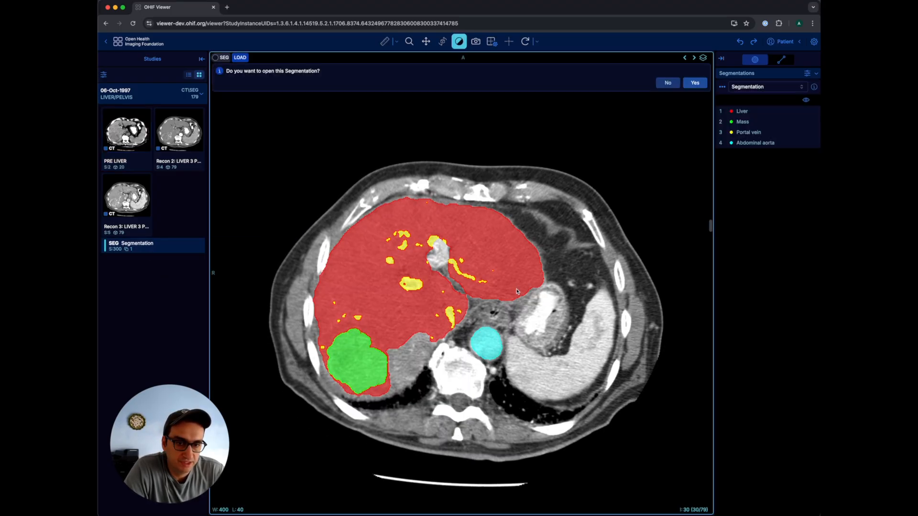
pyautogui.scroll(-3)
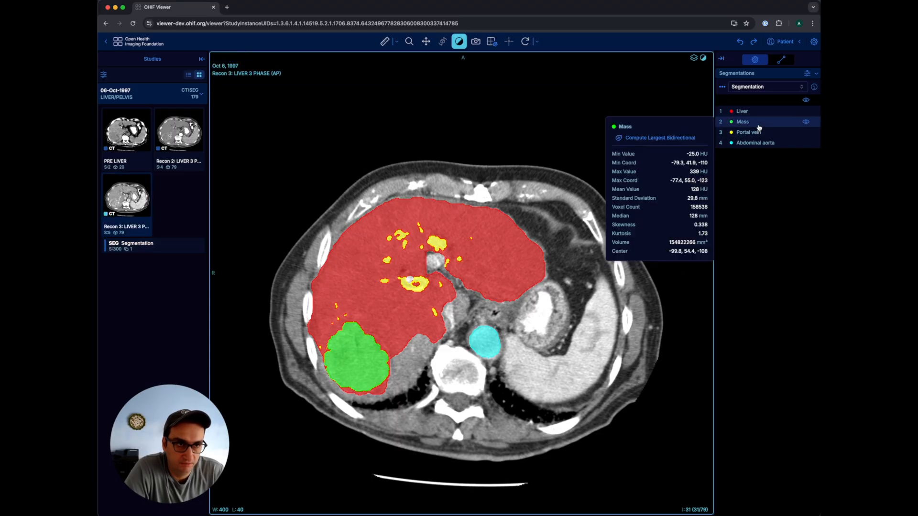
# Select the Liver, Portal vein and Mass segments to view their volume and HU statistics
pyautogui.click(740, 110)
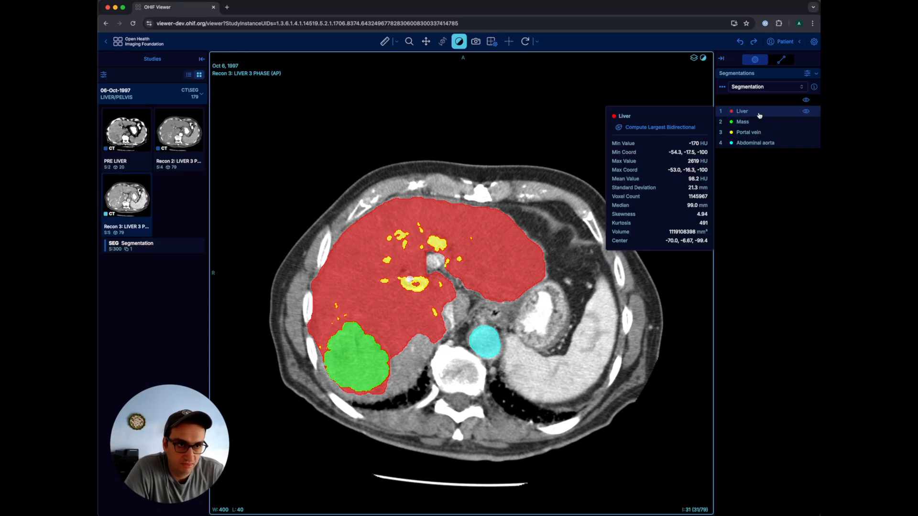
pyautogui.click(748, 132)
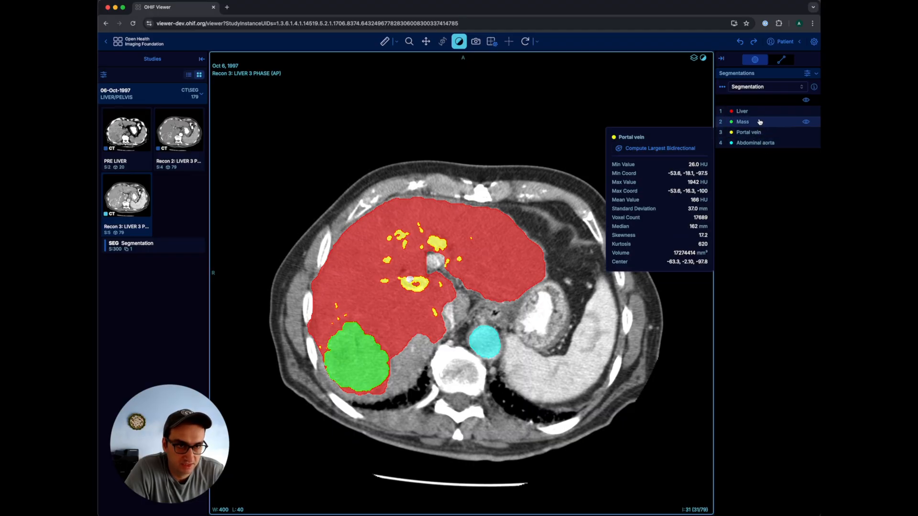
pyautogui.click(761, 111)
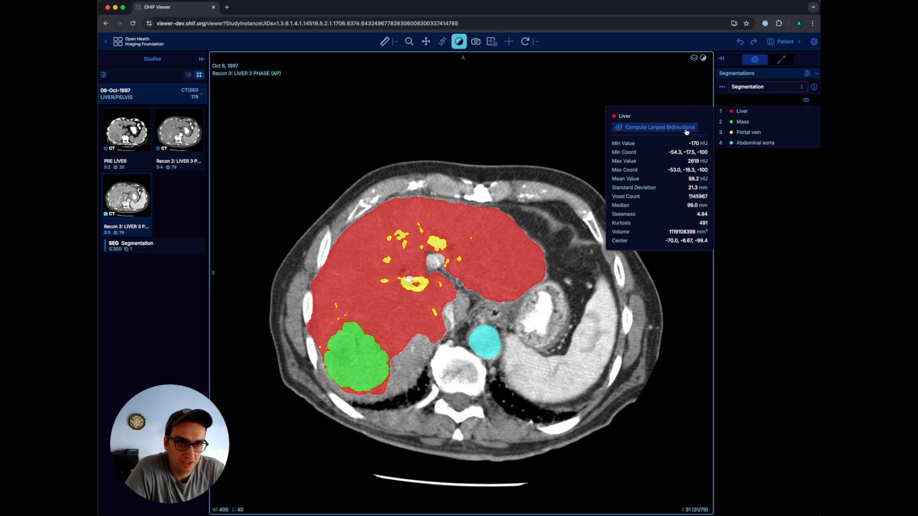
pyautogui.moveTo(658, 127)
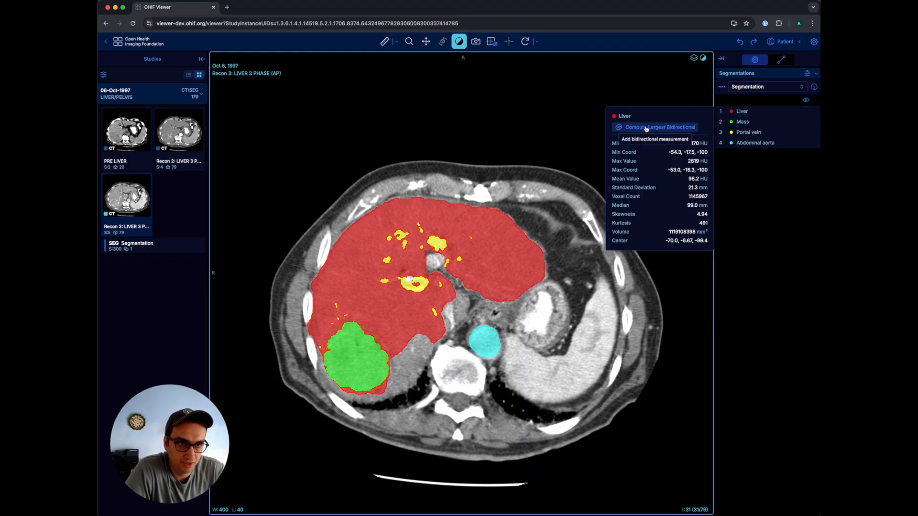
pyautogui.scroll(-3)
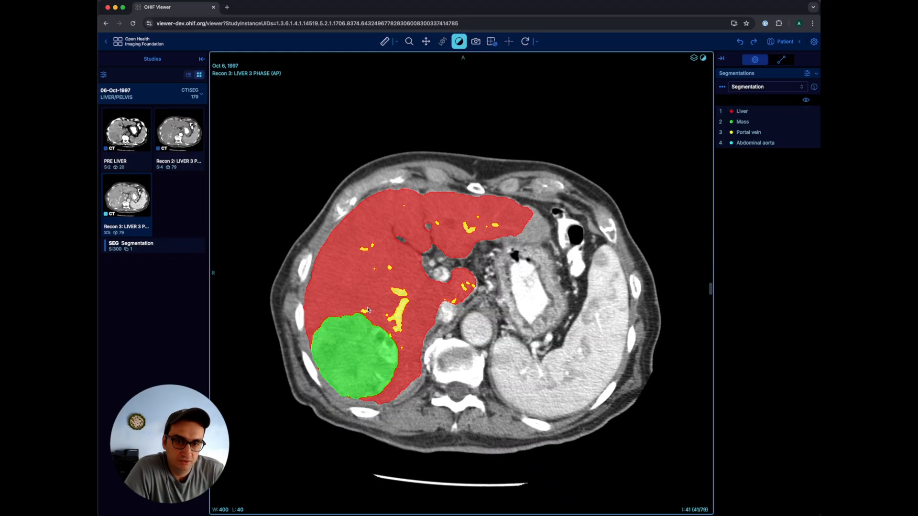
pyautogui.scroll(-3)
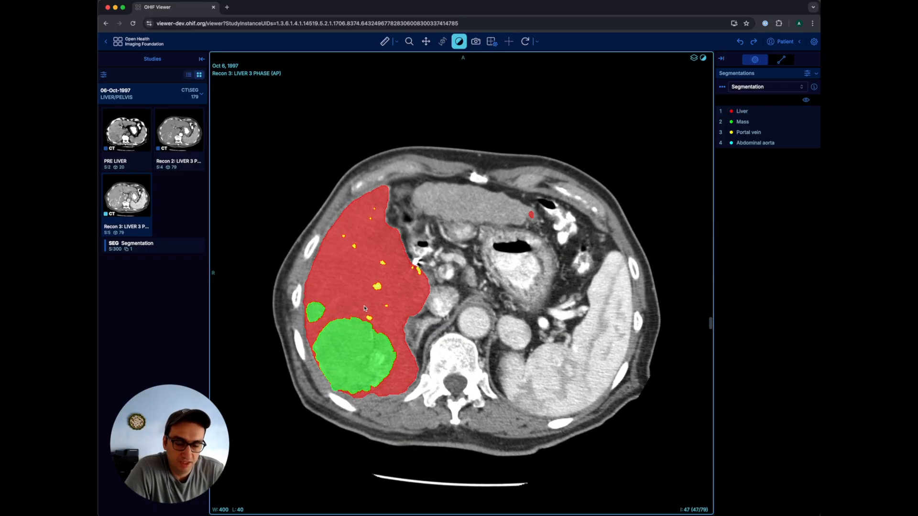
pyautogui.scroll(3)
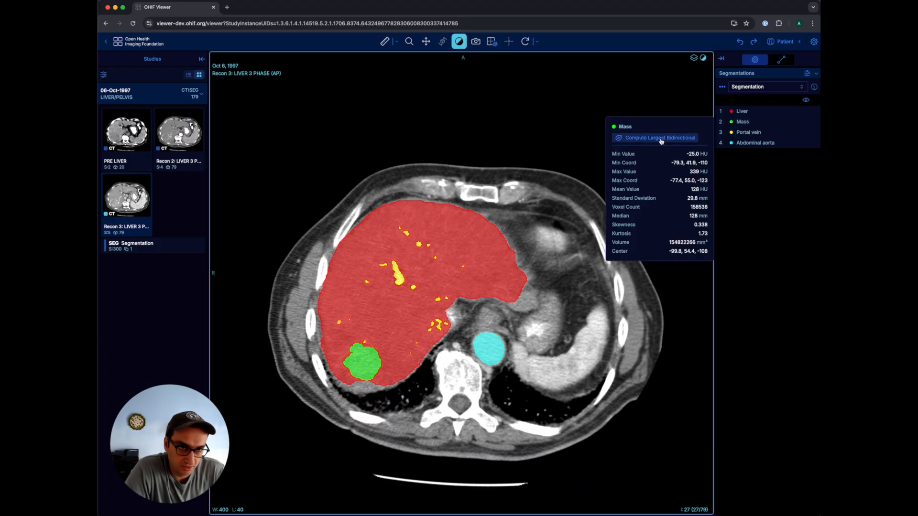
# Compute the Mass's largest bidirectional measurement (70.1 by 58.5 mm) and inspect it
pyautogui.click(655, 138)
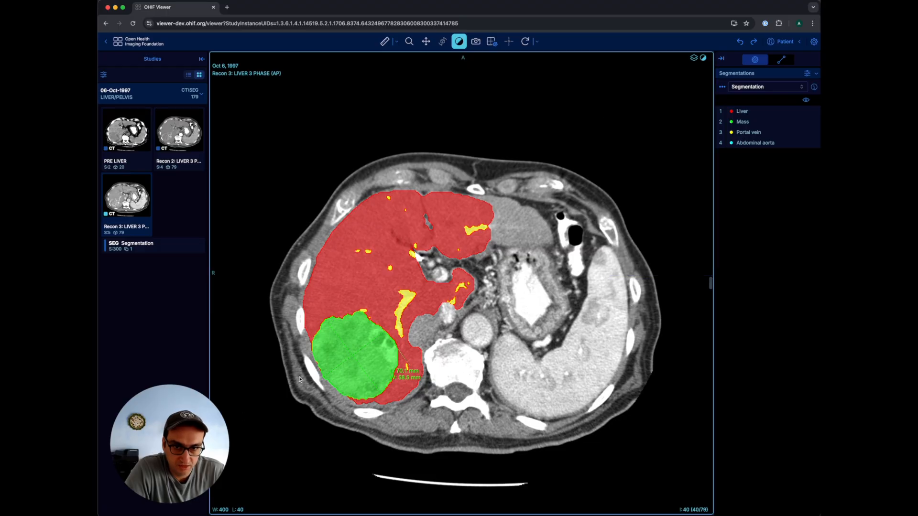
pyautogui.scroll(3)
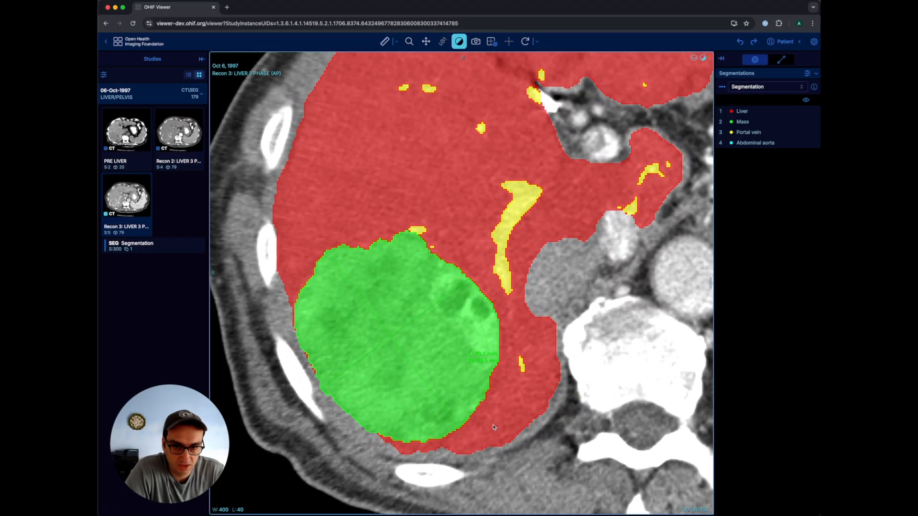
pyautogui.moveTo(654, 218)
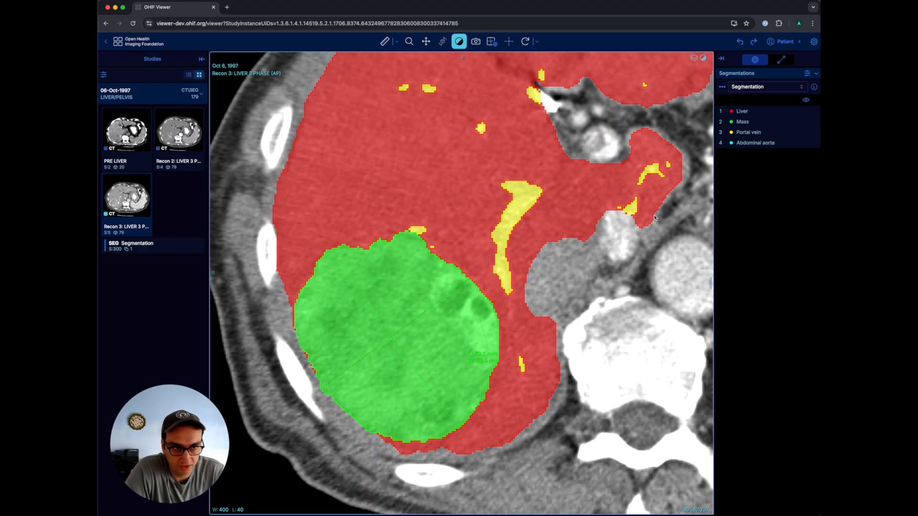
pyautogui.scroll(-3)
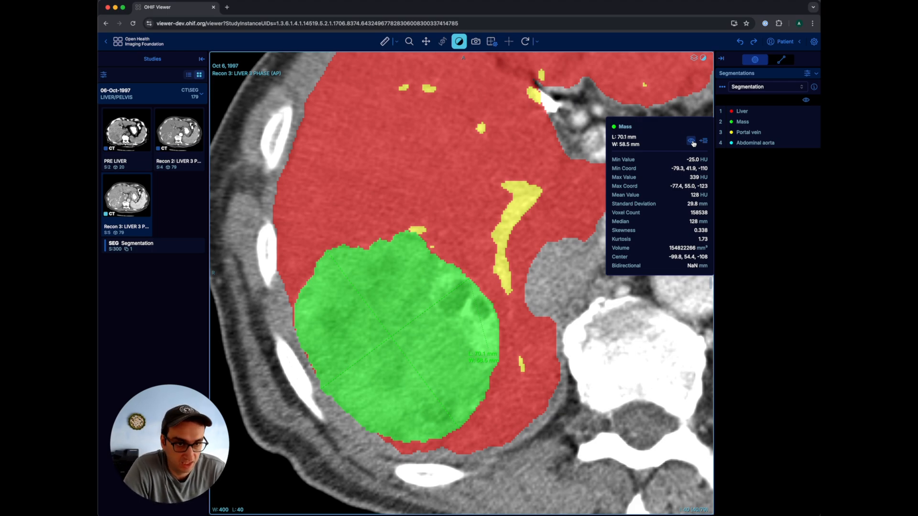
pyautogui.moveTo(691, 142)
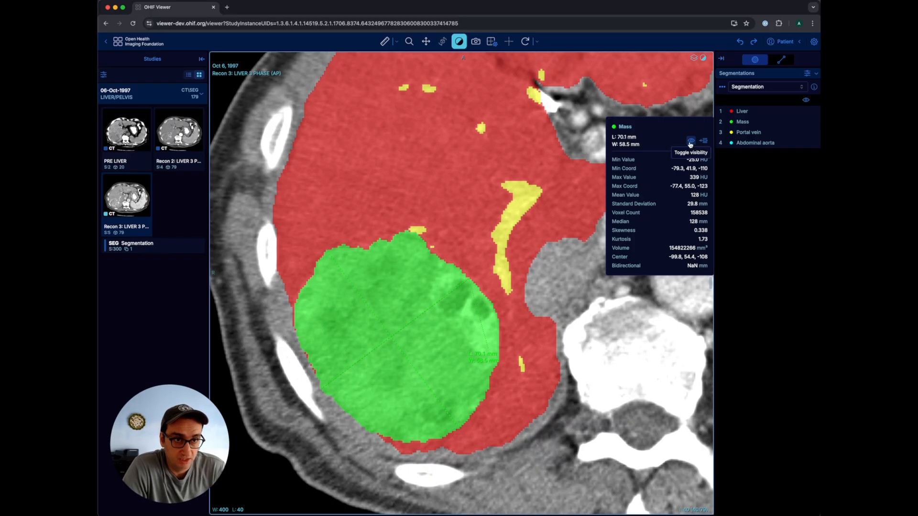
pyautogui.moveTo(621, 134)
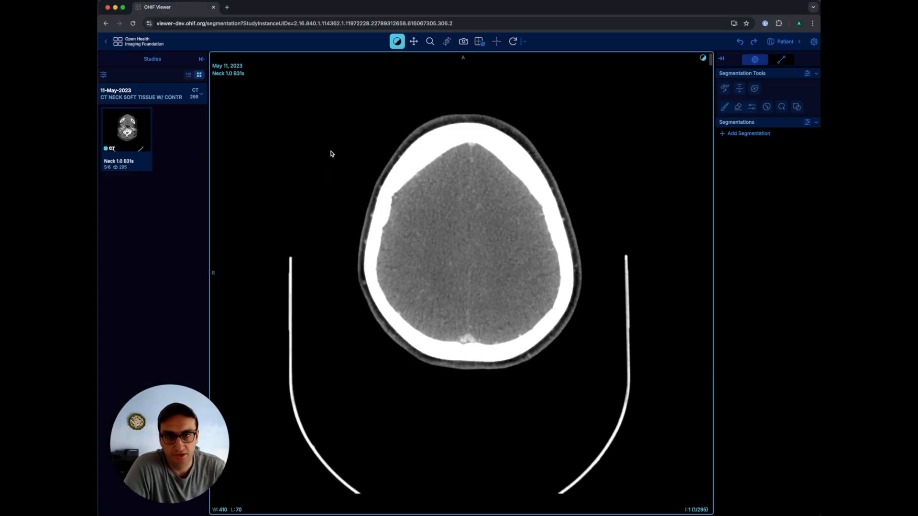
# Add a new Segmentation 1 with an empty Segment 1 on the head CT
pyautogui.click(202, 58)
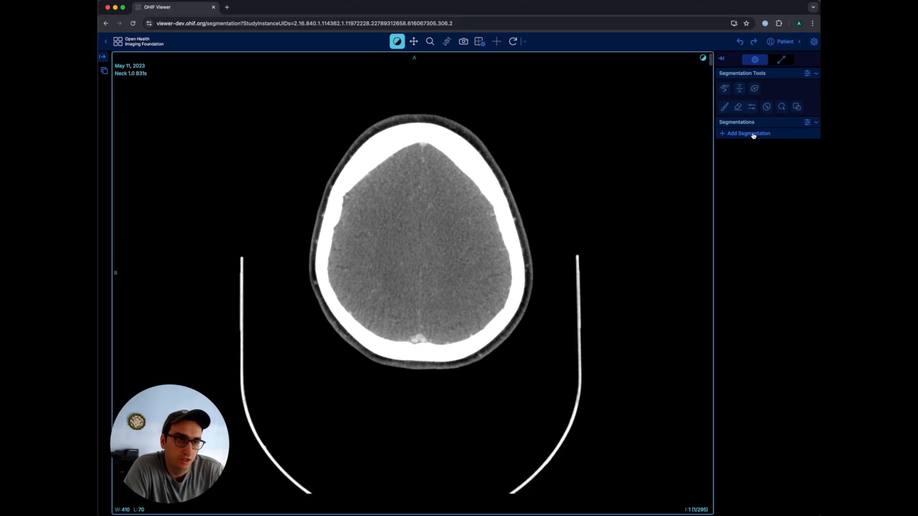
pyautogui.click(747, 133)
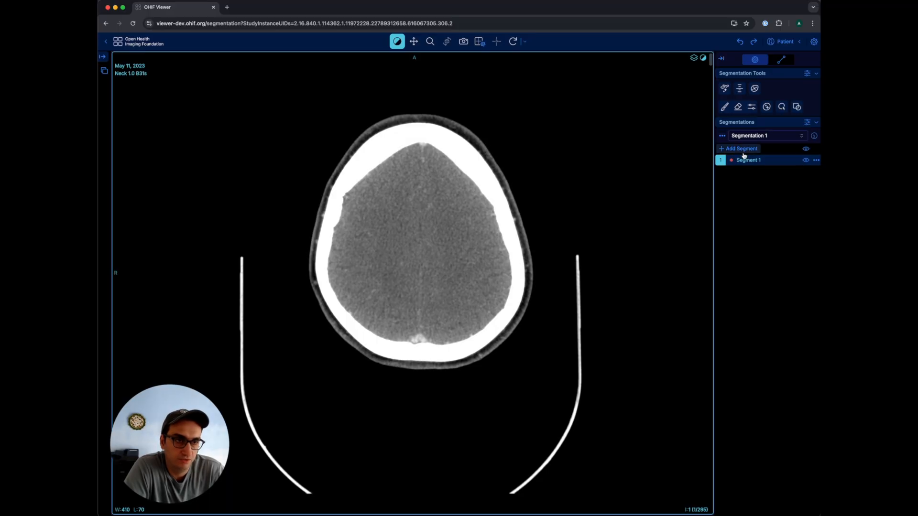
pyautogui.moveTo(754, 88)
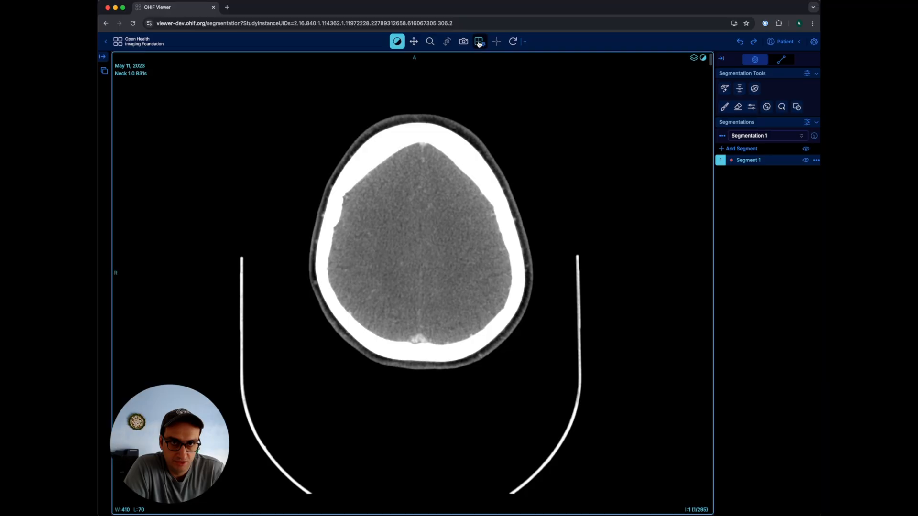
# Switch to the MPR layout, scroll axially to the neck mass and select the Brush tool
pyautogui.click(496, 41)
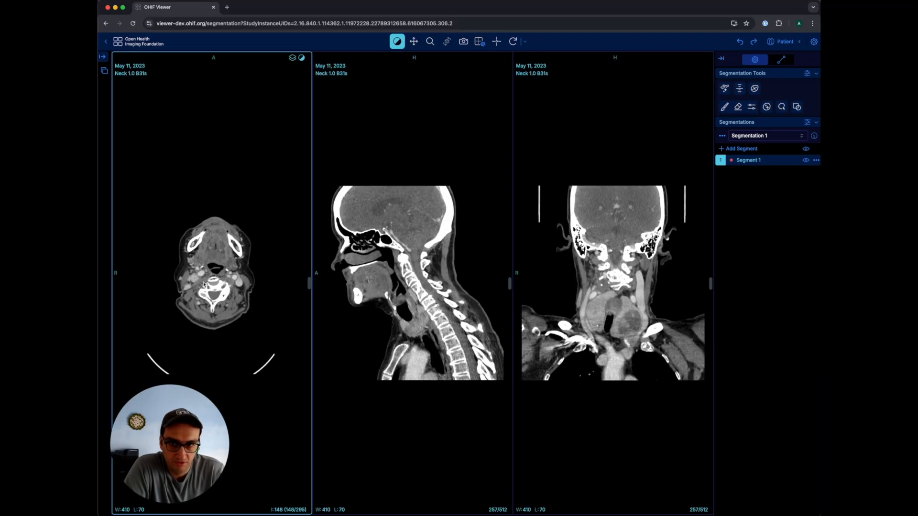
pyautogui.scroll(-3)
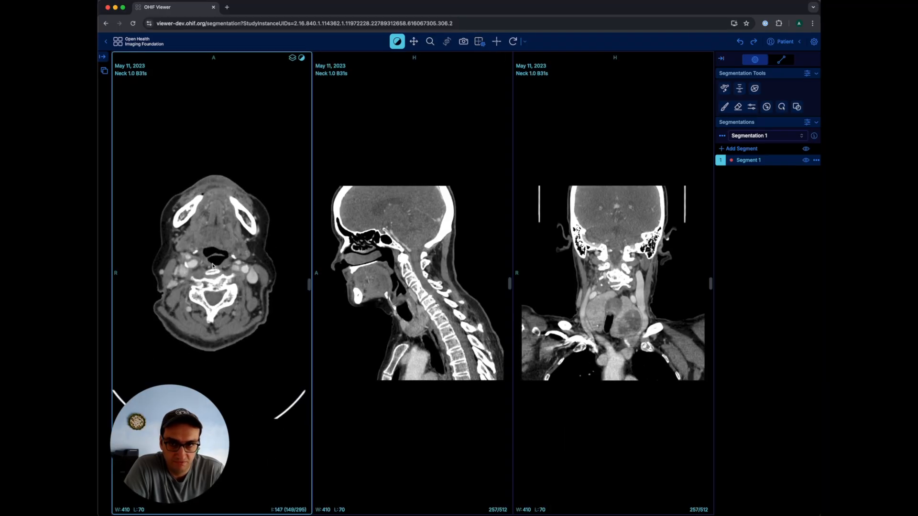
pyautogui.scroll(-3)
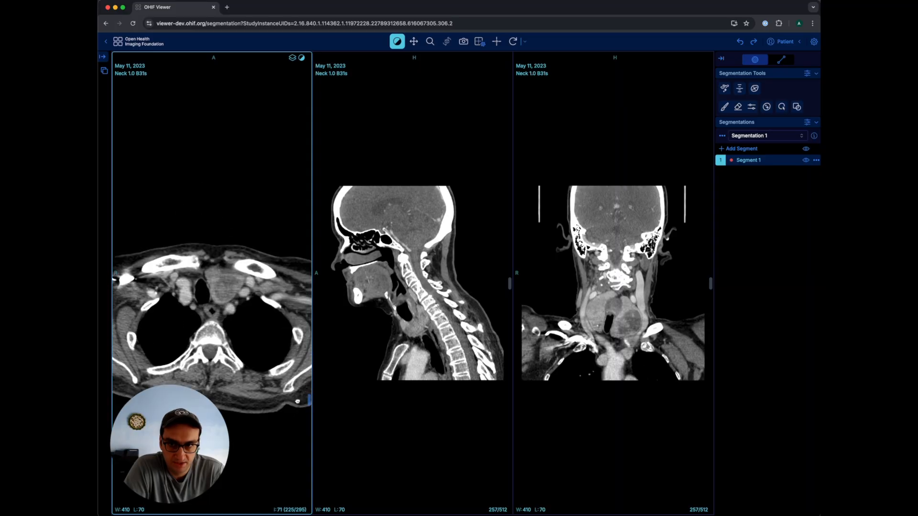
pyautogui.scroll(-3)
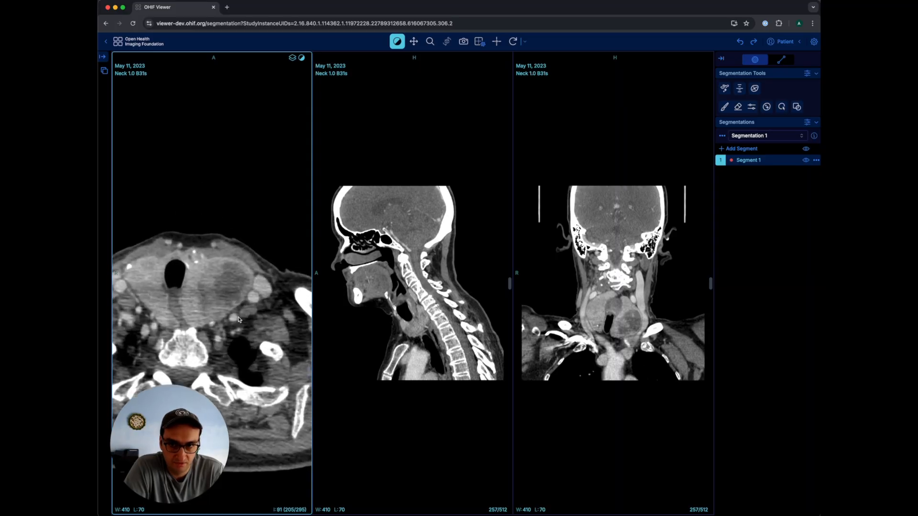
pyautogui.scroll(-3)
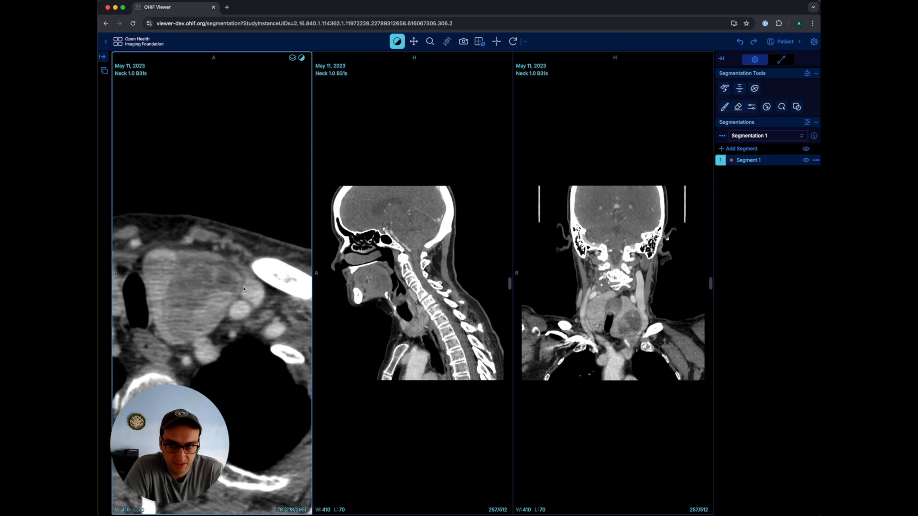
pyautogui.click(724, 106)
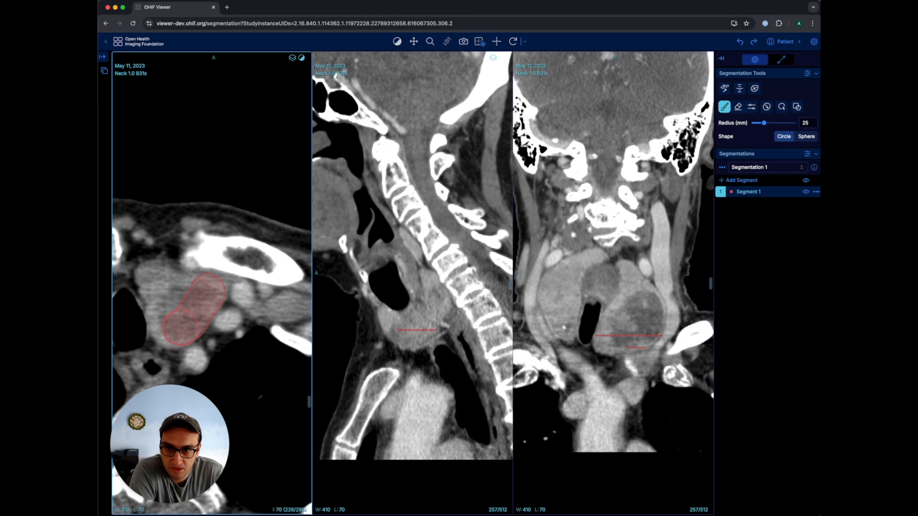
# Paint the neck mass into Segment 1 in the axial and coronal viewports
pyautogui.click(170, 292)
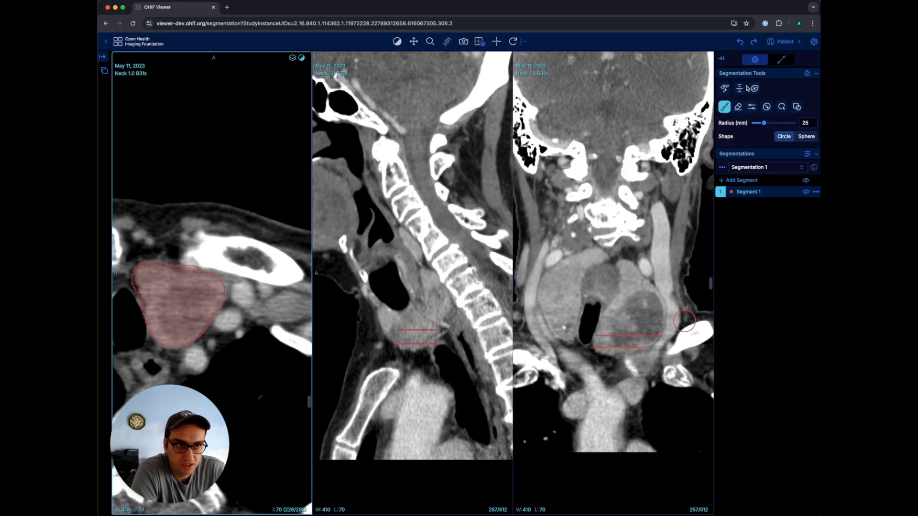
pyautogui.moveTo(739, 88)
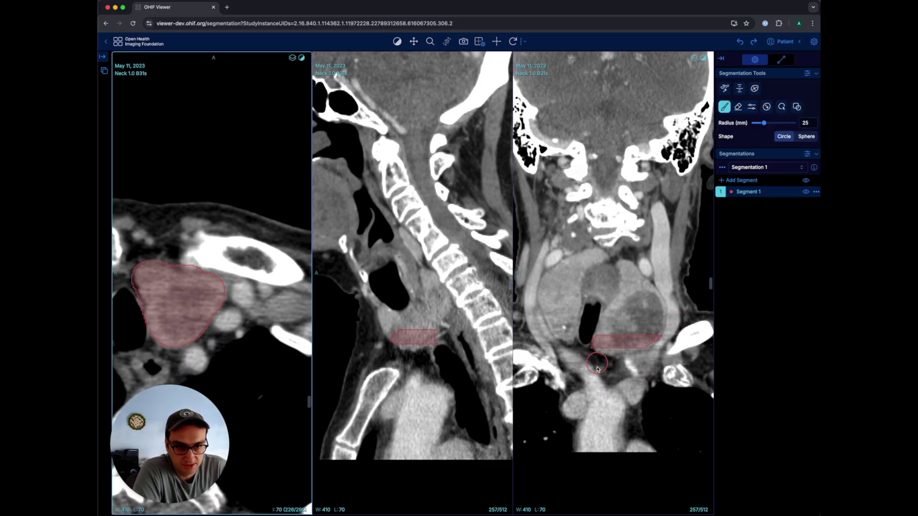
pyautogui.moveTo(590, 358)
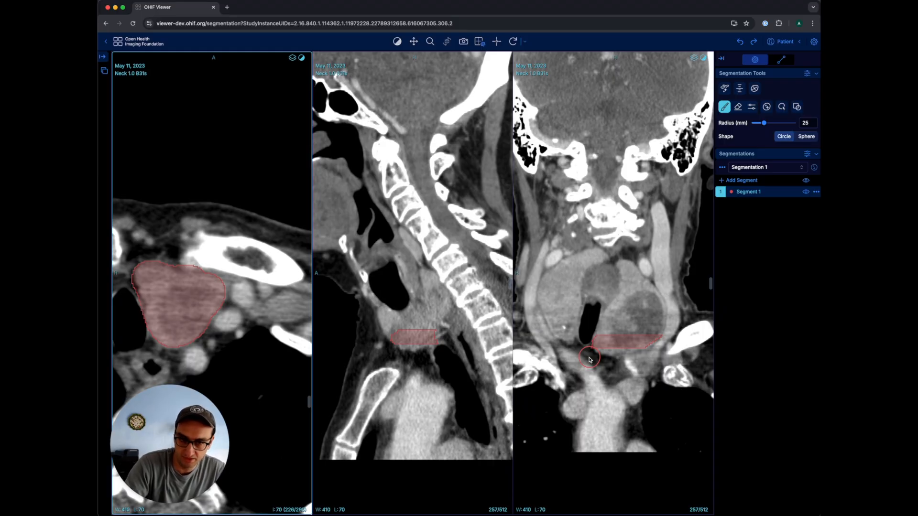
pyautogui.moveTo(587, 357)
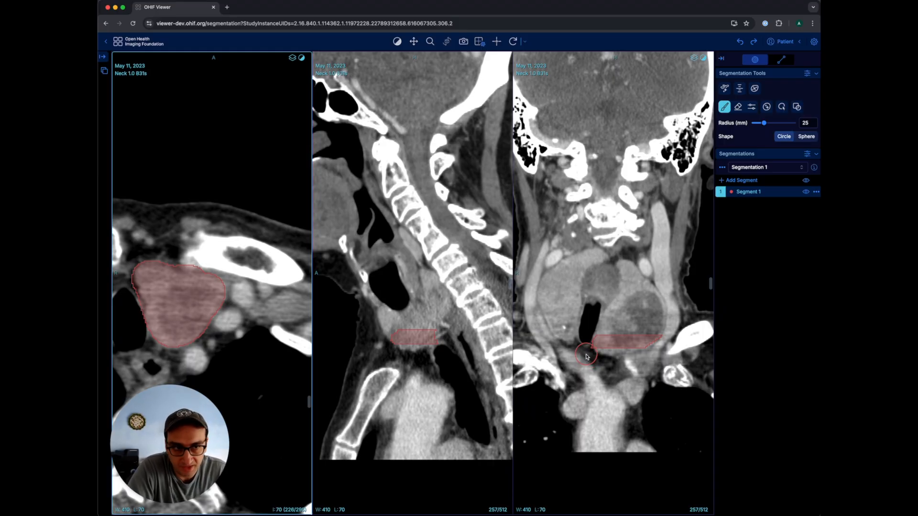
pyautogui.moveTo(604, 348)
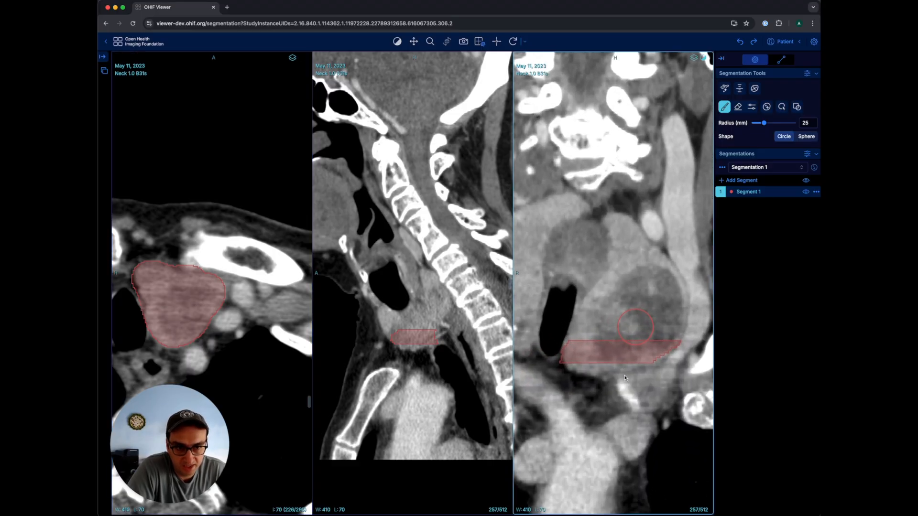
pyautogui.click(588, 351)
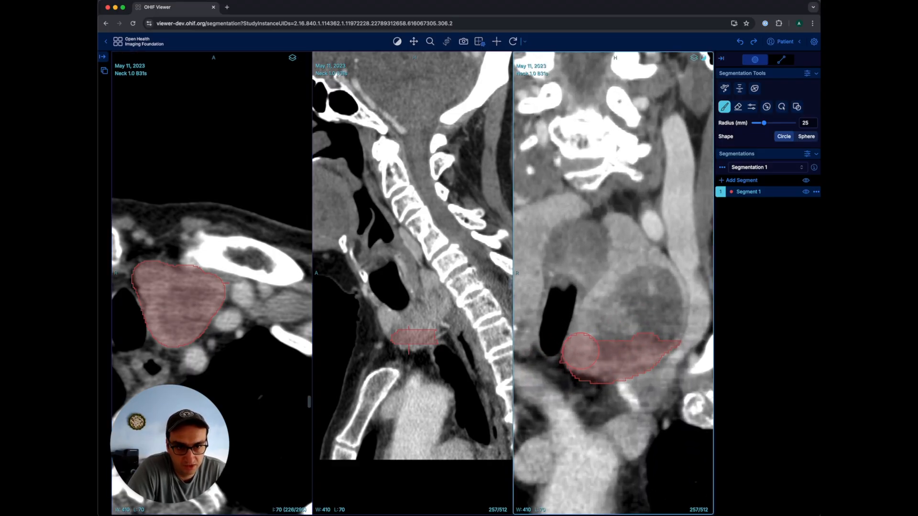
pyautogui.click(643, 304)
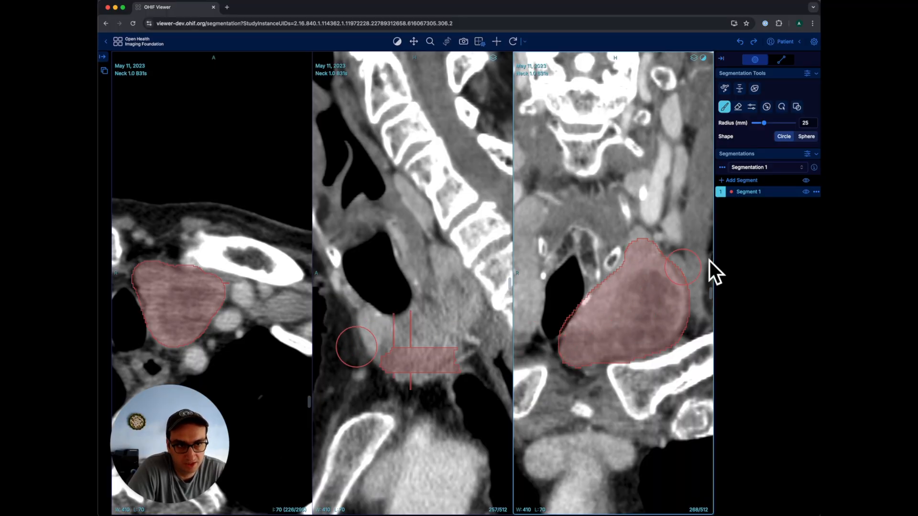
pyautogui.moveTo(739, 88)
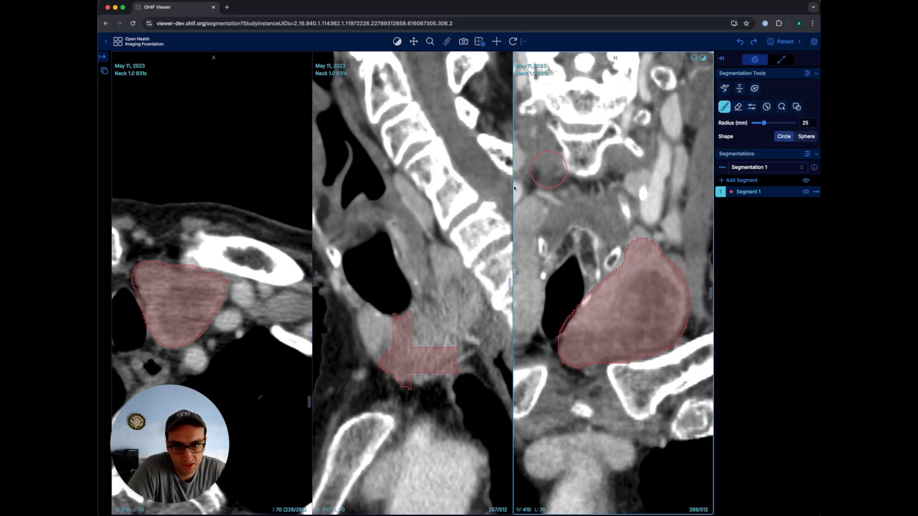
pyautogui.moveTo(515, 363)
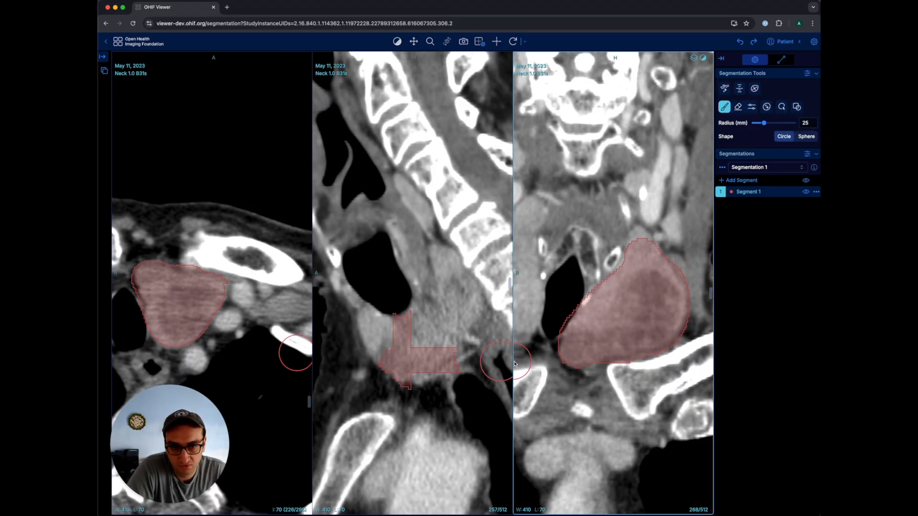
pyautogui.moveTo(647, 373)
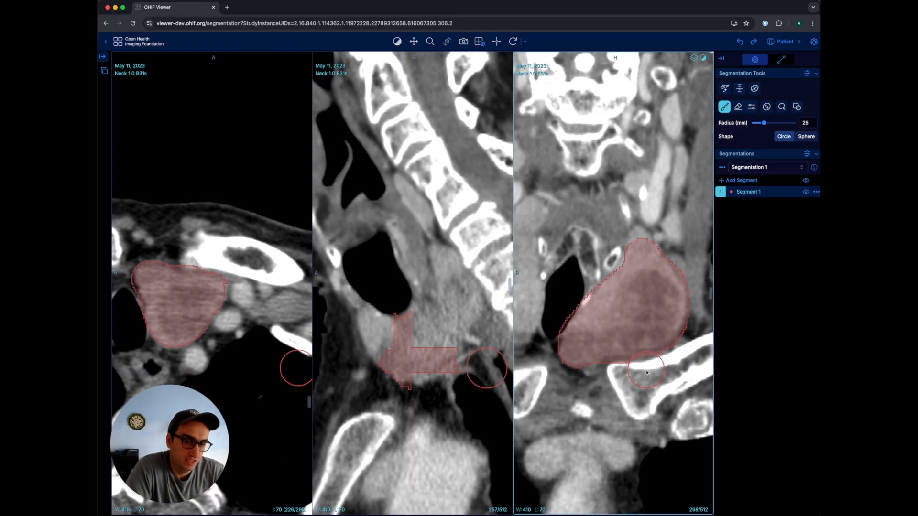
pyautogui.moveTo(640, 366)
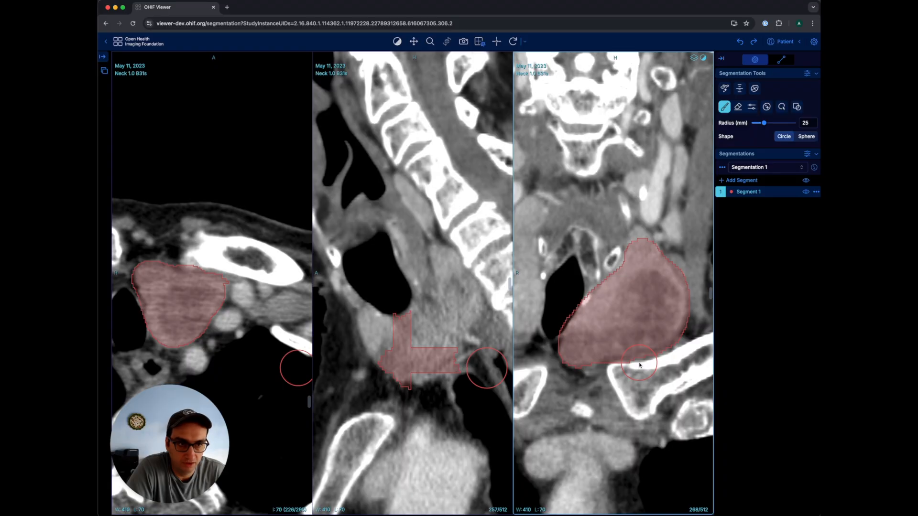
pyautogui.moveTo(263, 361)
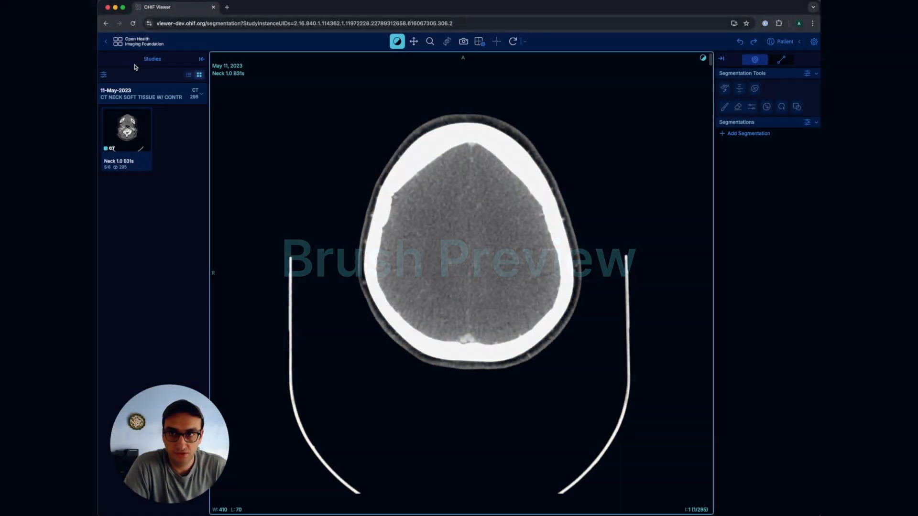
# Add a new segmentation and brush-paint Segment 1 over the right brain hemisphere
pyautogui.click(202, 59)
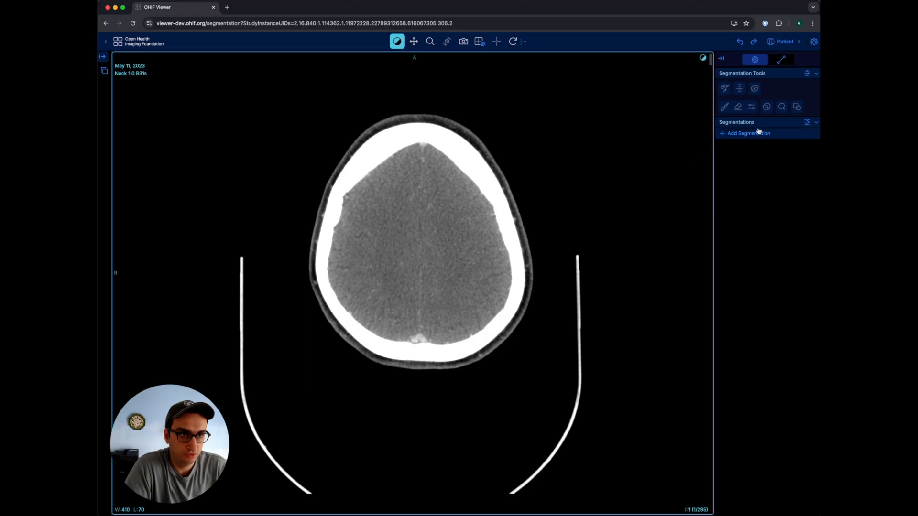
pyautogui.click(747, 133)
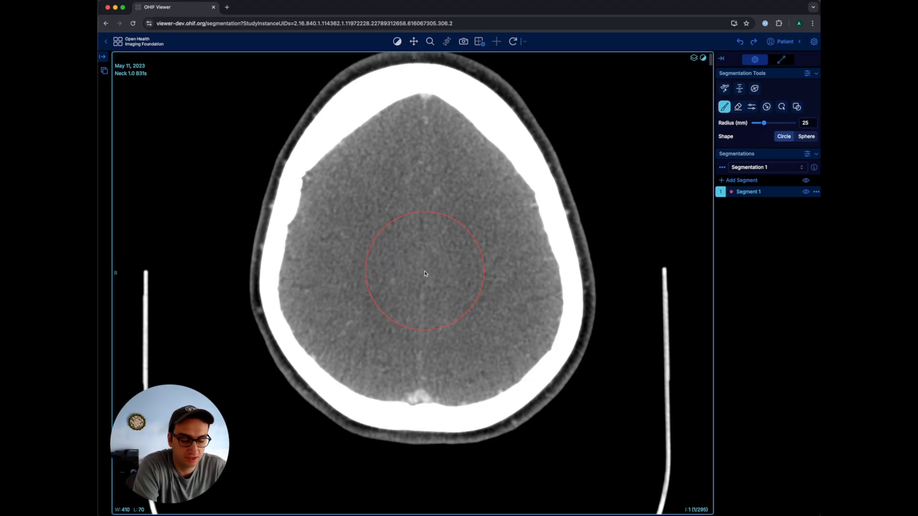
pyautogui.moveTo(471, 212)
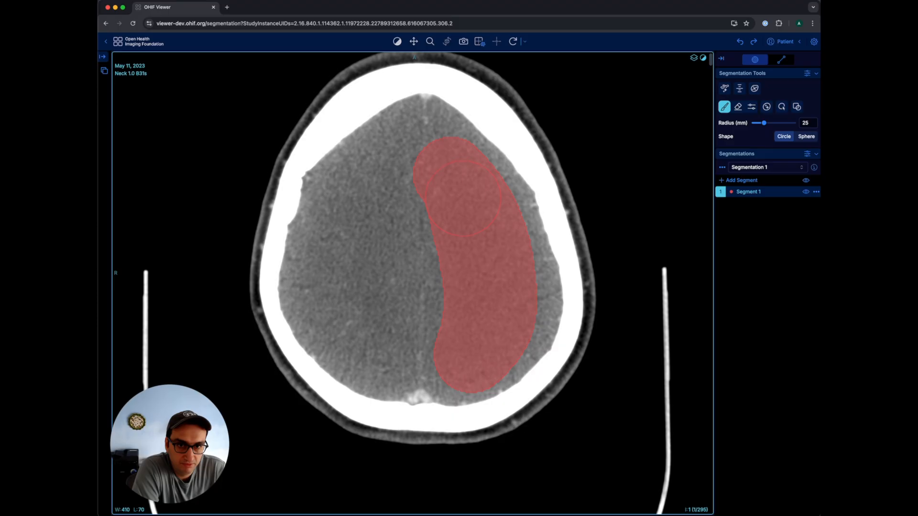
pyautogui.click(524, 273)
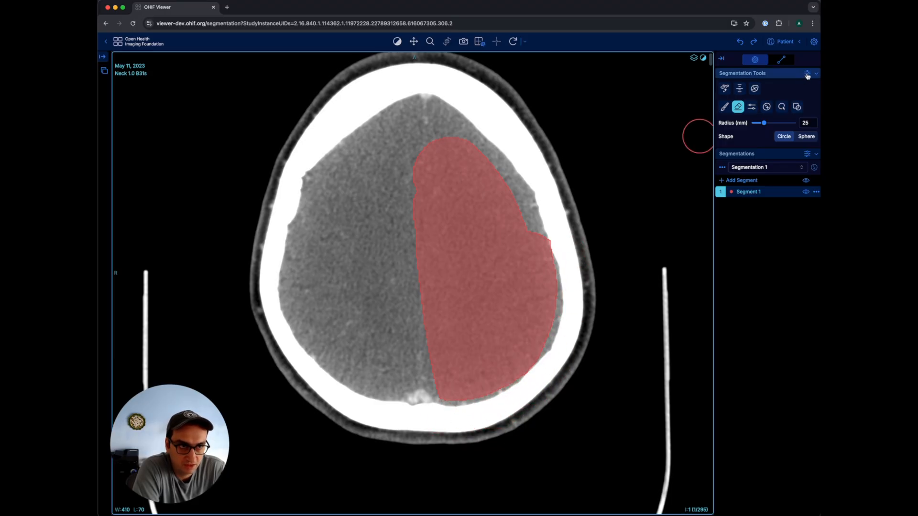
# Enable 'Preview edits before creating', then paint and accept previewed strokes enlarging Segment 1
pyautogui.click(807, 75)
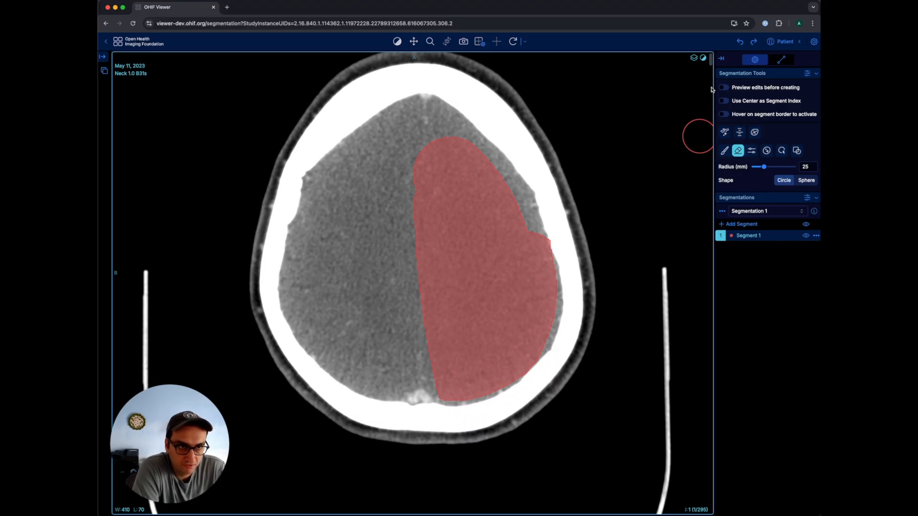
pyautogui.click(723, 87)
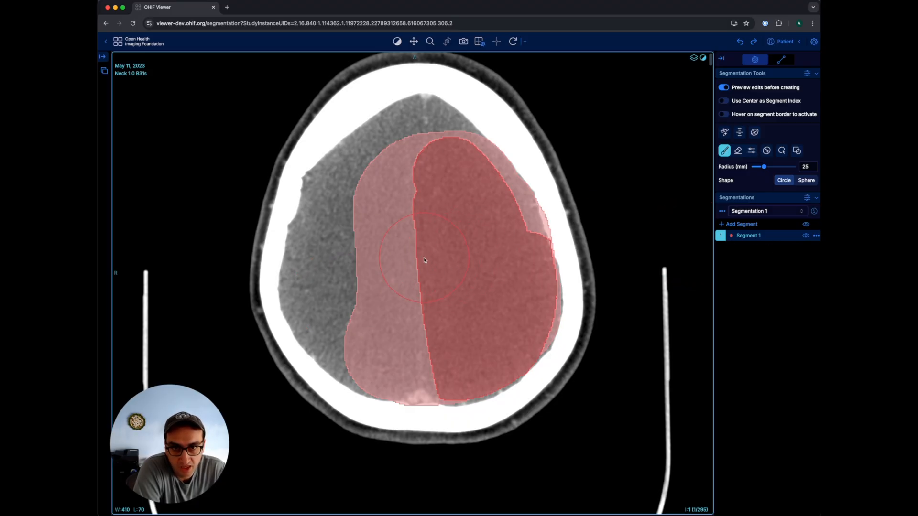
pyautogui.moveTo(428, 275)
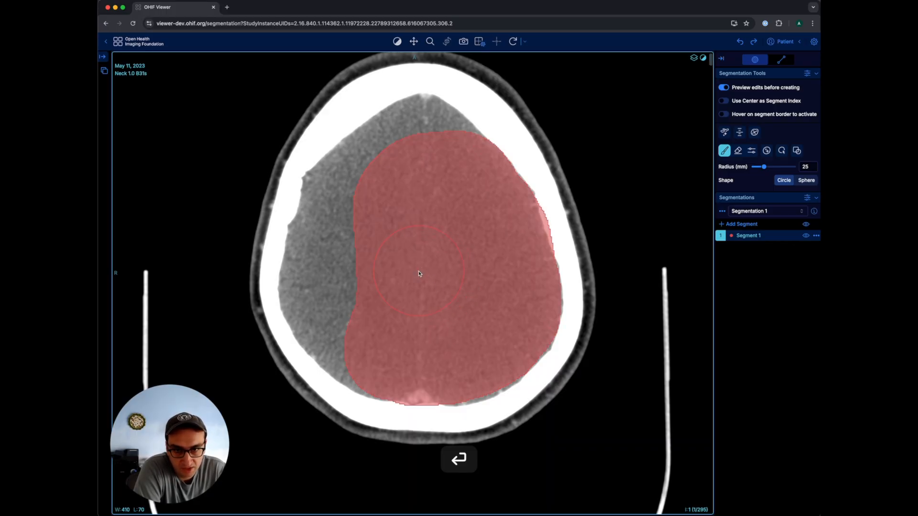
pyautogui.moveTo(374, 356)
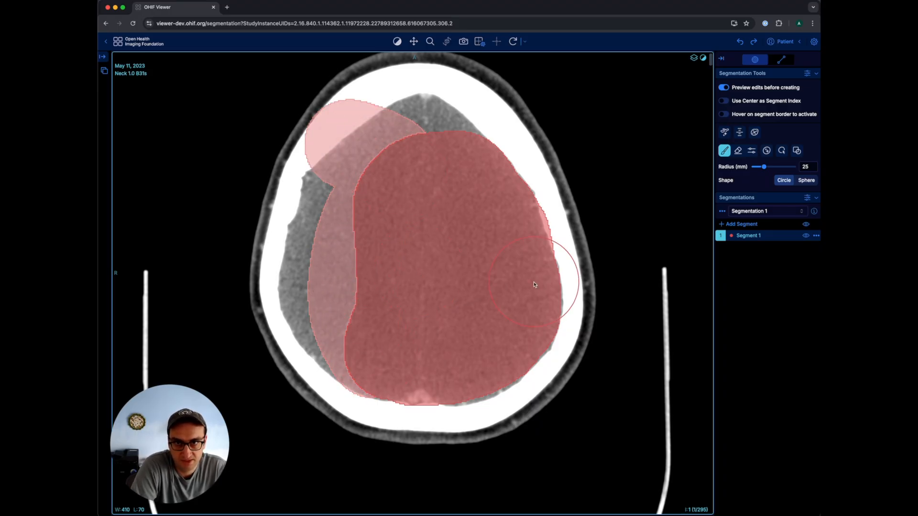
pyautogui.press('escape')
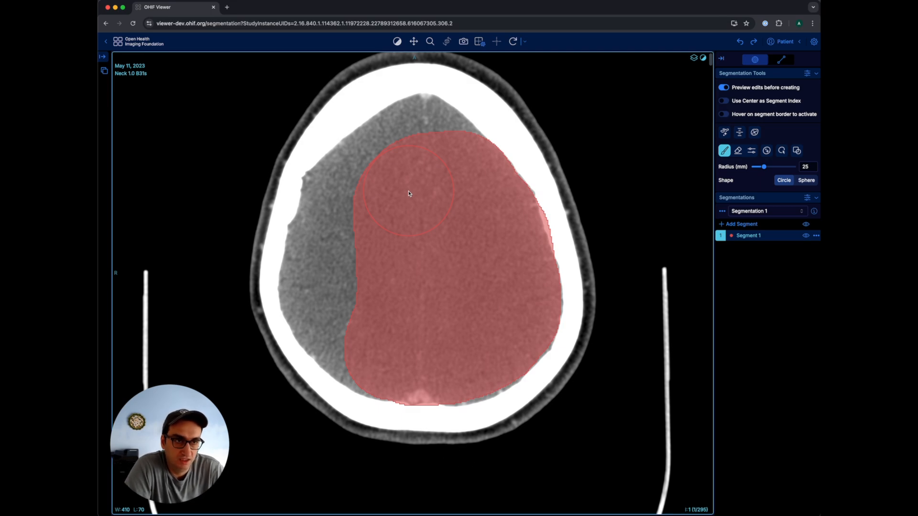
pyautogui.moveTo(408, 196)
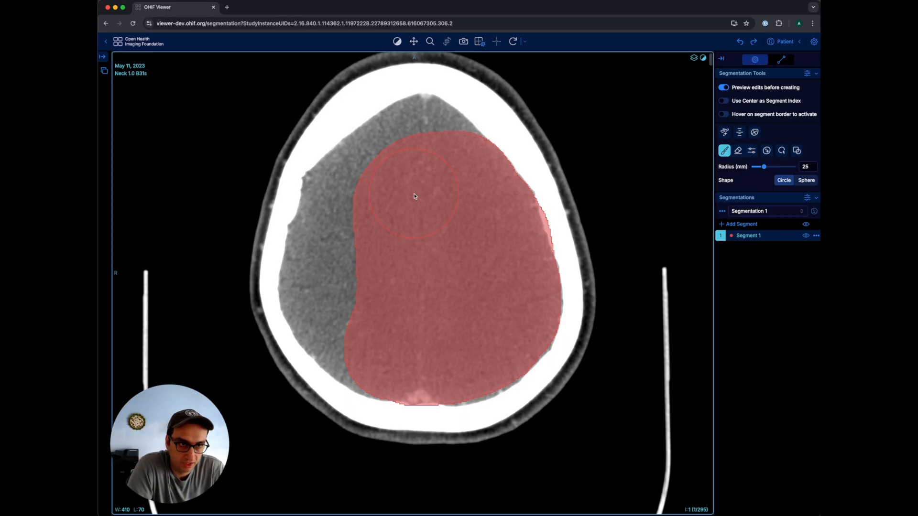
pyautogui.moveTo(421, 192)
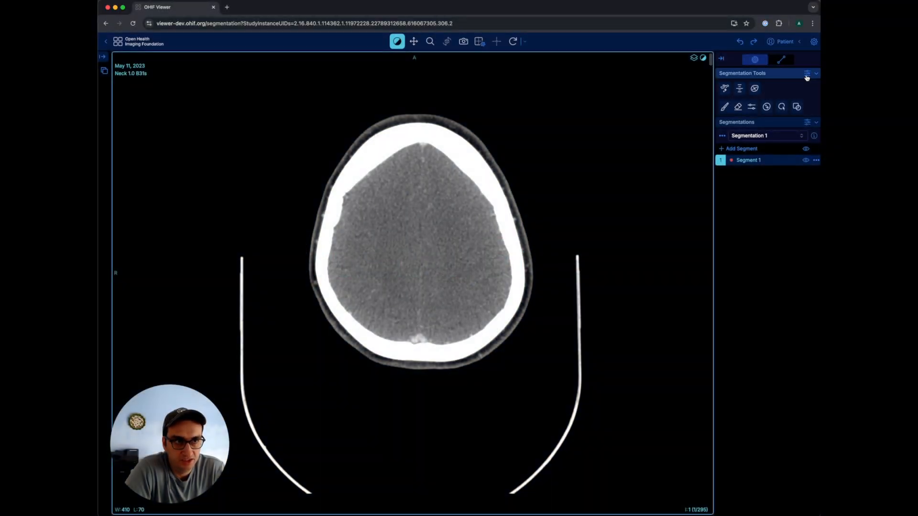
# Paint Segment 1 over the right brain with the Brush using 'Use Center as Segment Index'
pyautogui.click(807, 74)
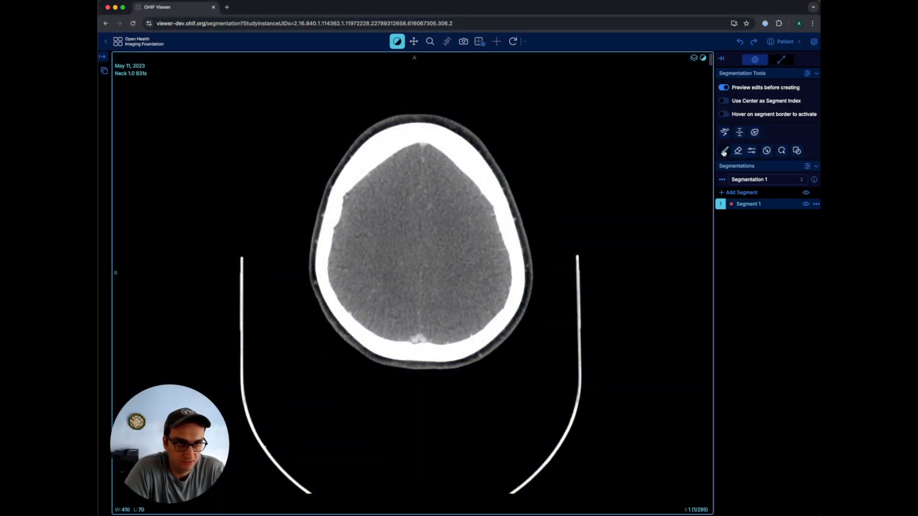
pyautogui.click(724, 150)
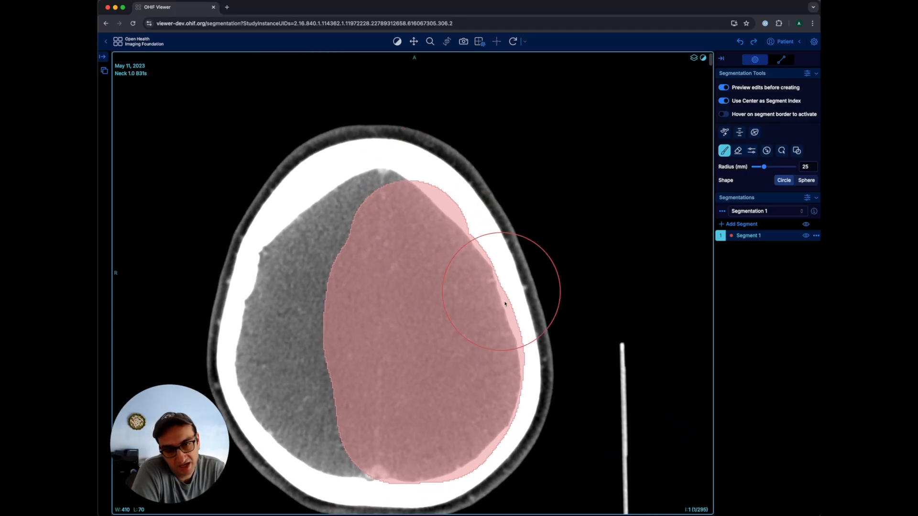
pyautogui.moveTo(433, 190)
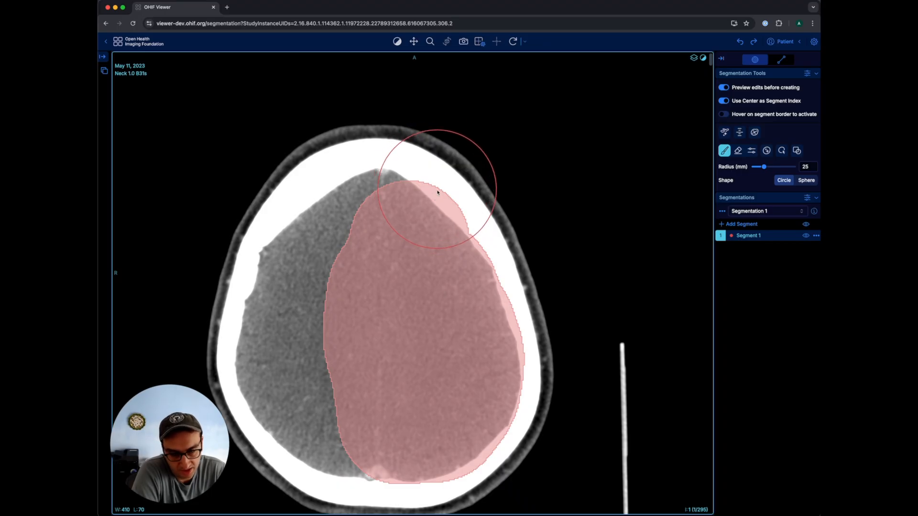
pyautogui.moveTo(443, 174)
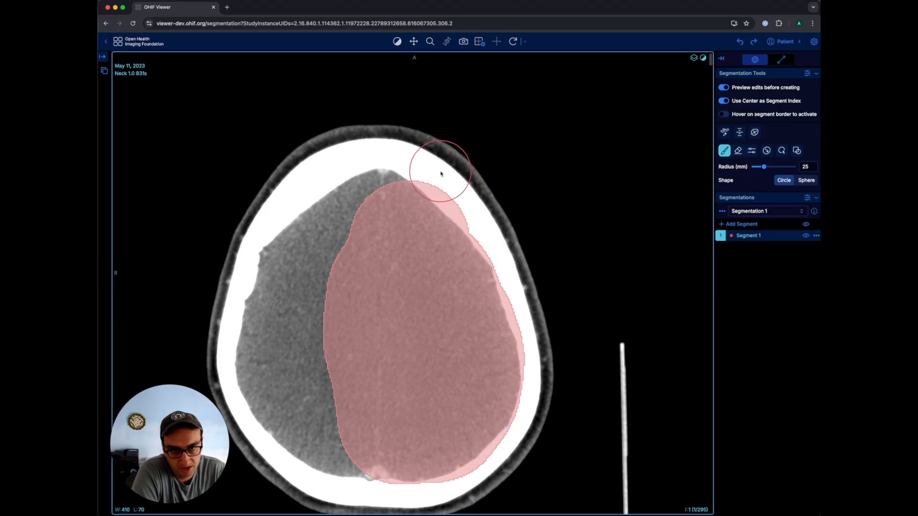
pyautogui.scroll(3)
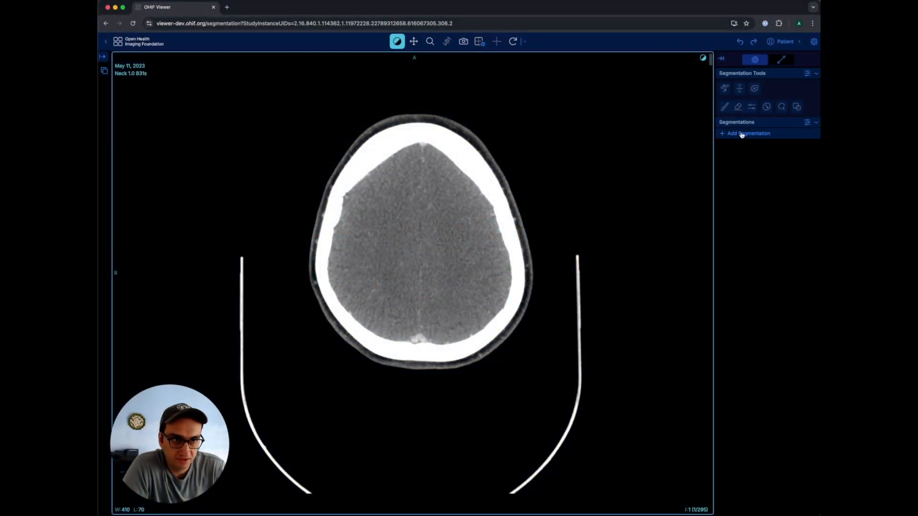
pyautogui.click(747, 133)
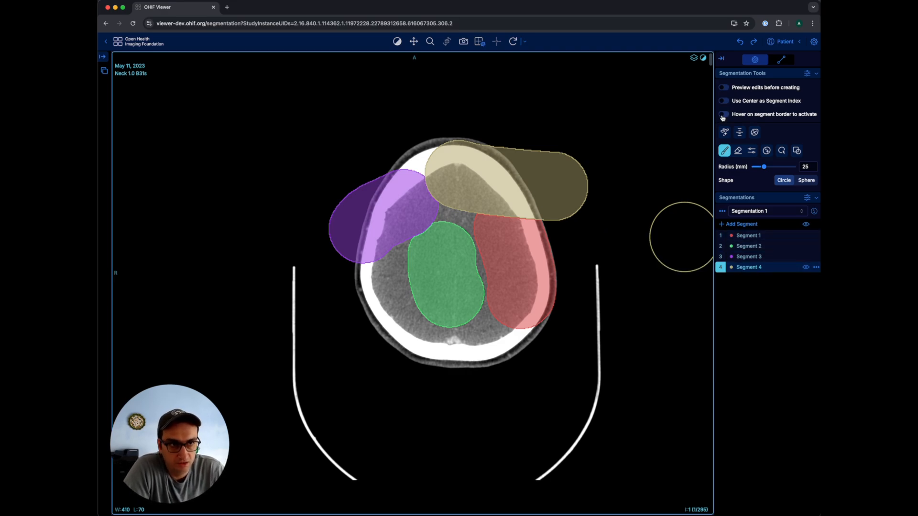
pyautogui.click(723, 113)
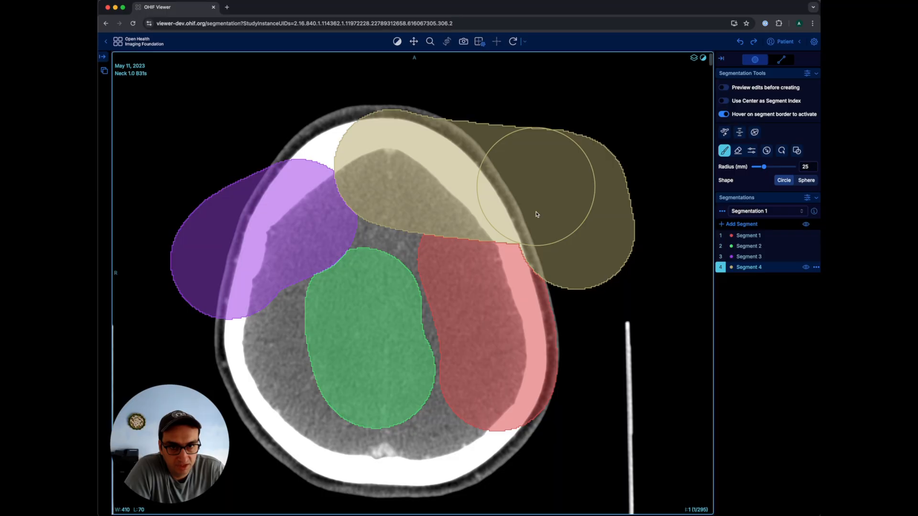
pyautogui.moveTo(582, 262)
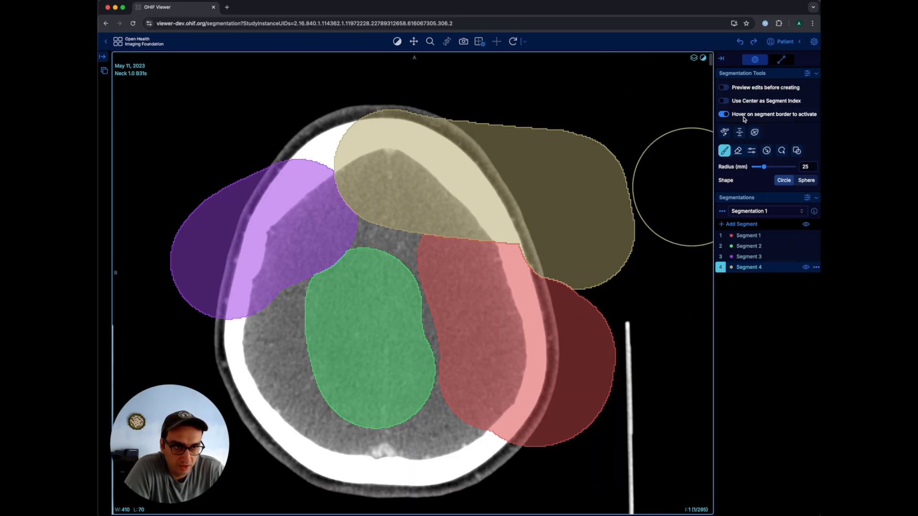
pyautogui.moveTo(637, 233)
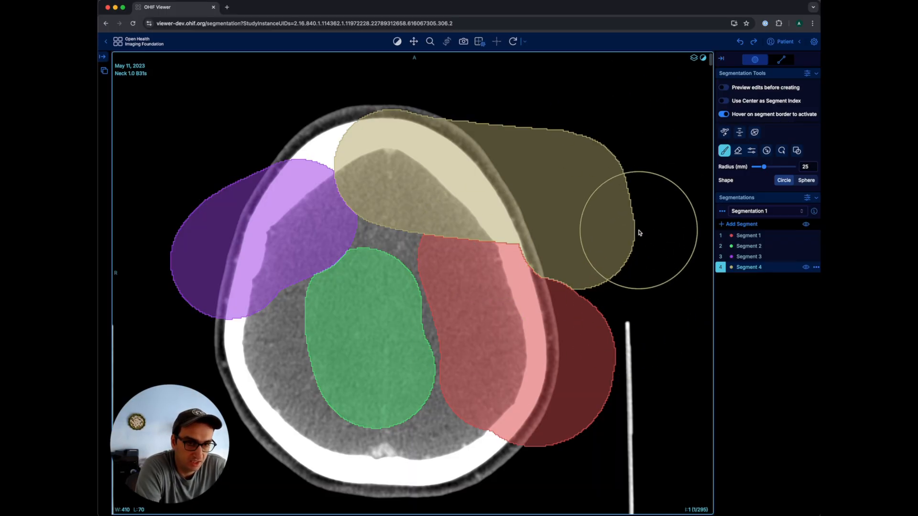
pyautogui.click(748, 235)
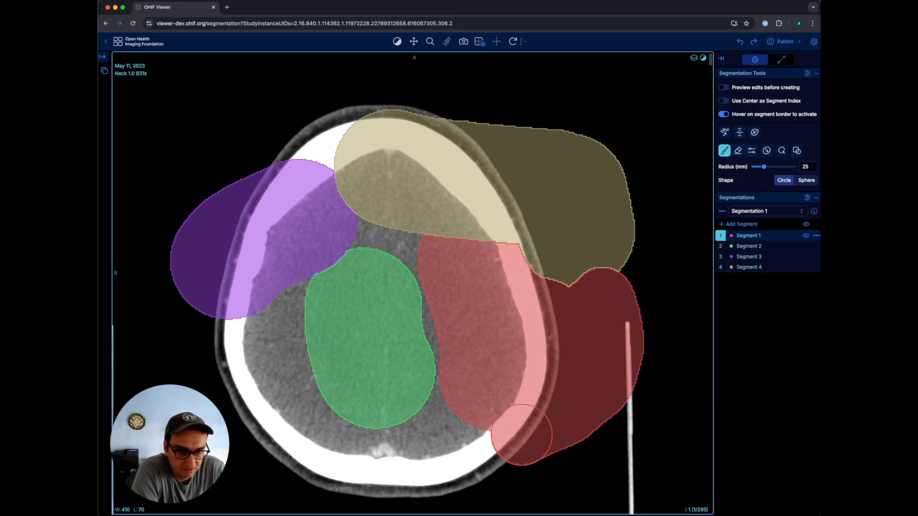
pyautogui.click(748, 246)
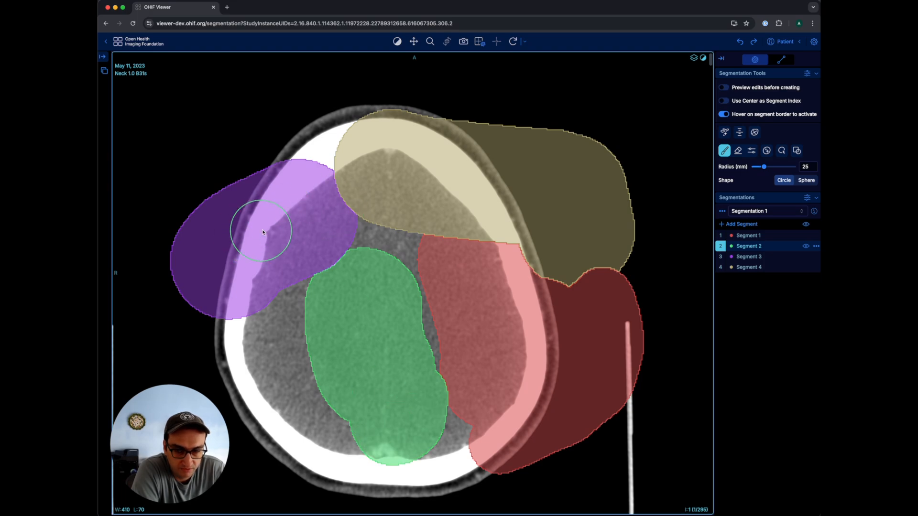
pyautogui.click(748, 256)
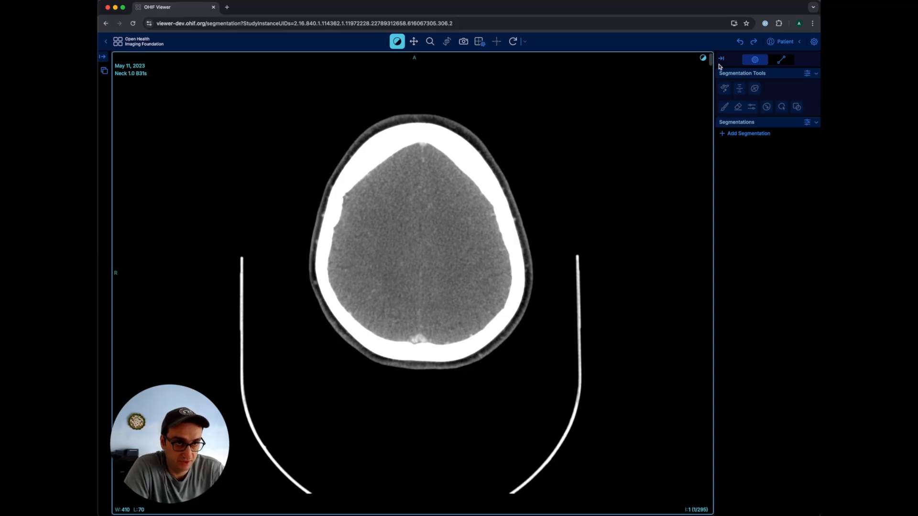
pyautogui.moveTo(731, 217)
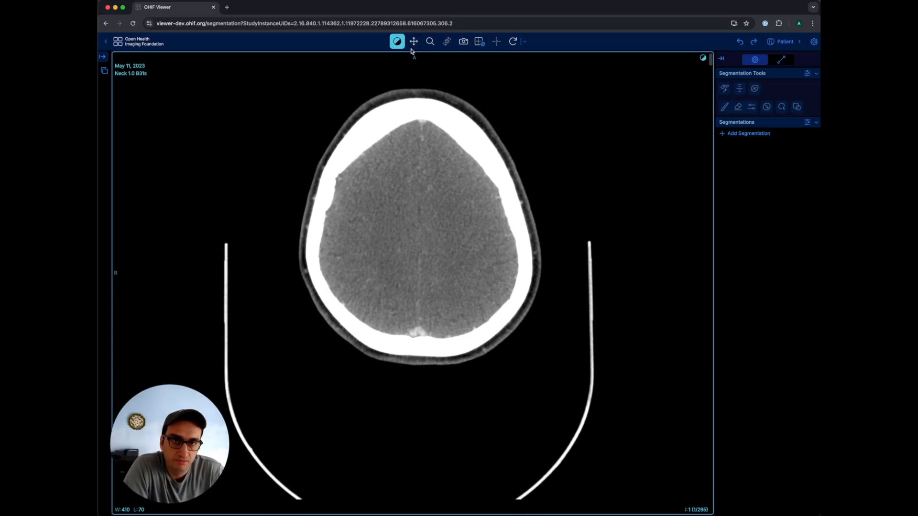
# Return to the Study List and launch the CTA Head and Neck study
pyautogui.click(120, 41)
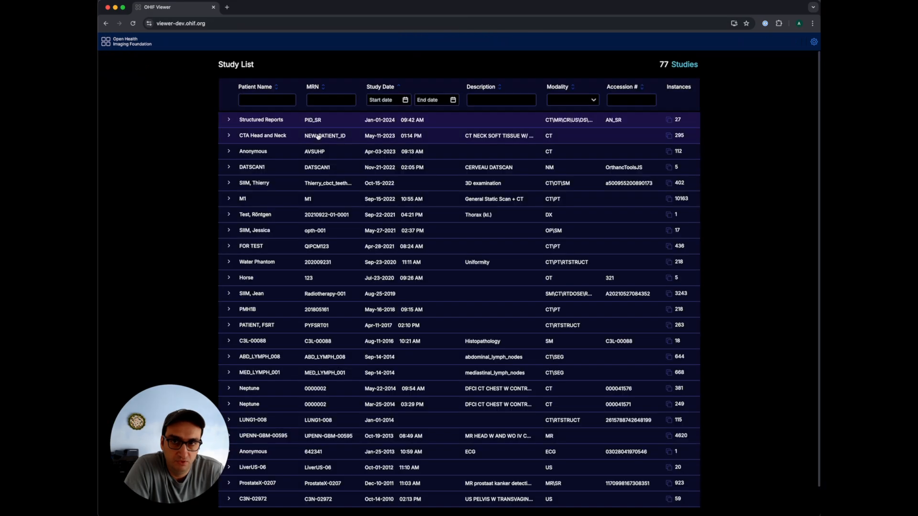
pyautogui.click(262, 135)
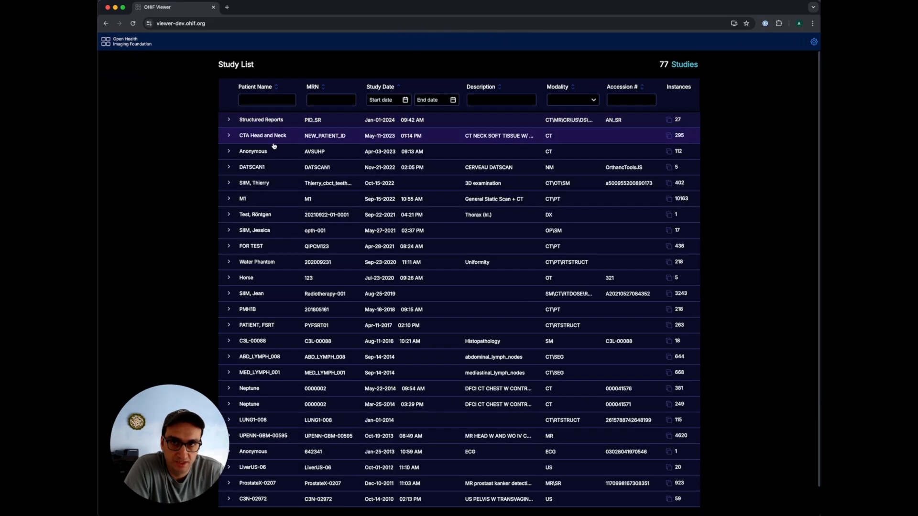
pyautogui.click(262, 135)
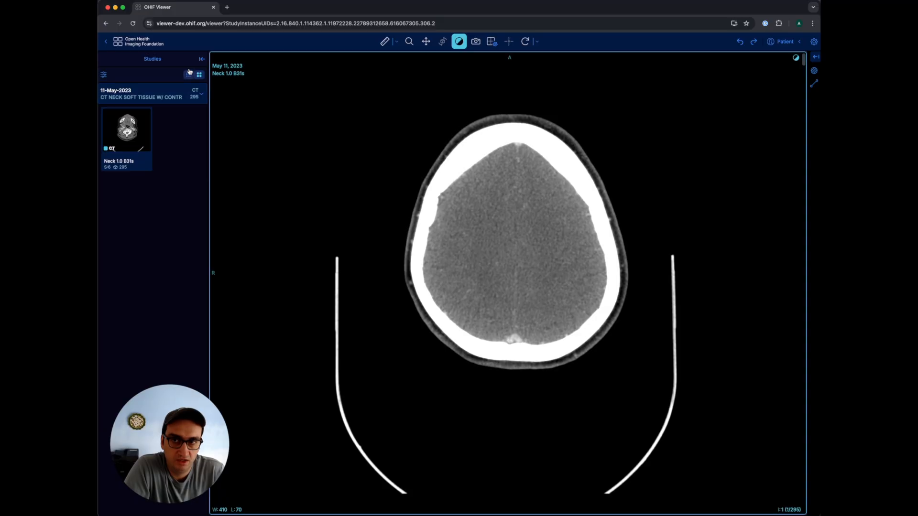
# Hide thumbnails, agree to track measurements for the series, then undo the last measurement
pyautogui.click(202, 59)
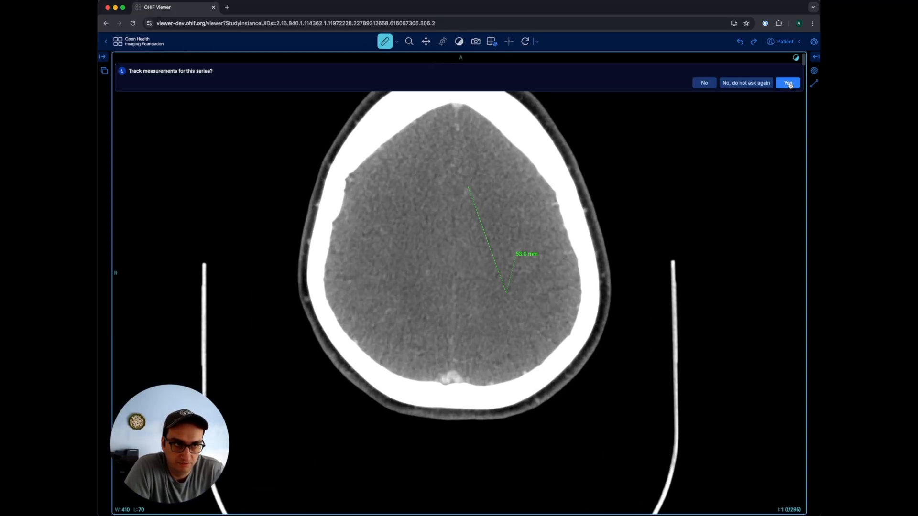
pyautogui.click(787, 82)
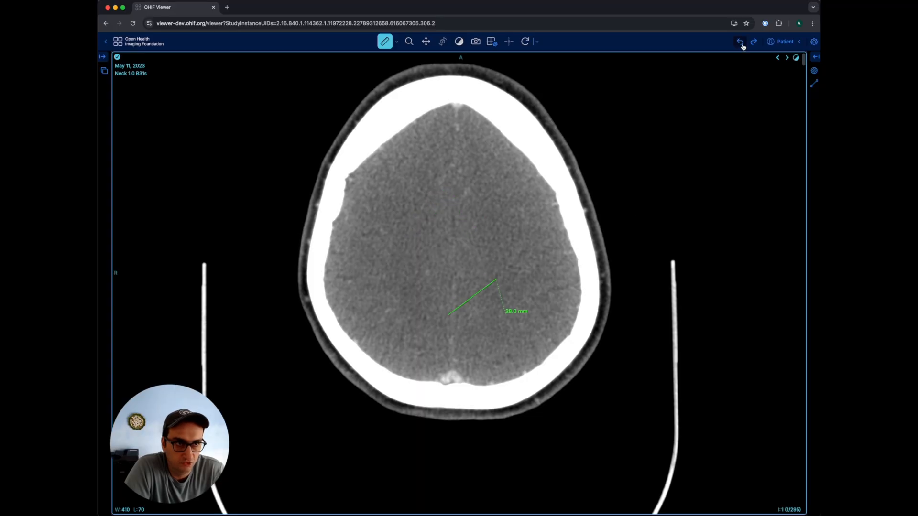
pyautogui.click(755, 41)
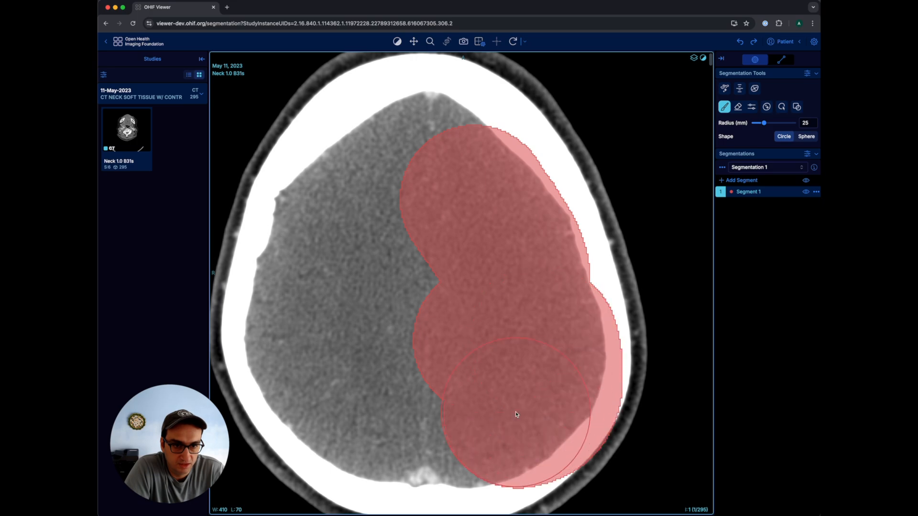
# Paint more of the red segment over the brain, then undo that brush stroke
pyautogui.click(740, 180)
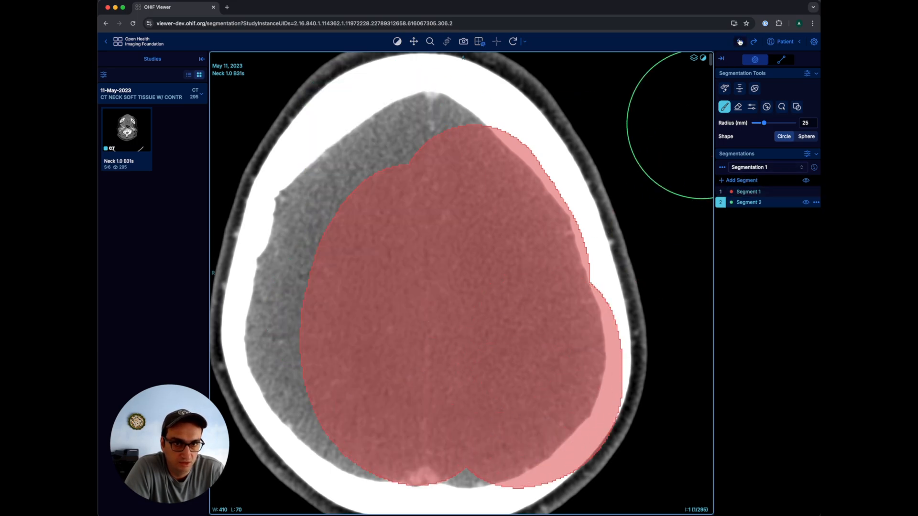
pyautogui.click(755, 41)
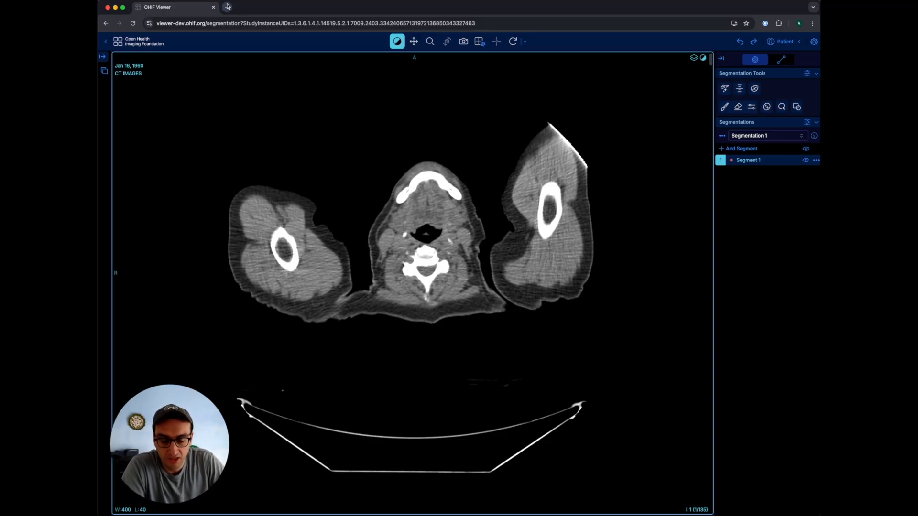
pyautogui.moveTo(227, 7)
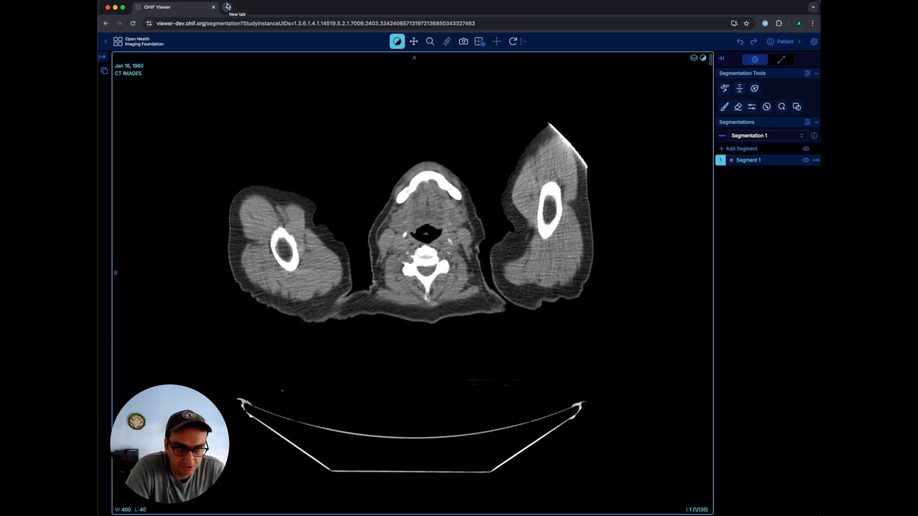
pyautogui.moveTo(530, 207)
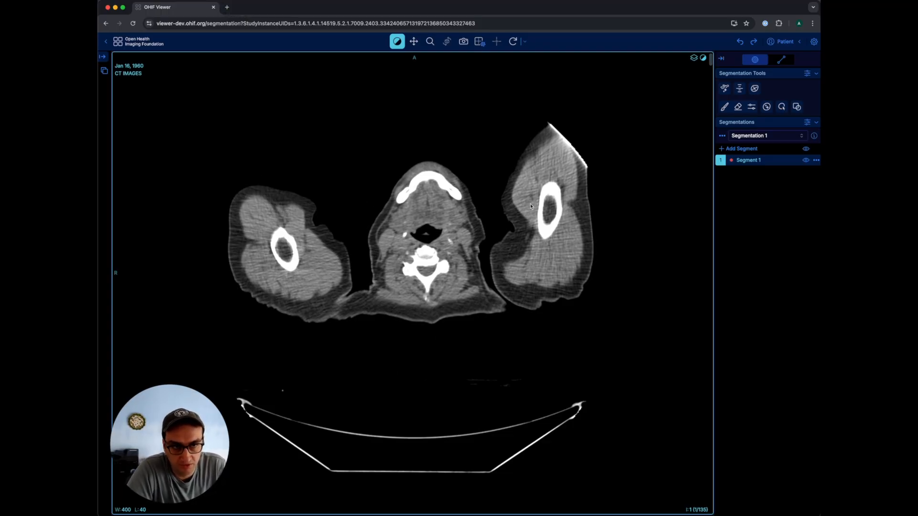
pyautogui.moveTo(654, 265)
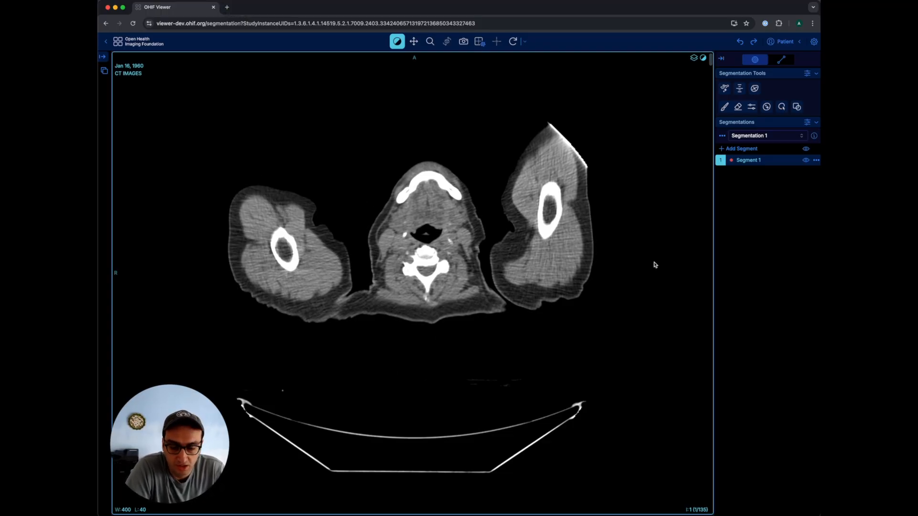
pyautogui.moveTo(645, 275)
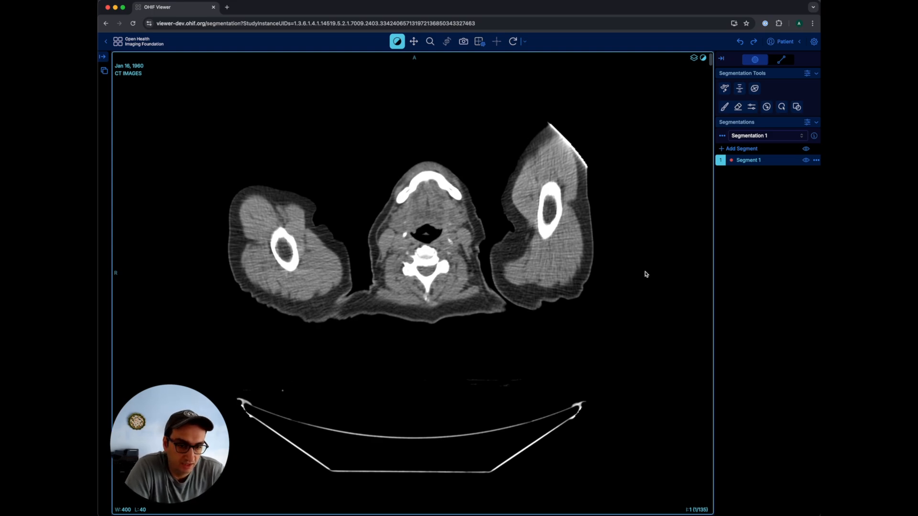
pyautogui.moveTo(643, 269)
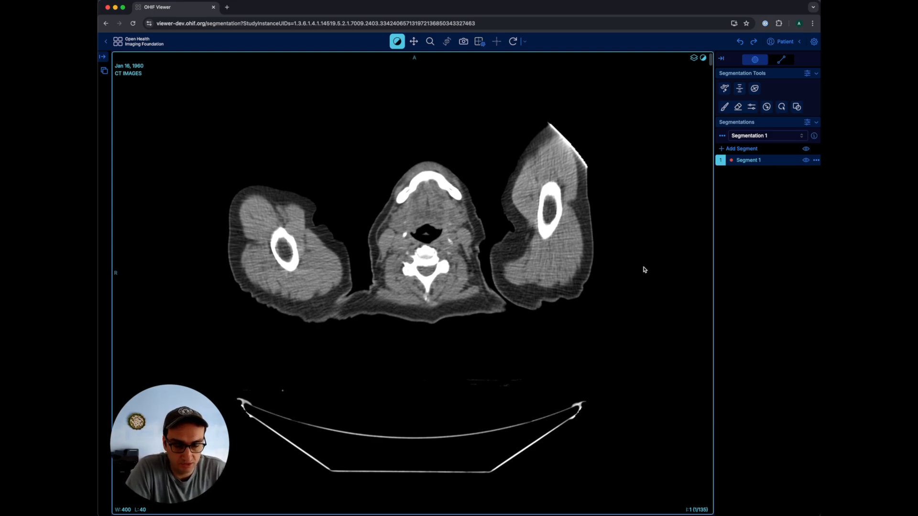
pyautogui.moveTo(364, 287)
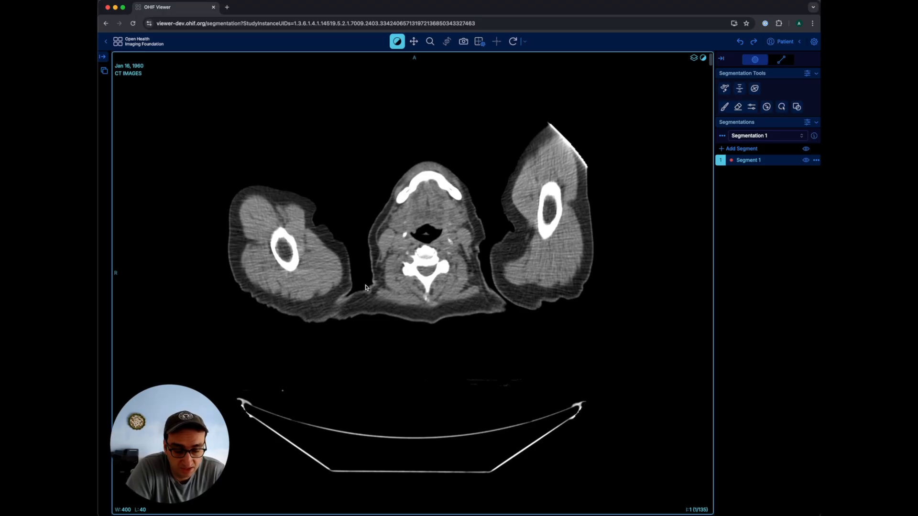
pyautogui.moveTo(421, 309)
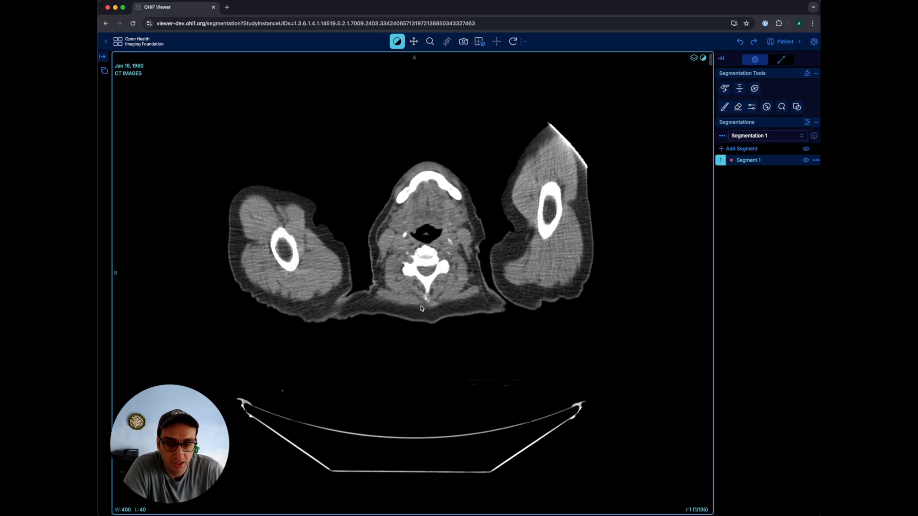
pyautogui.moveTo(427, 307)
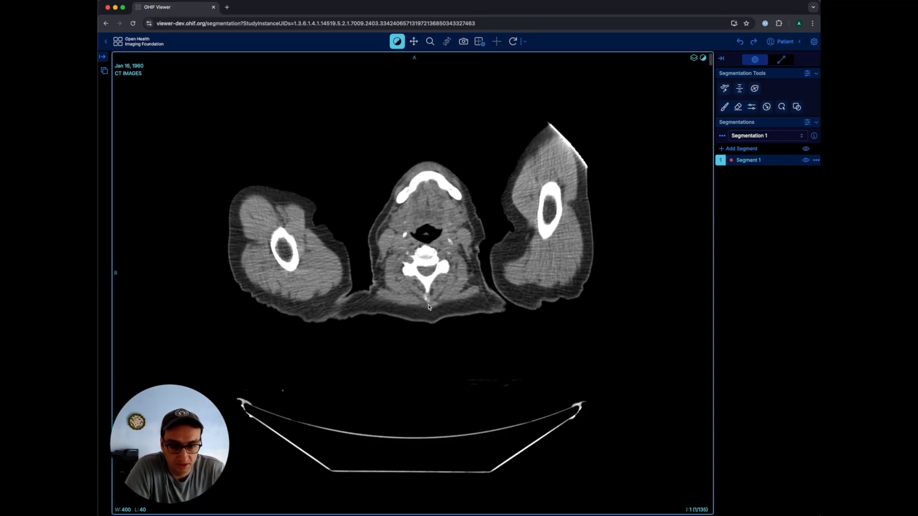
pyautogui.moveTo(497, 269)
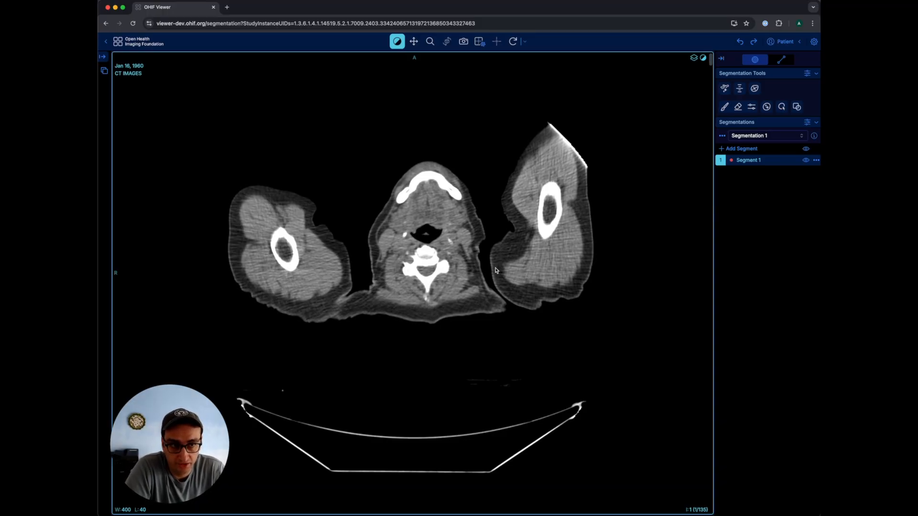
pyautogui.moveTo(530, 252)
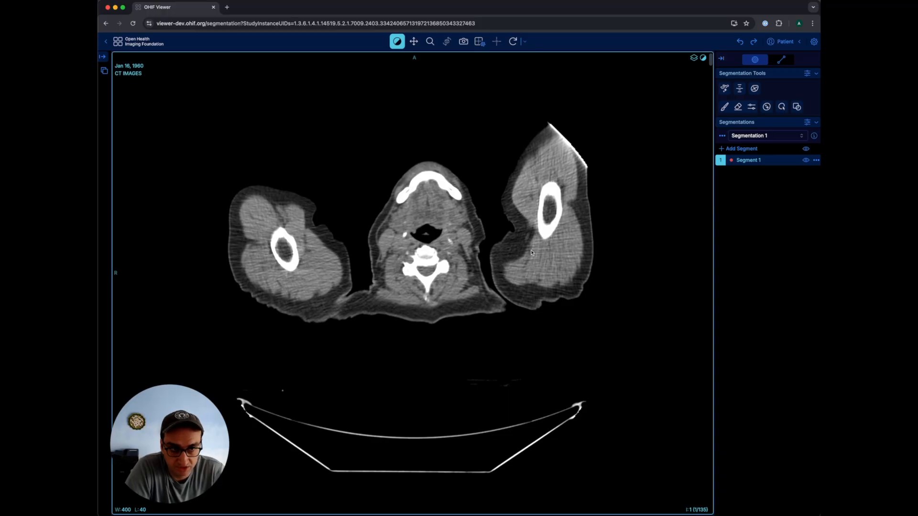
pyautogui.scroll(-3)
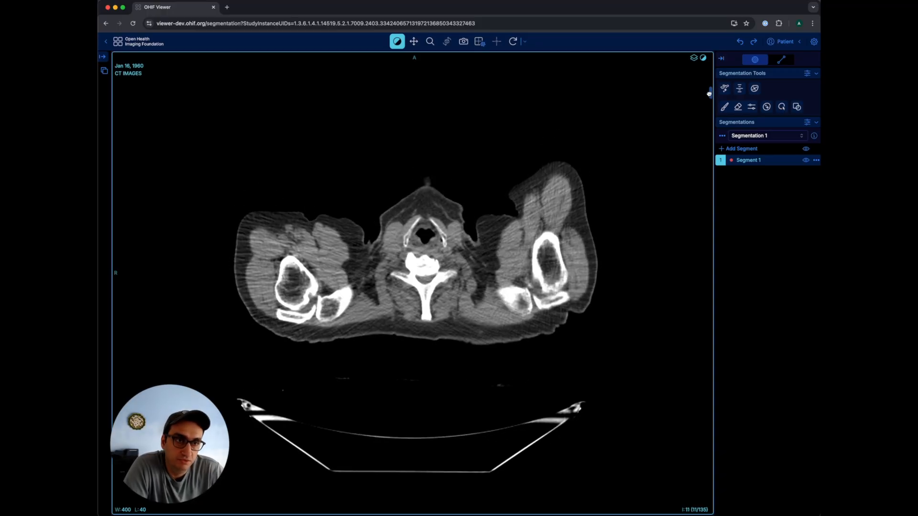
pyautogui.scroll(-3)
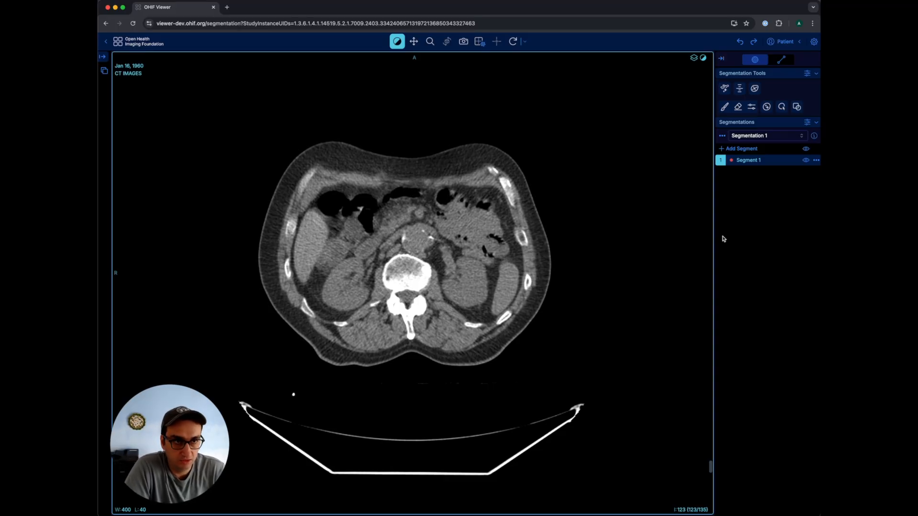
pyautogui.moveTo(725, 135)
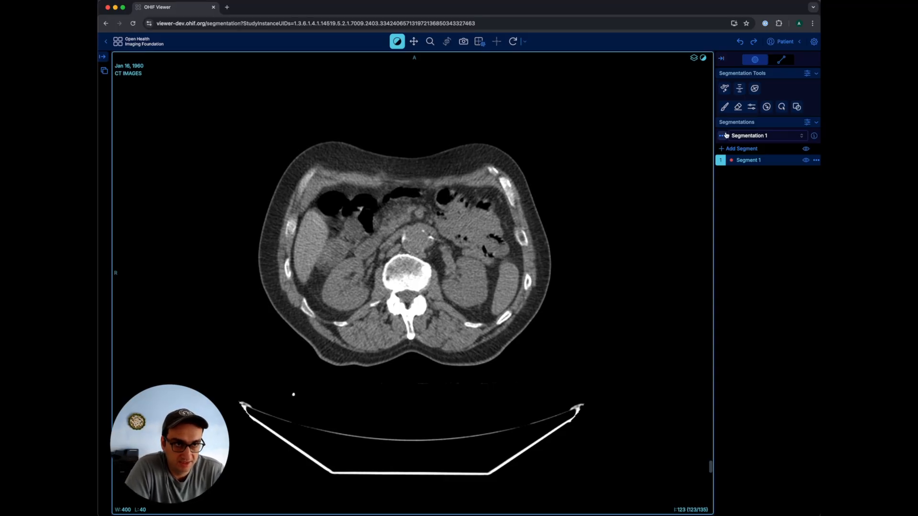
pyautogui.moveTo(624, 128)
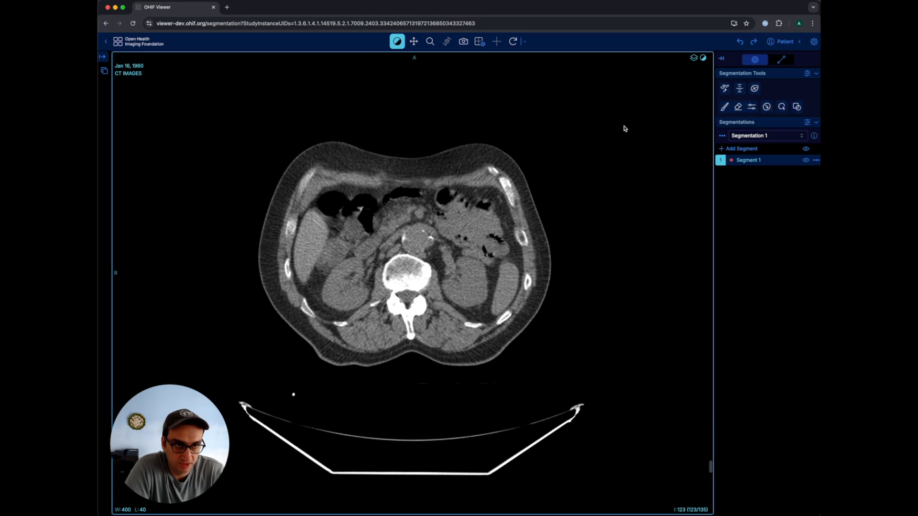
pyautogui.moveTo(765, 106)
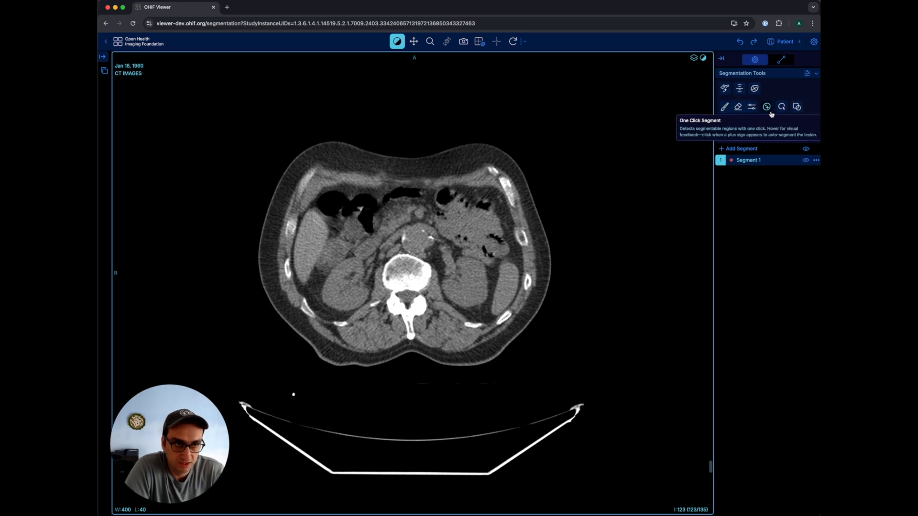
pyautogui.moveTo(724, 106)
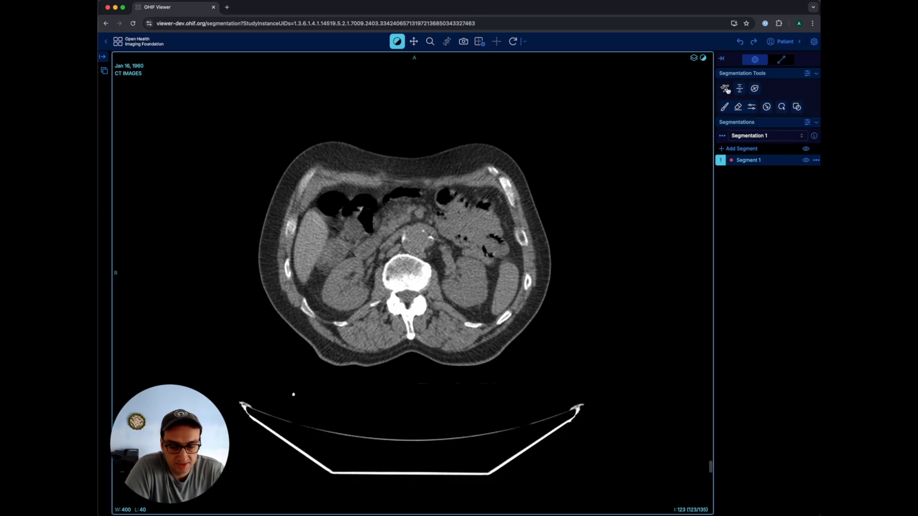
# Paint the left-side kidney into Segment 1 with the Brush (radius 25, circle)
pyautogui.click(725, 106)
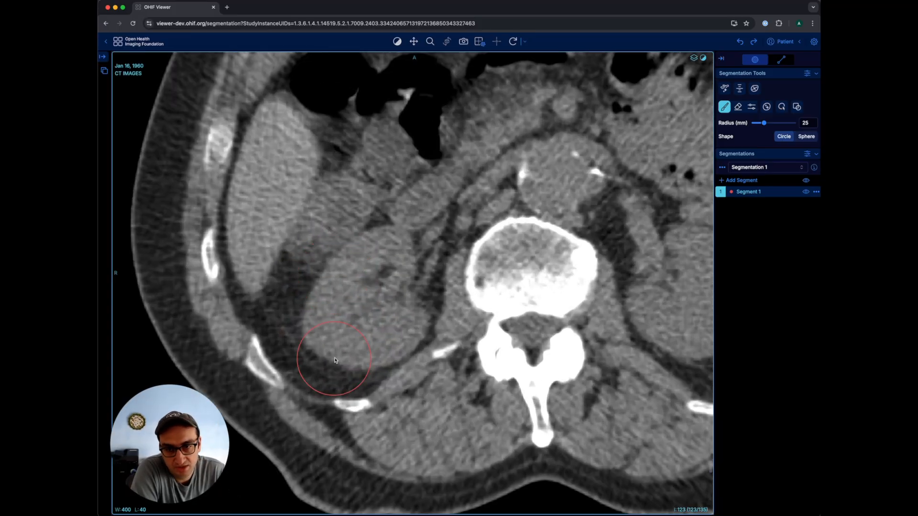
pyautogui.click(375, 266)
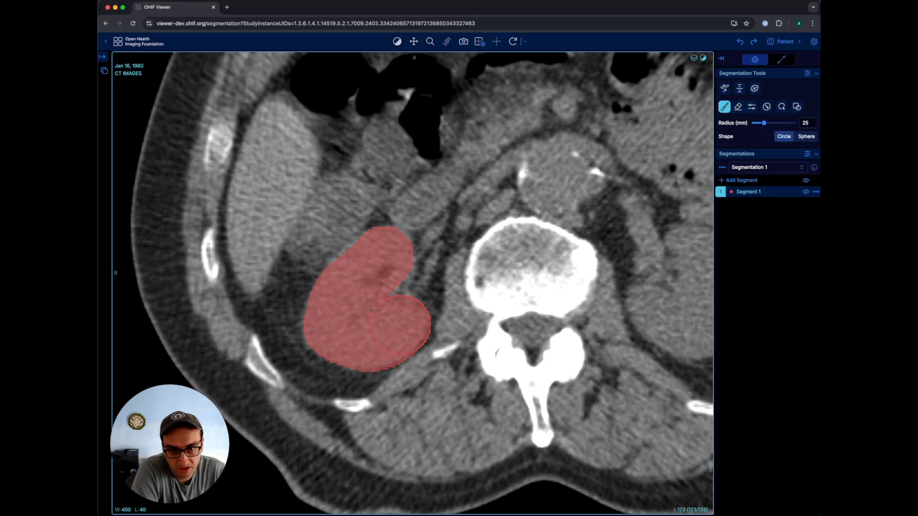
pyautogui.click(377, 334)
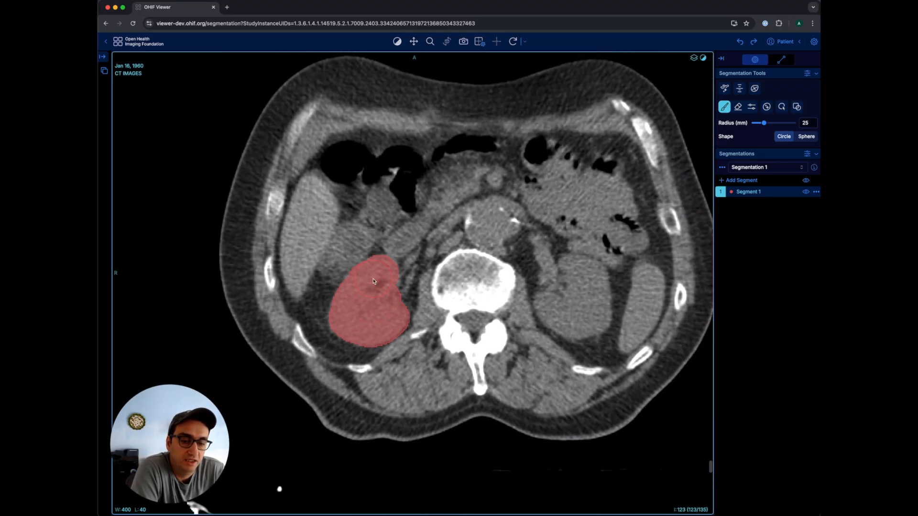
pyautogui.moveTo(624, 160)
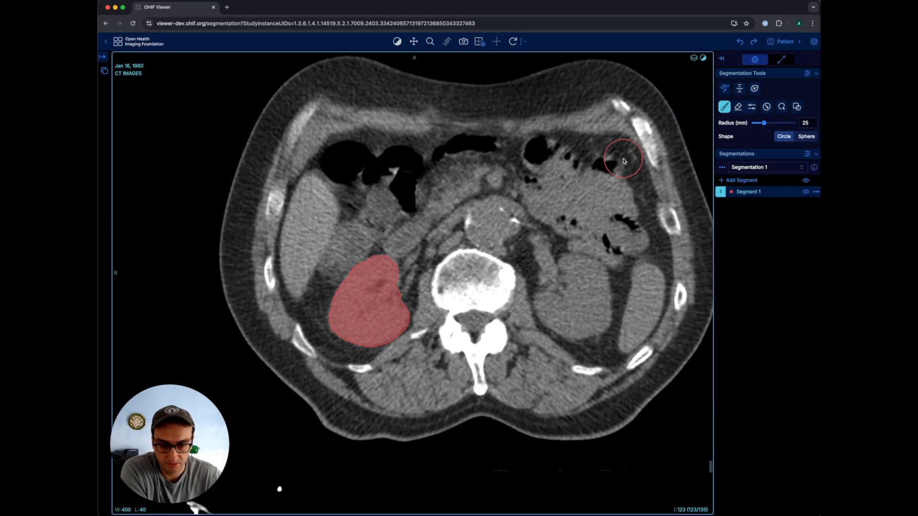
pyautogui.moveTo(559, 182)
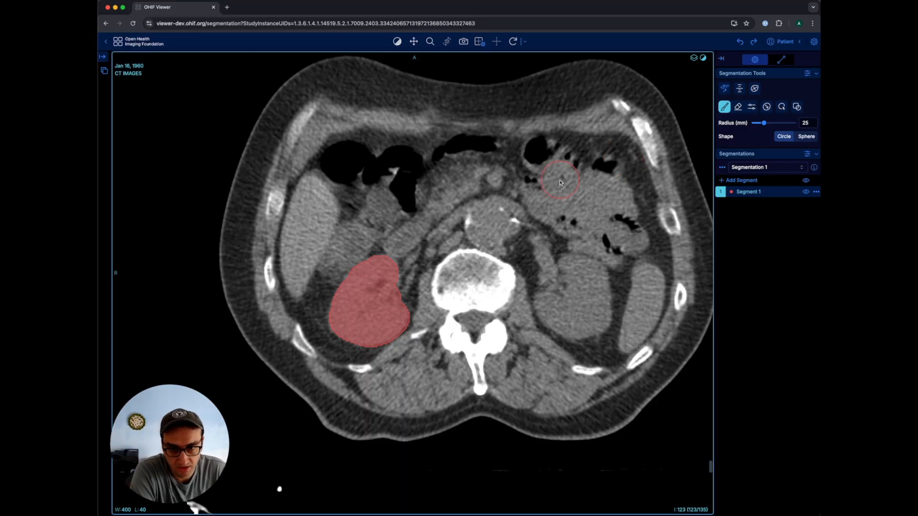
pyautogui.moveTo(419, 287)
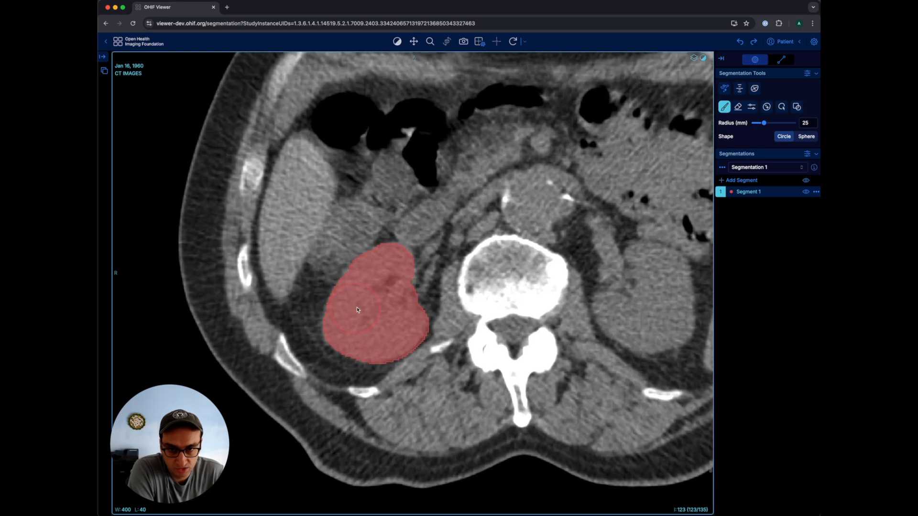
# Move through neighbouring CT slices to continue the kidney segment
pyautogui.scroll(-3)
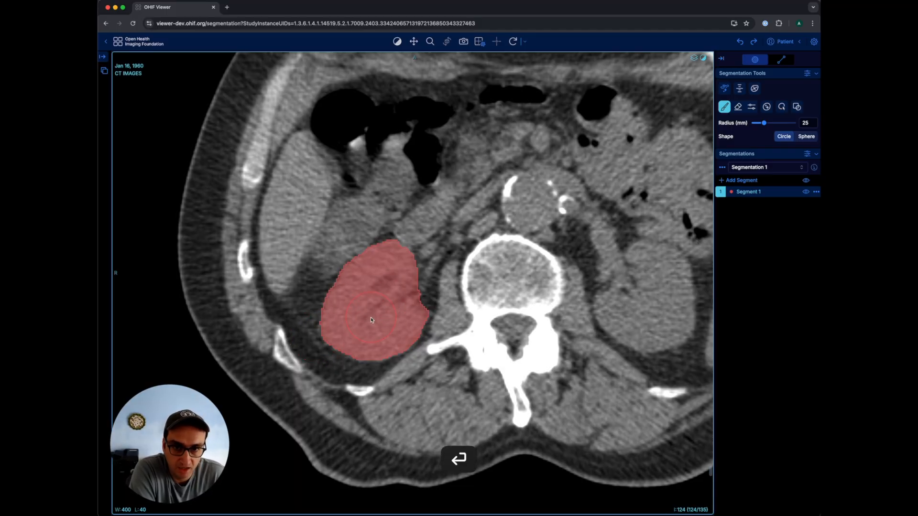
pyautogui.scroll(-3)
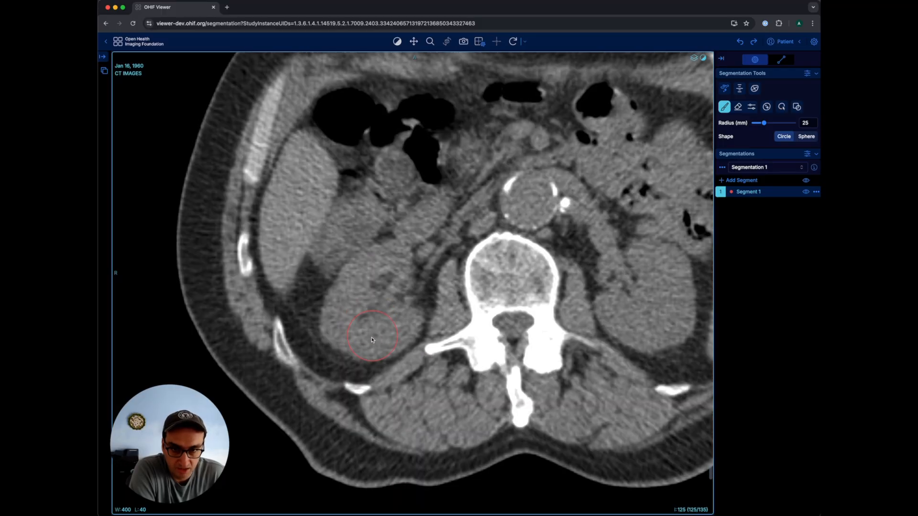
pyautogui.scroll(-3)
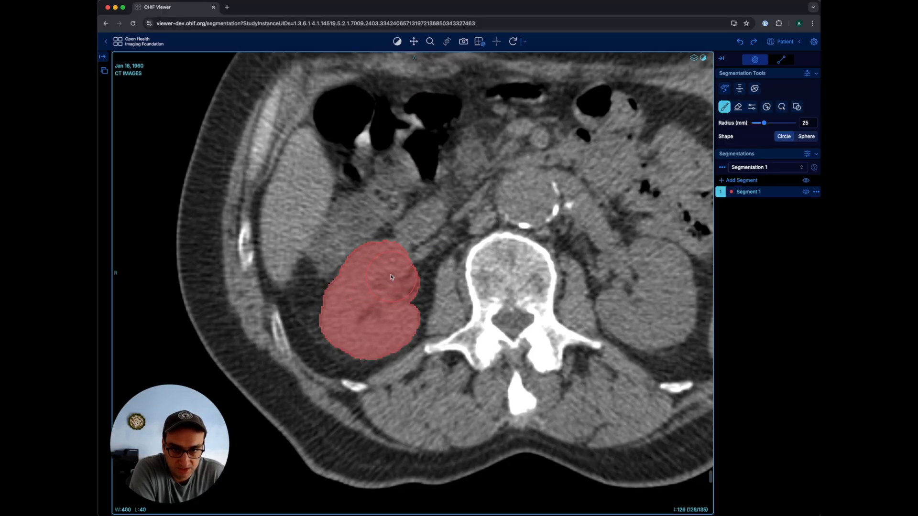
pyautogui.scroll(-3)
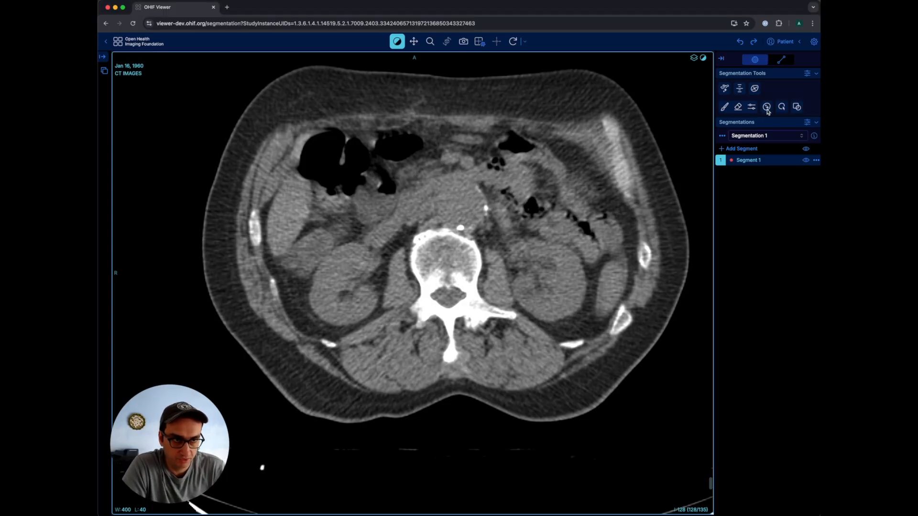
# Segment the kidney with a One Click Segment include marker on a lower slice
pyautogui.click(765, 106)
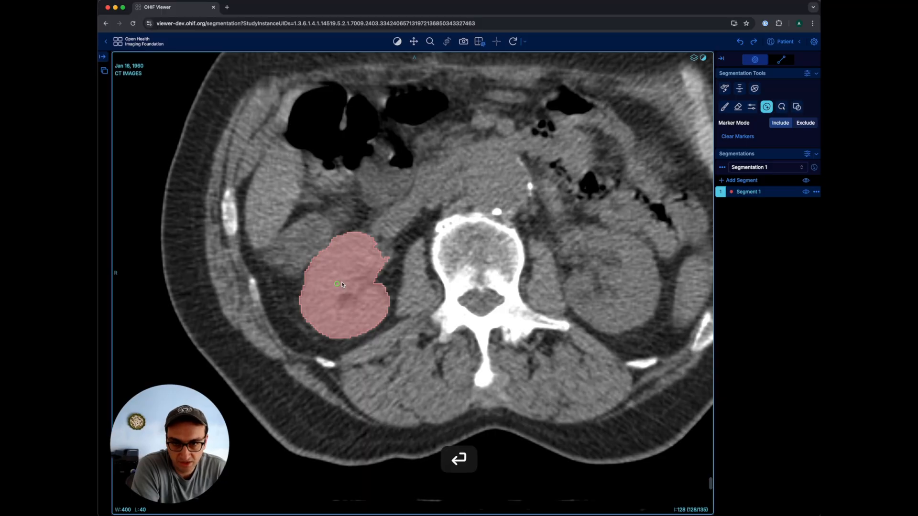
pyautogui.scroll(-3)
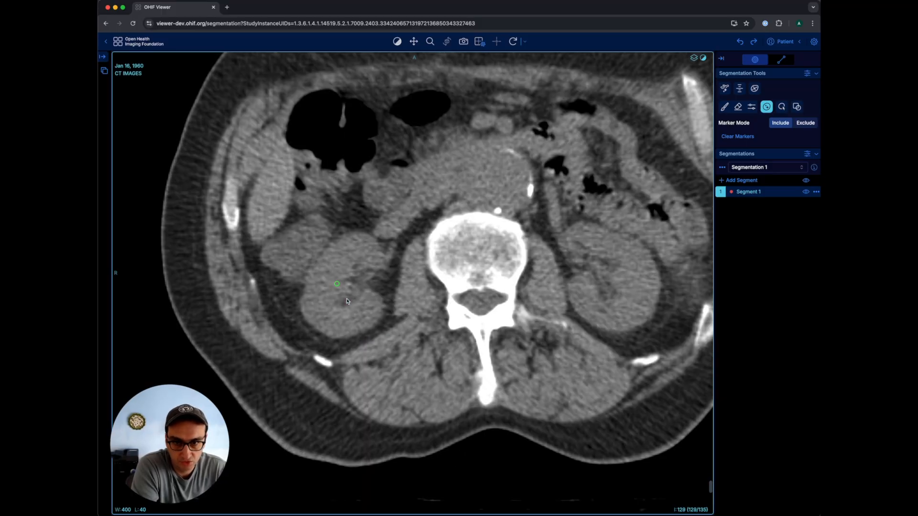
pyautogui.click(336, 283)
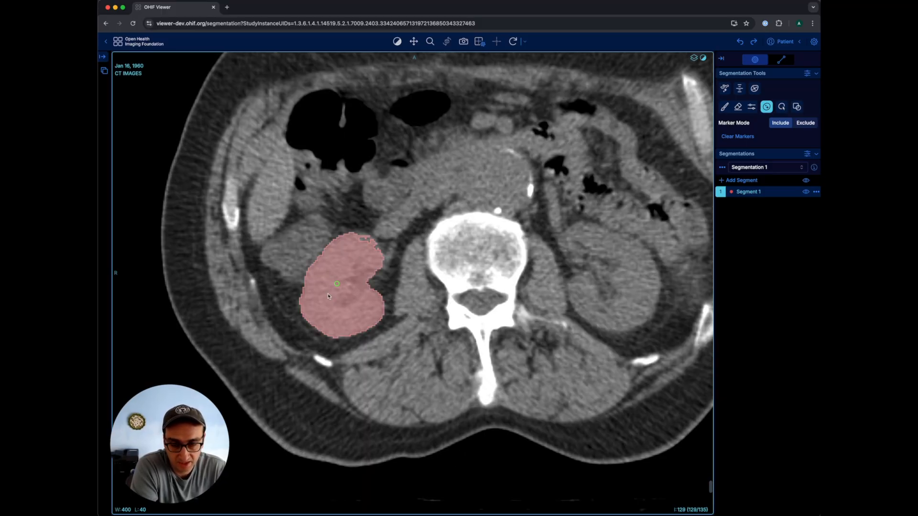
pyautogui.scroll(-3)
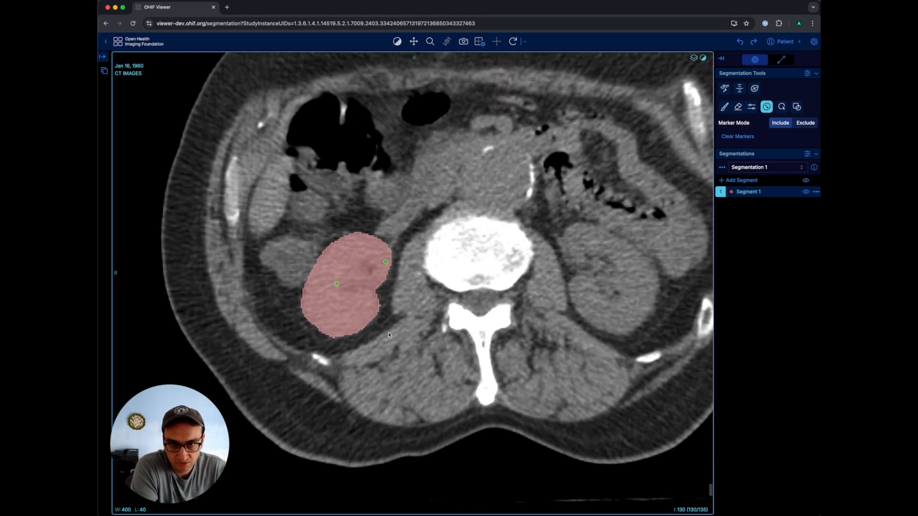
pyautogui.moveTo(385, 262)
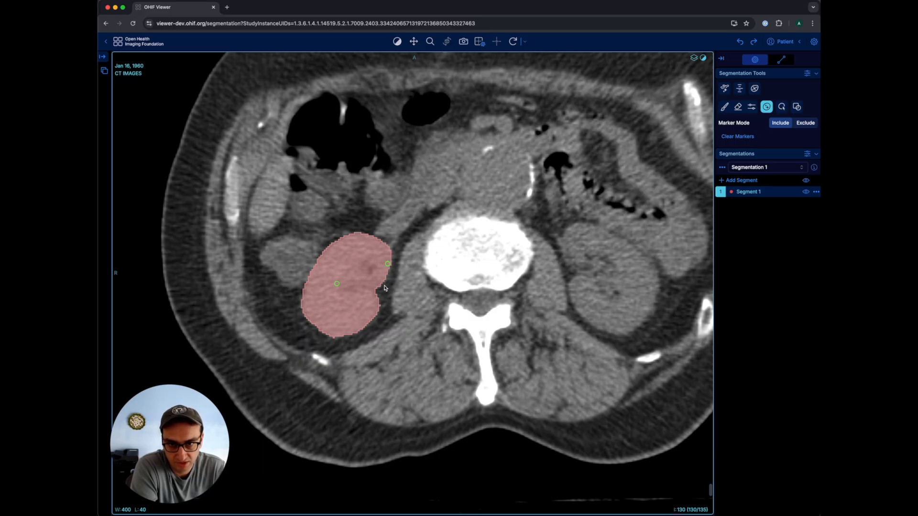
# Adjust the markers on further slices, then go back to the Study List
pyautogui.scroll(-3)
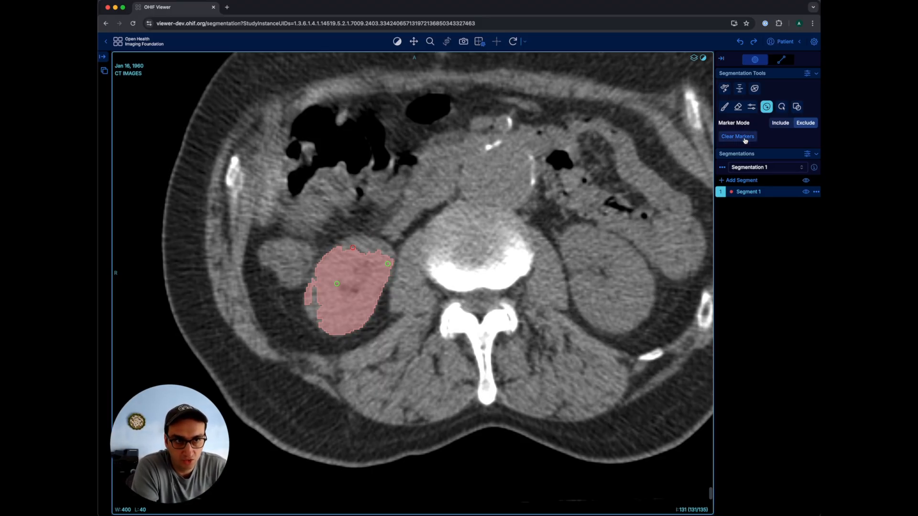
pyautogui.click(737, 135)
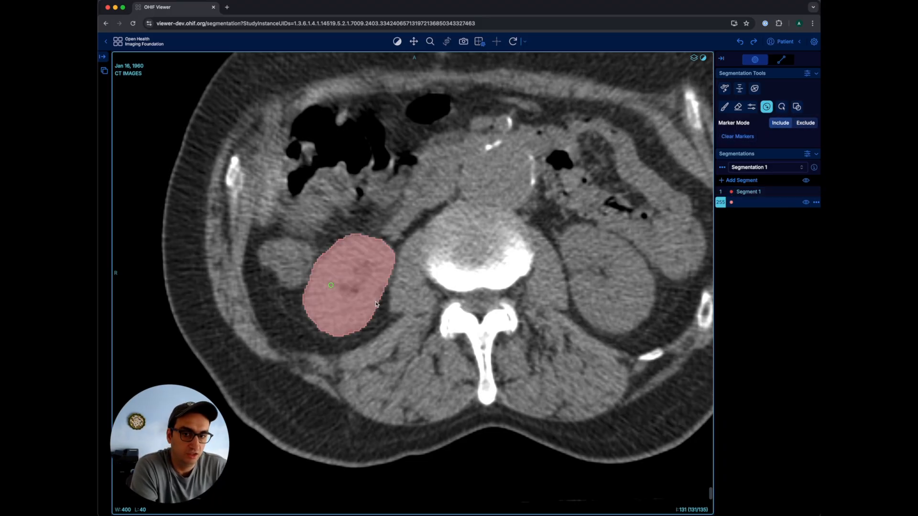
pyautogui.scroll(-3)
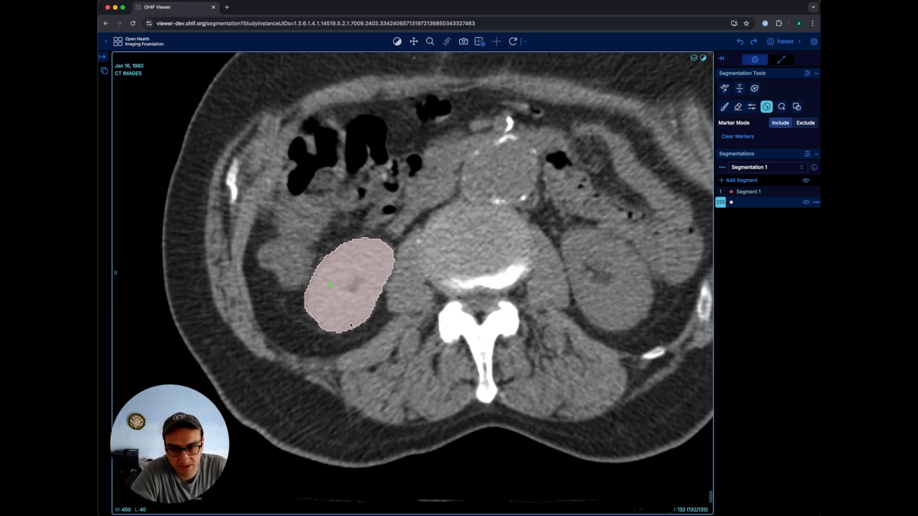
pyautogui.moveTo(352, 271)
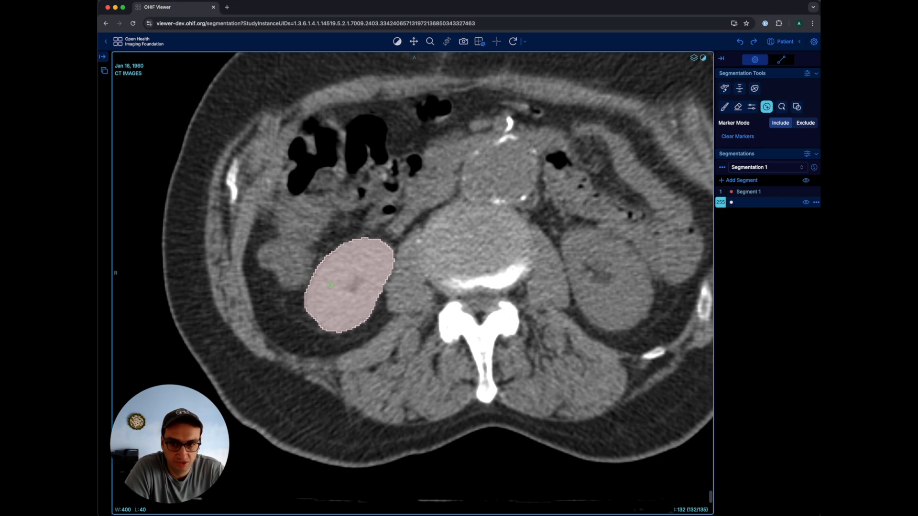
pyautogui.click(105, 23)
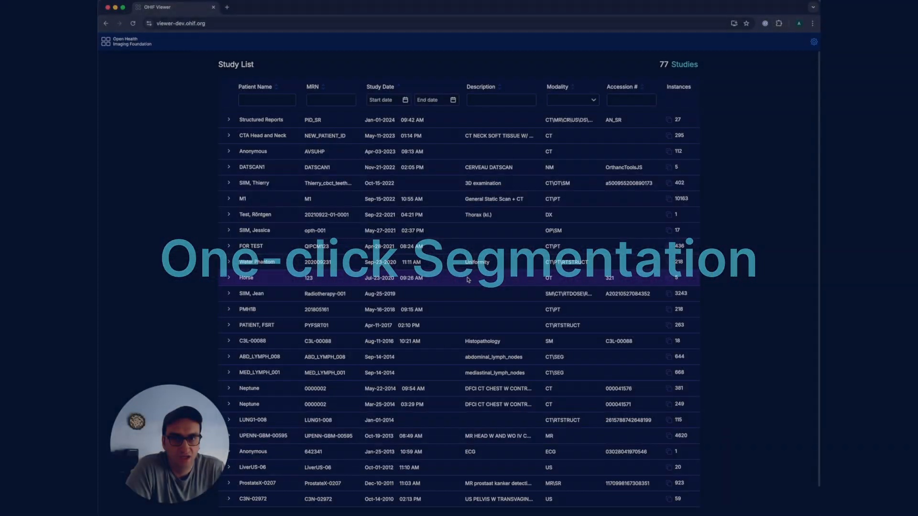
# Open the Anonymous MR study in Segmentation mode and scroll to the round tumor slice
pyautogui.click(252, 151)
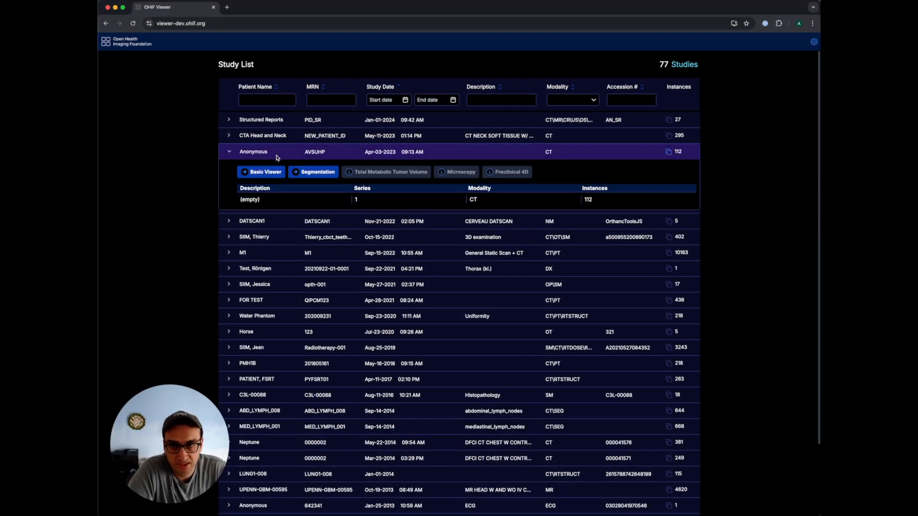
pyautogui.click(316, 171)
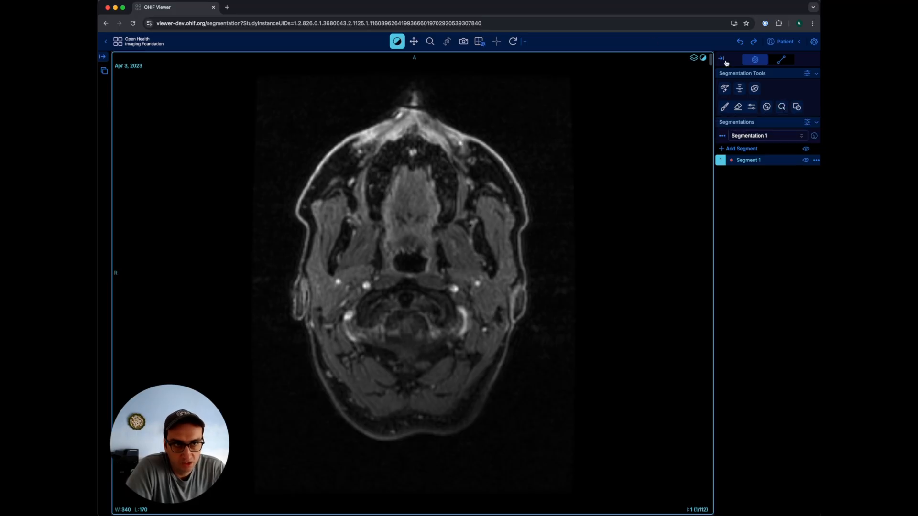
pyautogui.scroll(-3)
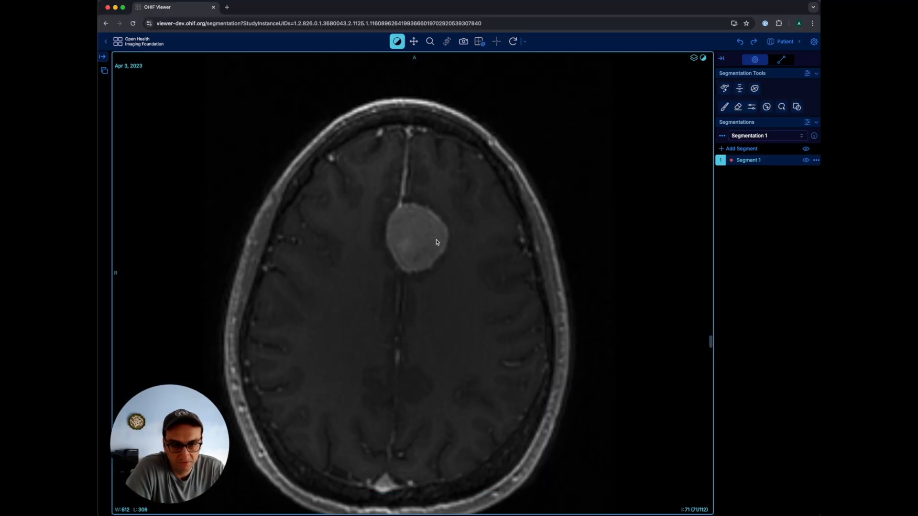
pyautogui.moveTo(442, 246)
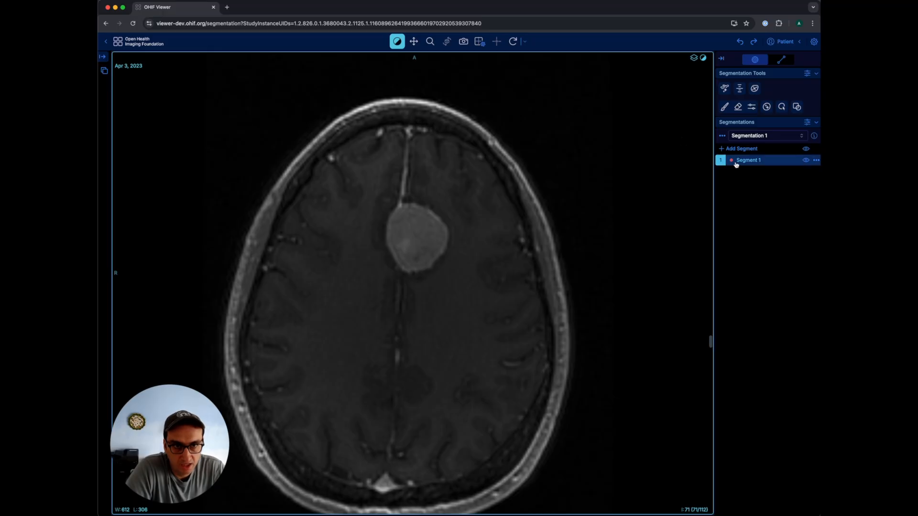
# Fill the brain tumor into Segment 1 with one AI marker click and review it across slices
pyautogui.click(781, 106)
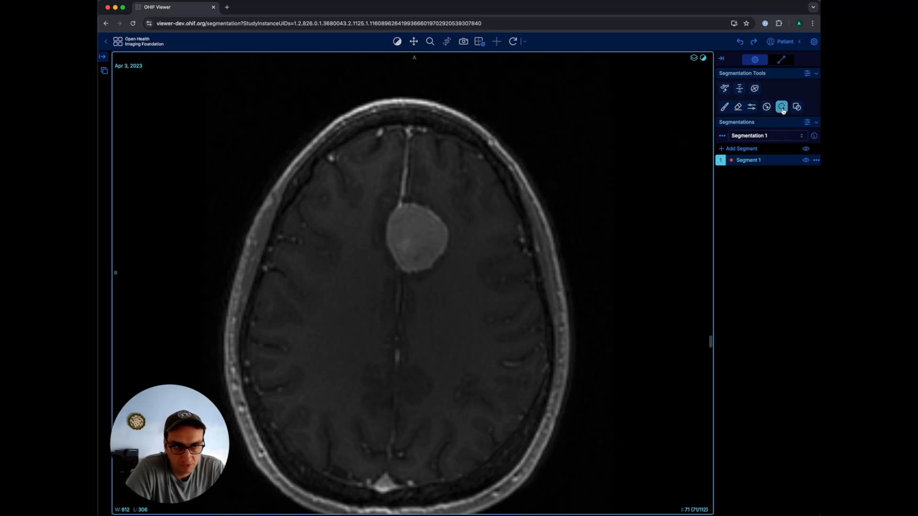
pyautogui.moveTo(781, 106)
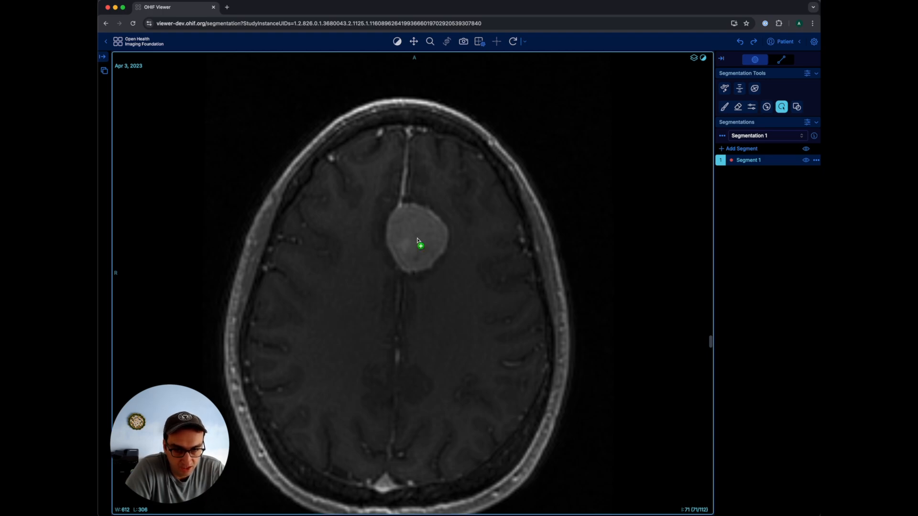
pyautogui.click(419, 241)
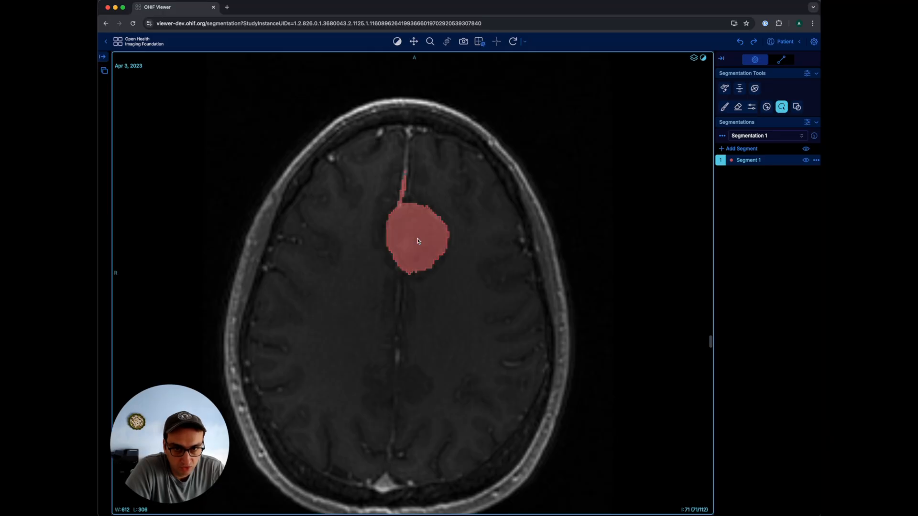
pyautogui.scroll(-3)
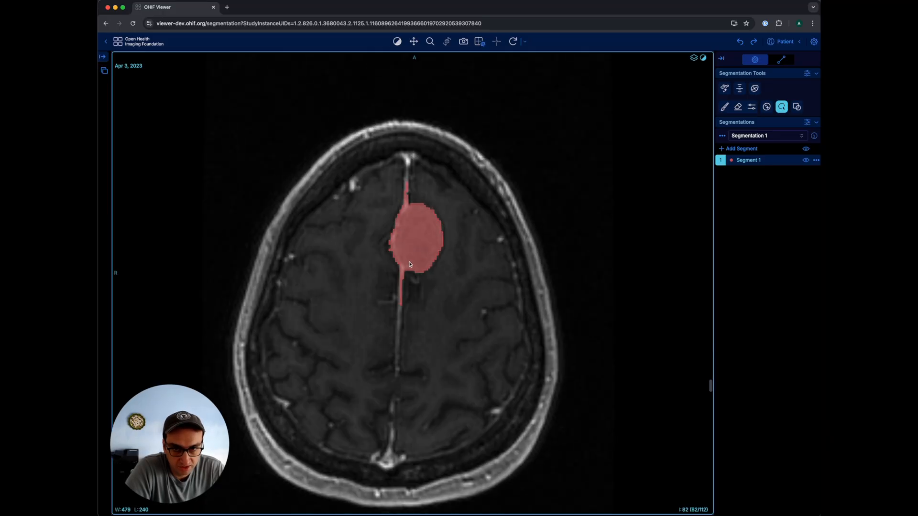
pyautogui.scroll(-3)
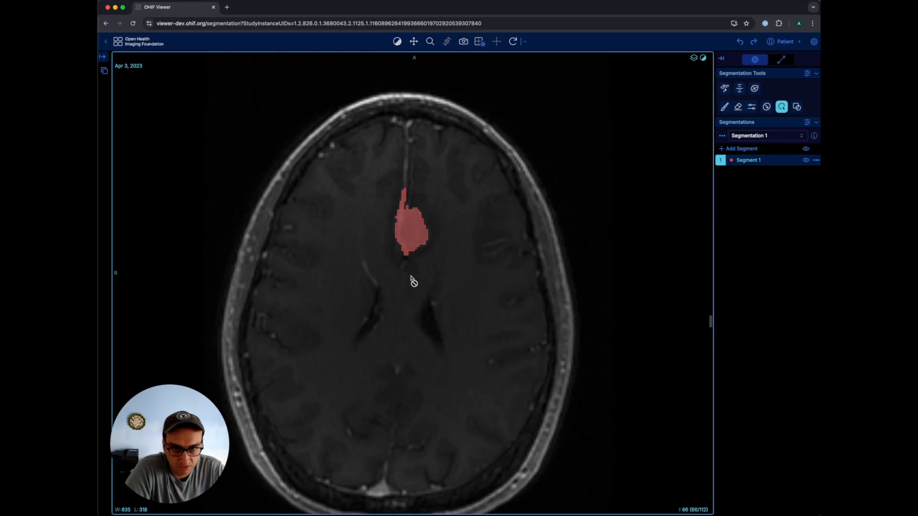
pyautogui.scroll(-3)
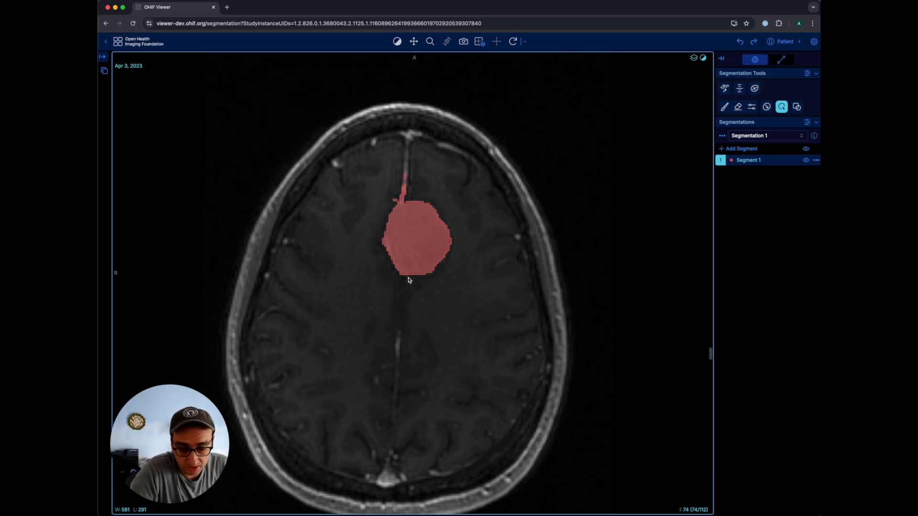
pyautogui.moveTo(410, 273)
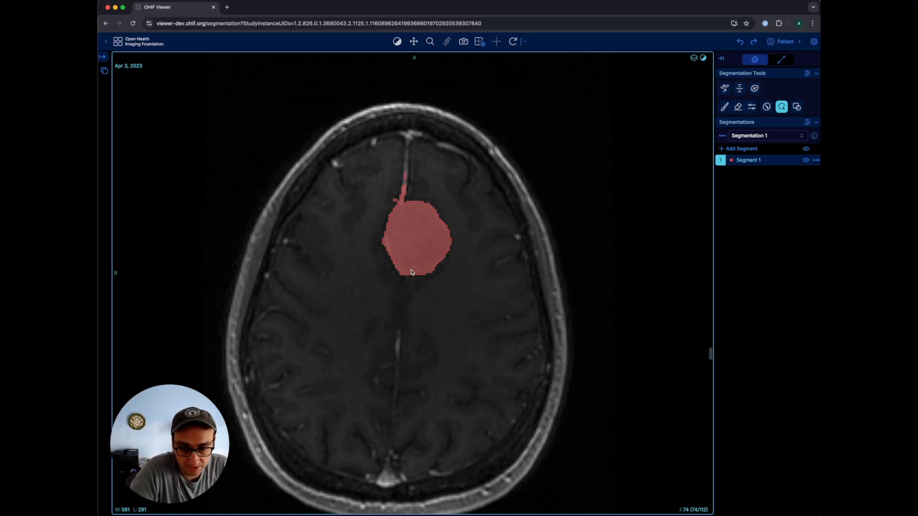
pyautogui.moveTo(386, 239)
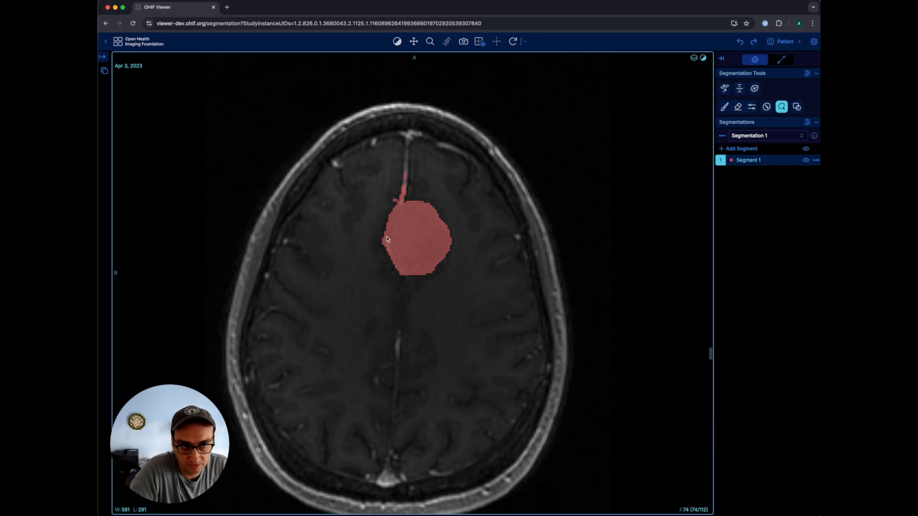
pyautogui.moveTo(432, 312)
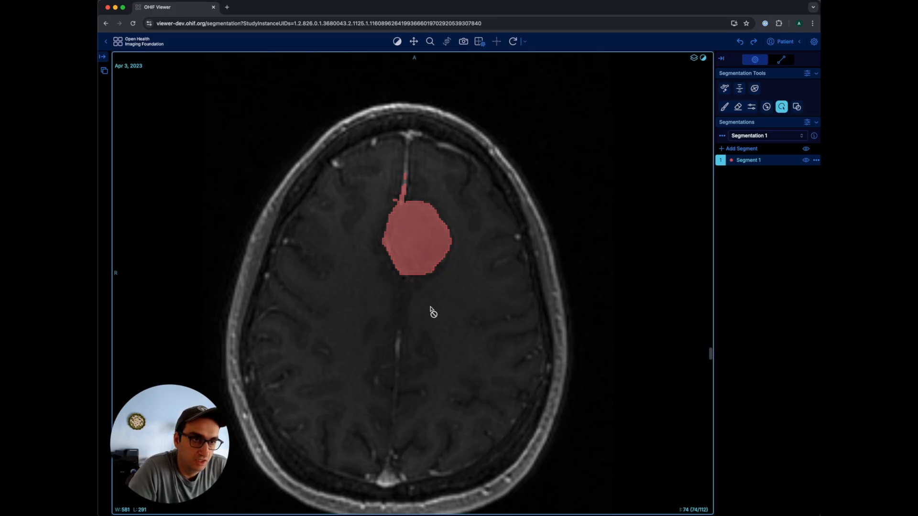
pyautogui.moveTo(793, 88)
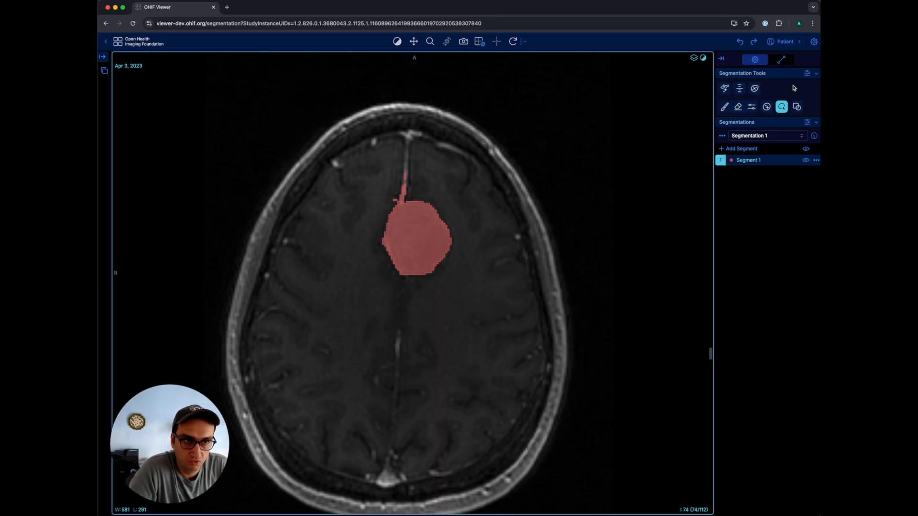
pyautogui.moveTo(781, 106)
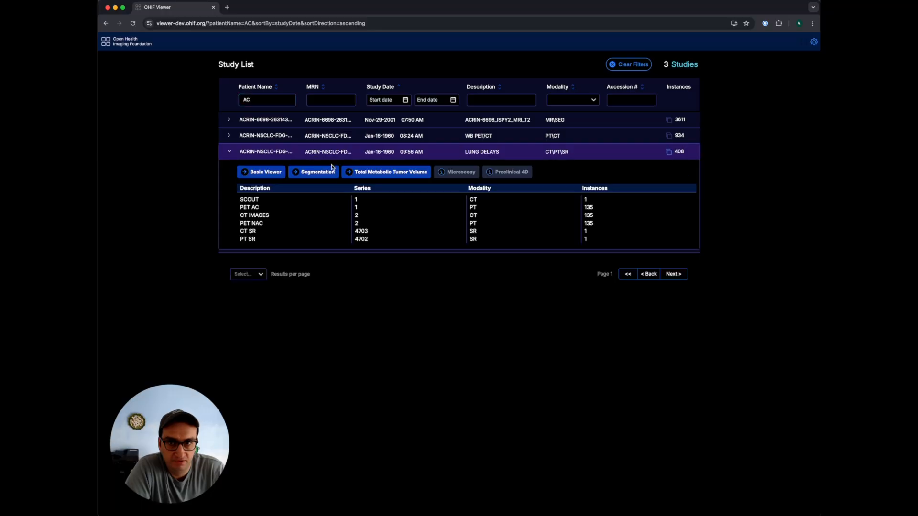
# Launch the lung study in Total Metabolic Tumor Volume mode and add a segmentation with threshold brush
pyautogui.click(386, 171)
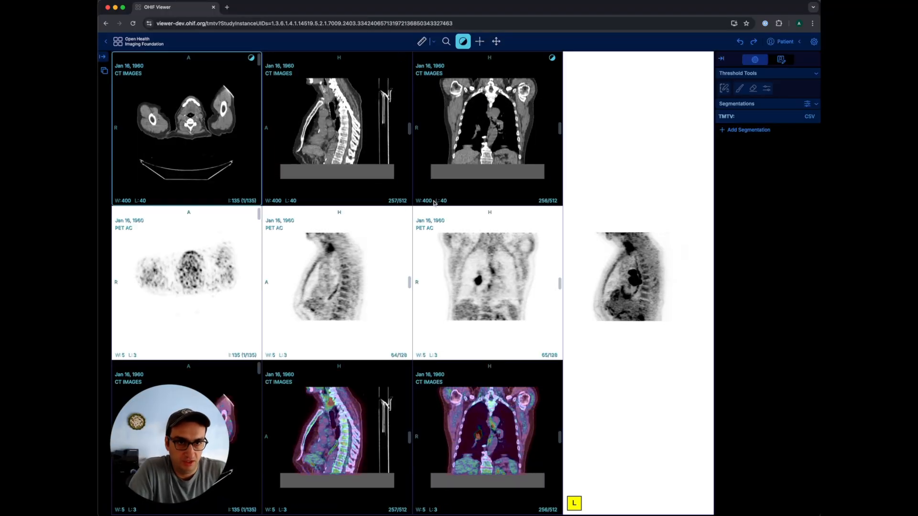
pyautogui.click(748, 129)
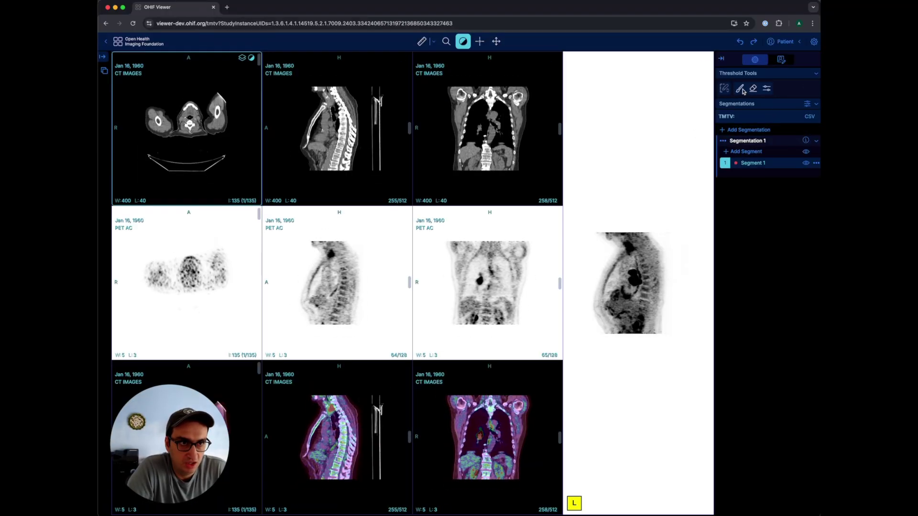
pyautogui.click(739, 88)
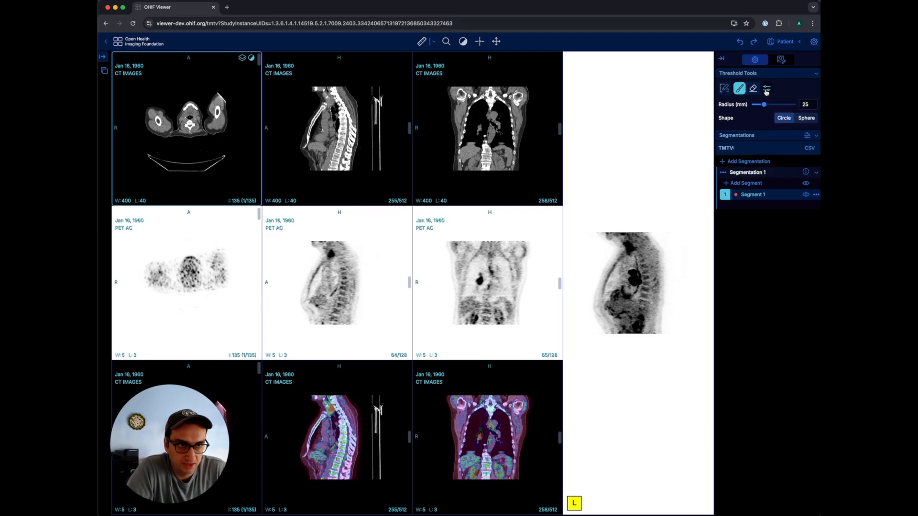
pyautogui.click(766, 88)
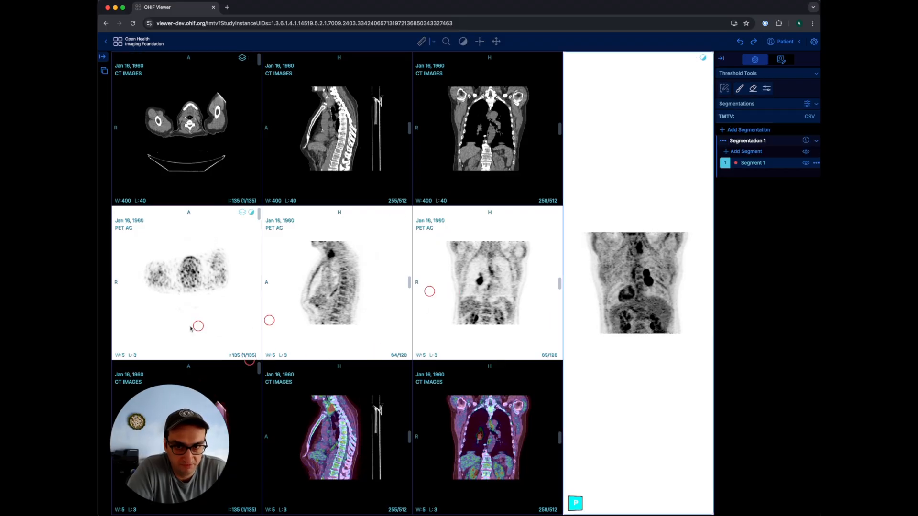
pyautogui.click(766, 88)
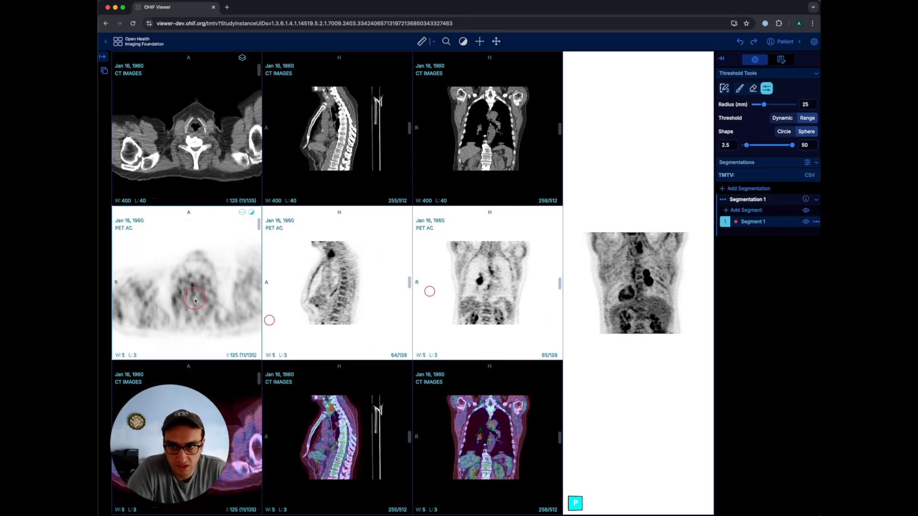
pyautogui.scroll(-3)
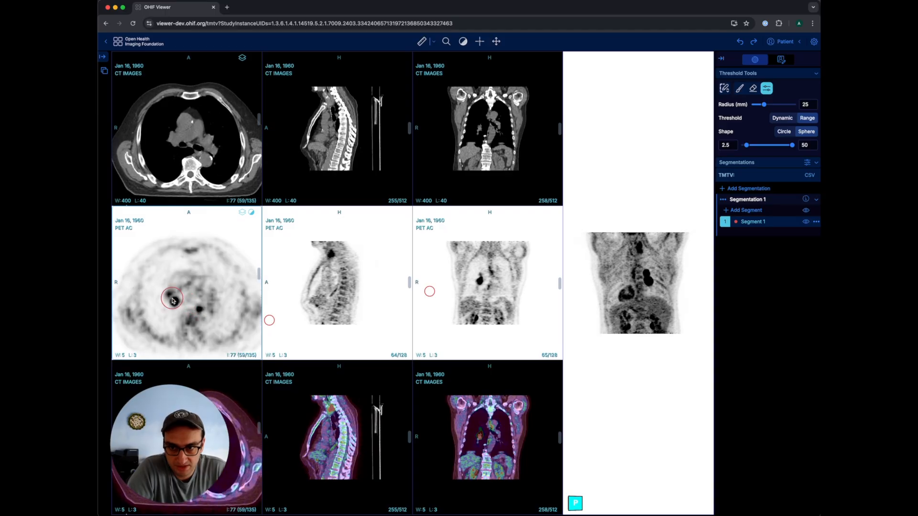
# Paint the bright right-lung lesion with the threshold brush and extend it on another slice
pyautogui.click(171, 295)
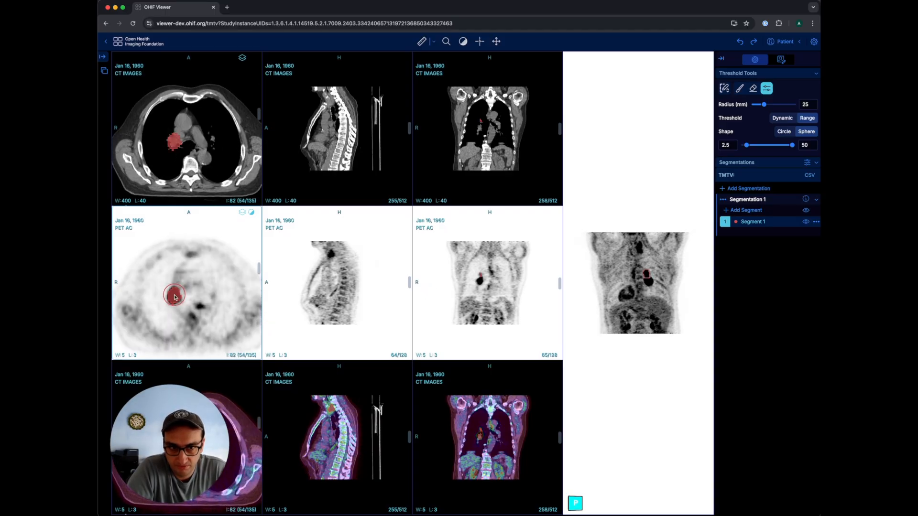
pyautogui.click(174, 297)
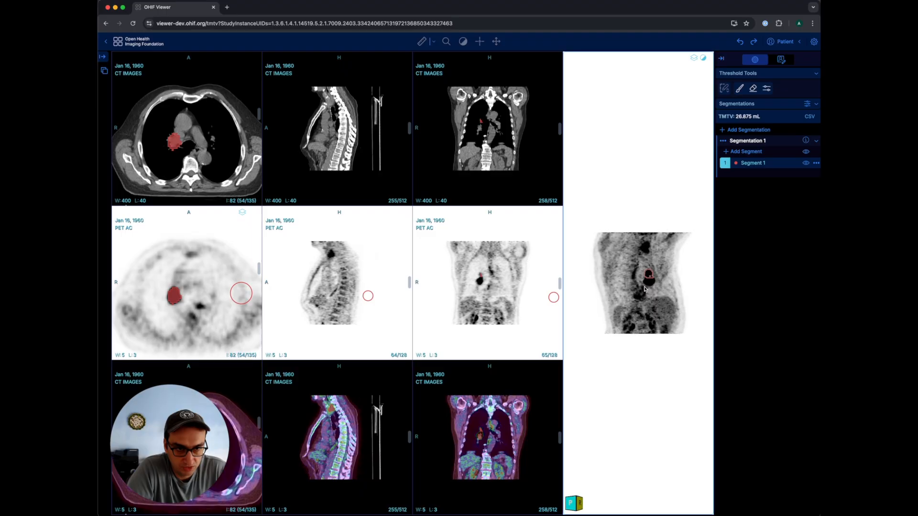
pyautogui.click(766, 88)
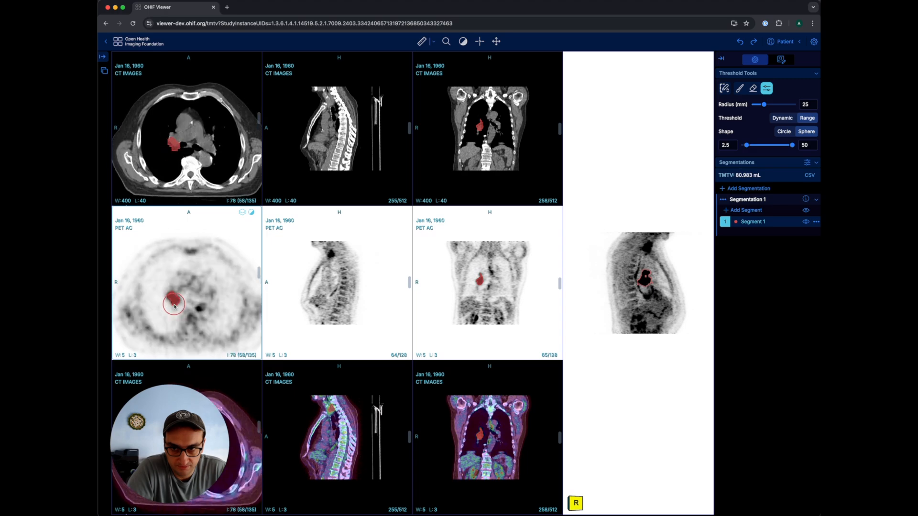
pyautogui.click(766, 88)
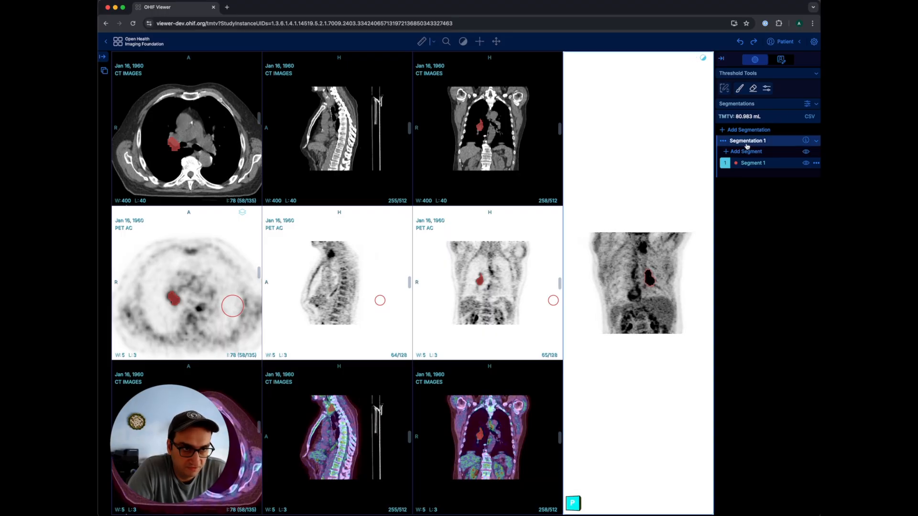
# Add Segment 2 and paint it over the left lung with the plain brush
pyautogui.click(766, 88)
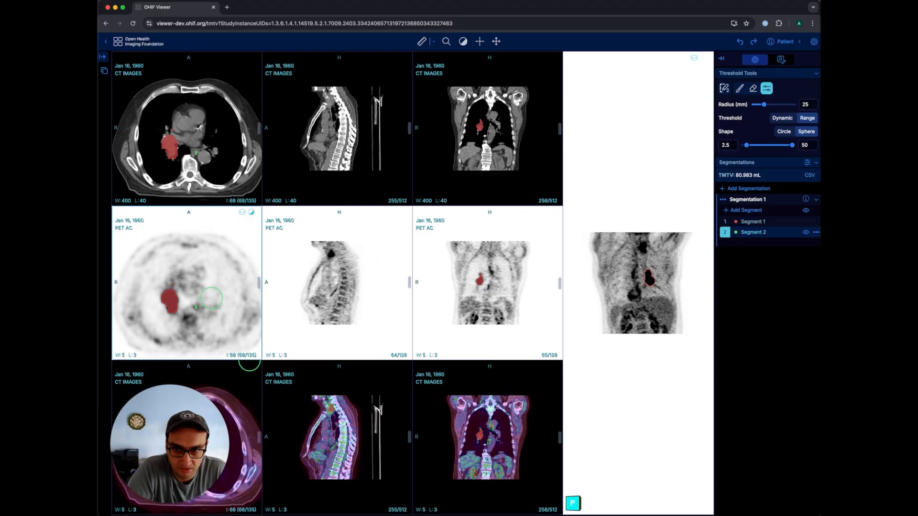
pyautogui.click(739, 88)
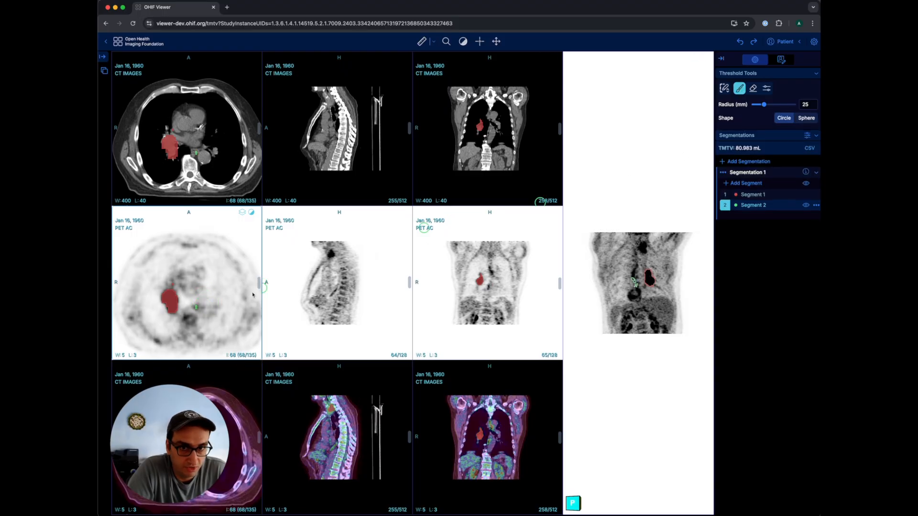
pyautogui.click(202, 141)
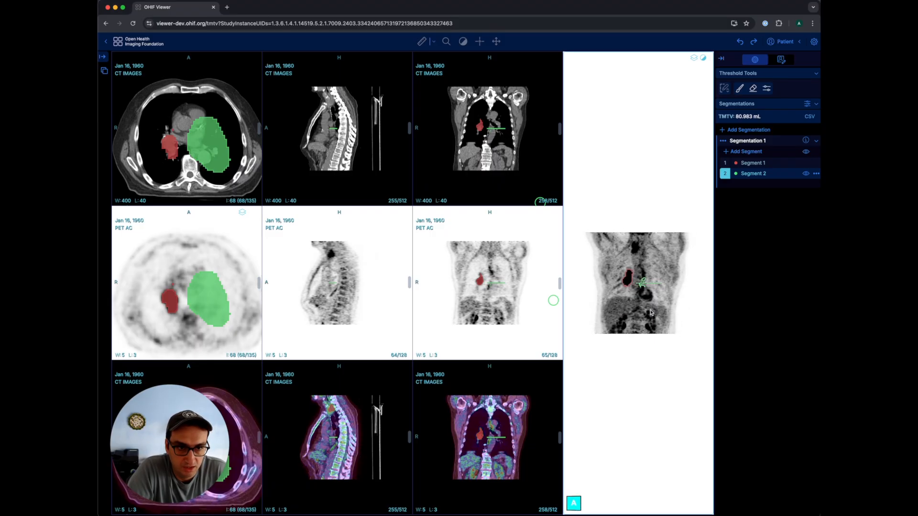
pyautogui.click(739, 88)
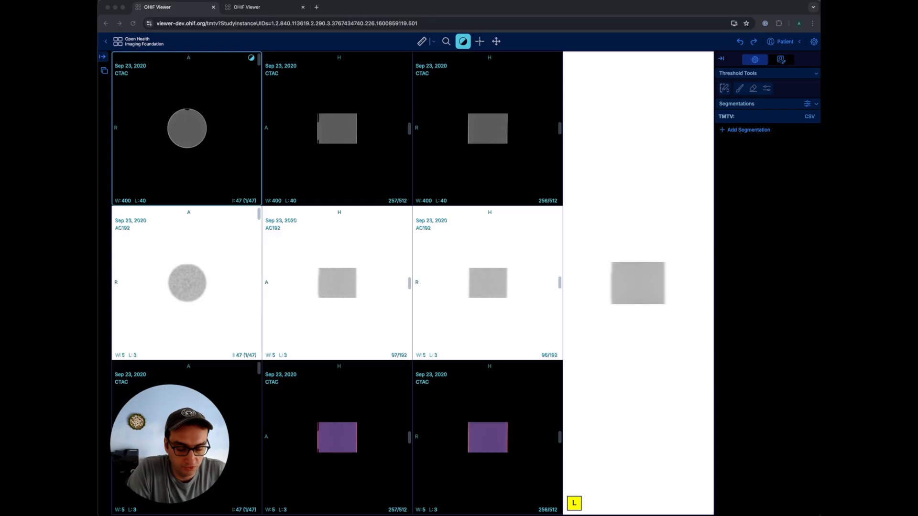
pyautogui.moveTo(771, 245)
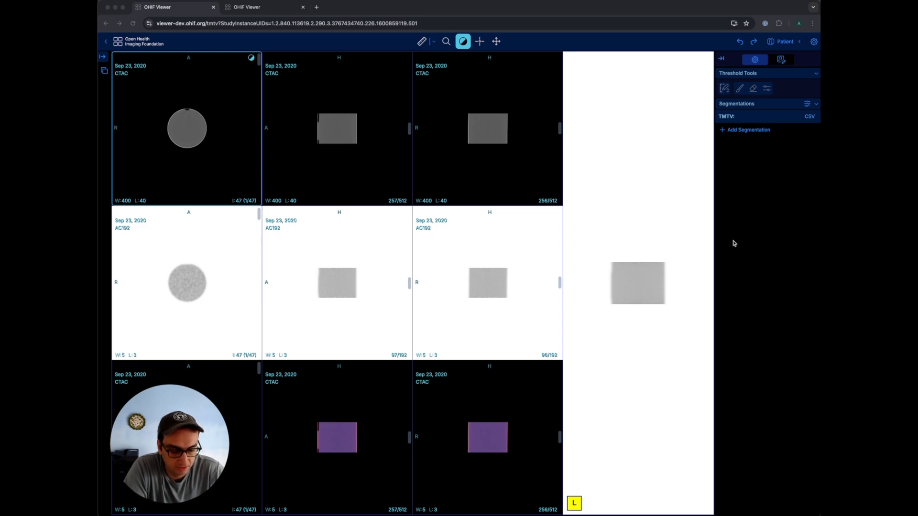
pyautogui.moveTo(729, 239)
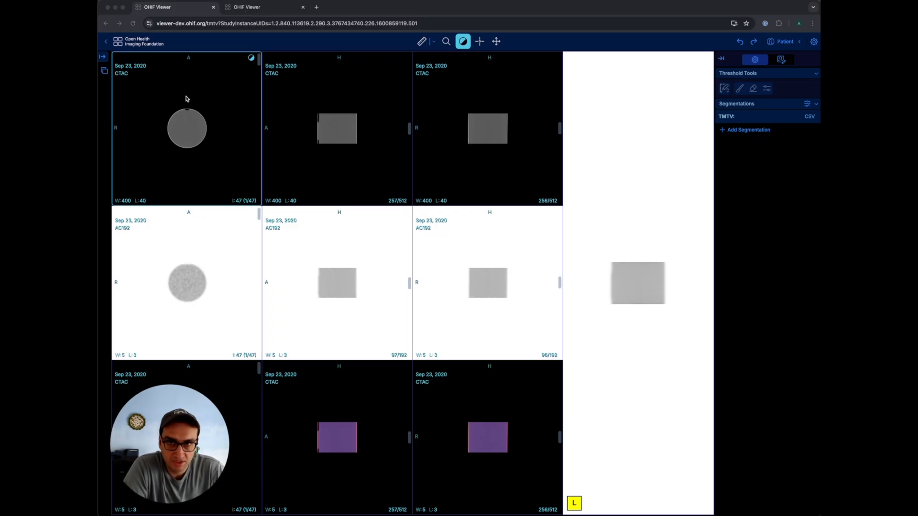
pyautogui.moveTo(476, 204)
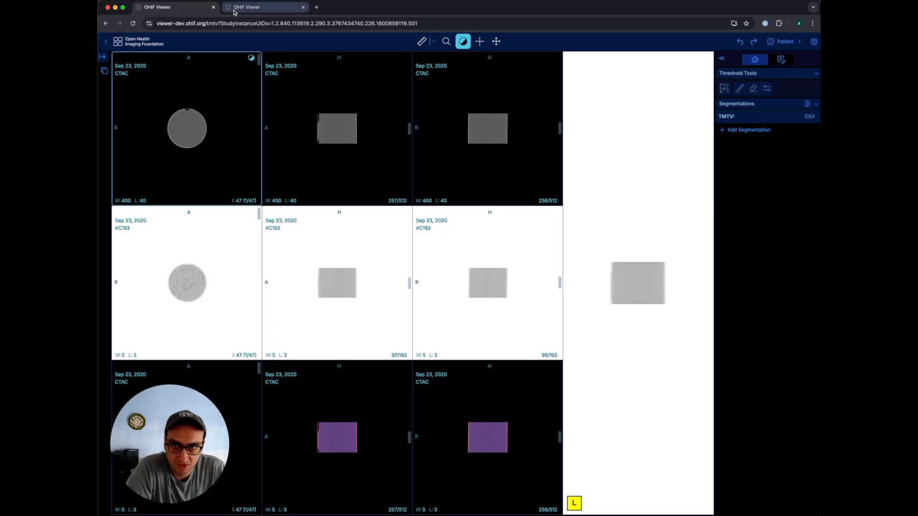
# Switch to the second viewer tab and show its version info, 3.10.0 beta.157
pyautogui.click(173, 7)
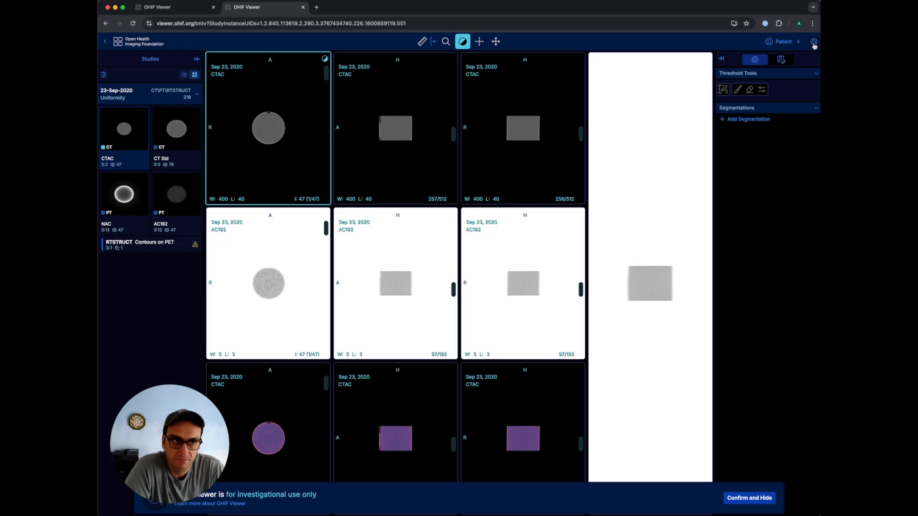
pyautogui.click(813, 41)
pyautogui.write('do')
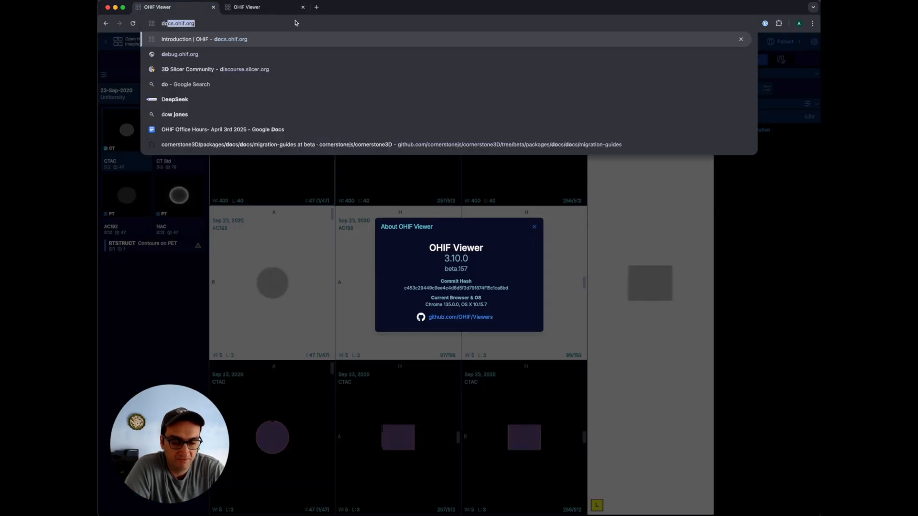
# Browse the 3.9 to 3.10 migration guides (Icons, Input, Tooltip), then open the Components design-system overview
pyautogui.click(204, 39)
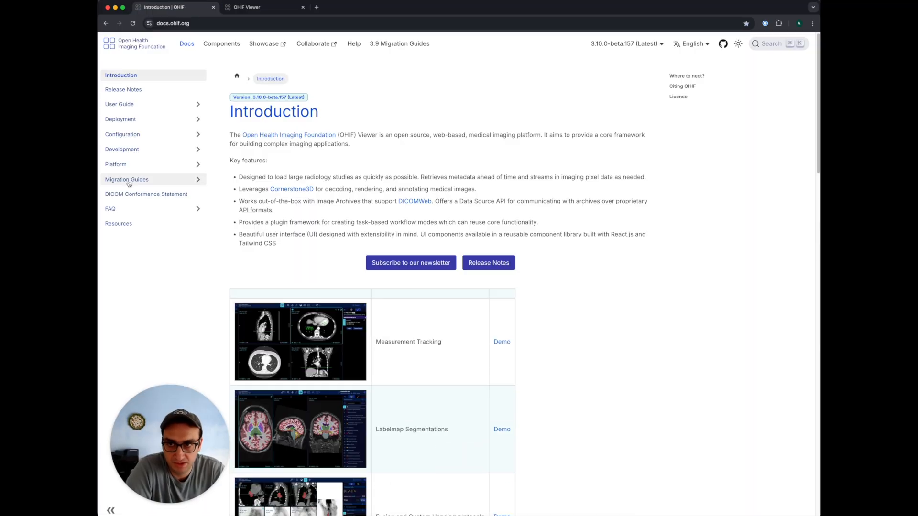
pyautogui.click(126, 178)
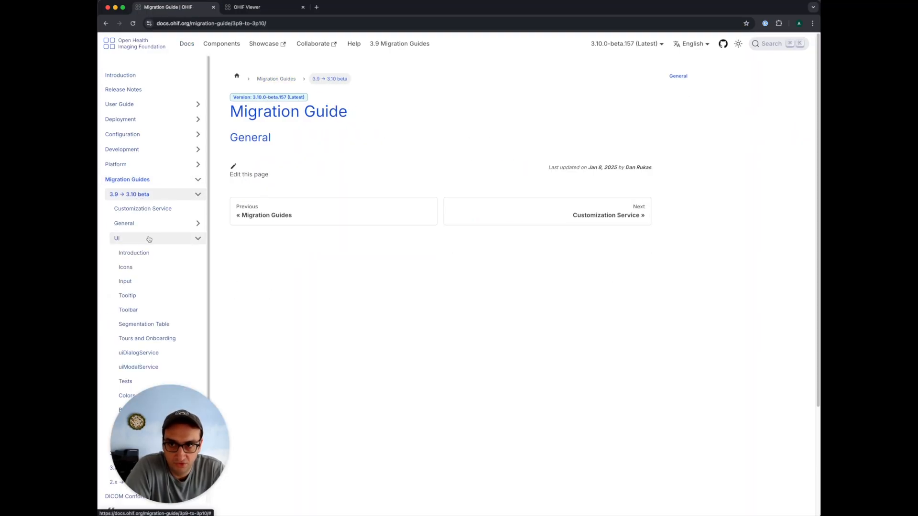
pyautogui.click(134, 252)
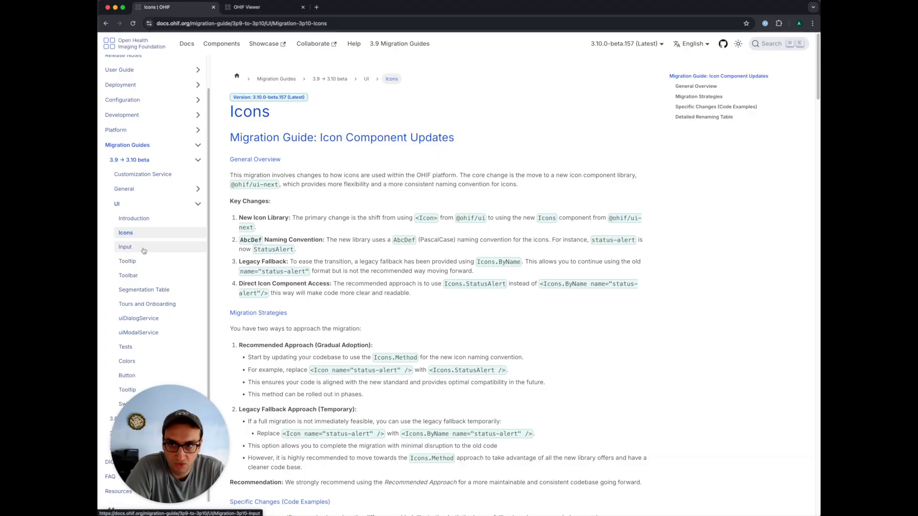
pyautogui.click(124, 247)
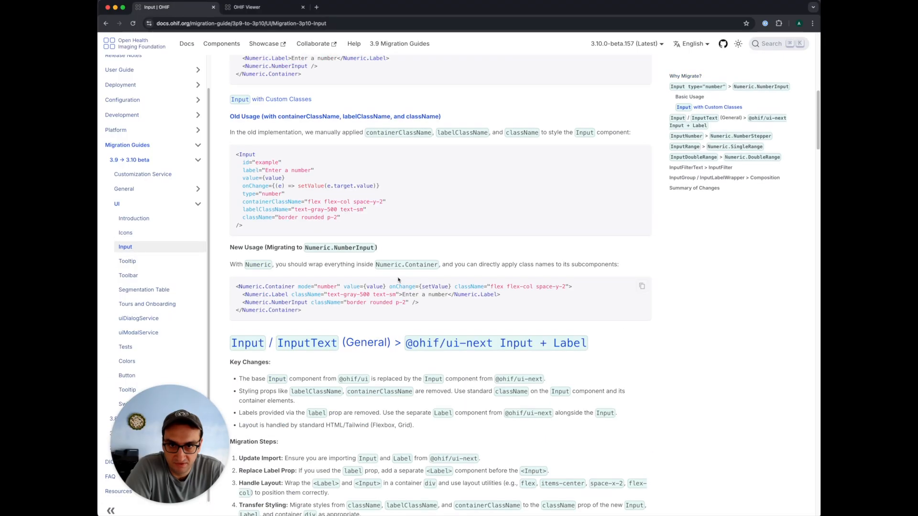
pyautogui.click(127, 260)
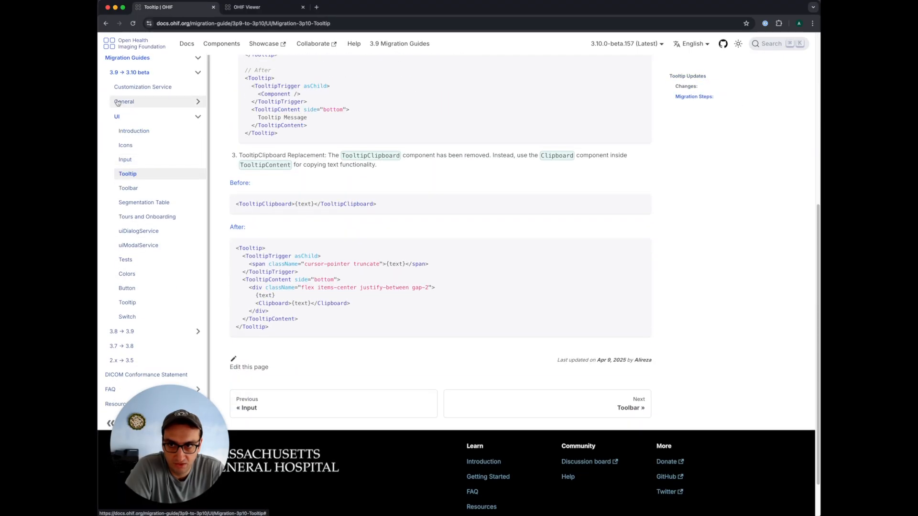
pyautogui.moveTo(128, 188)
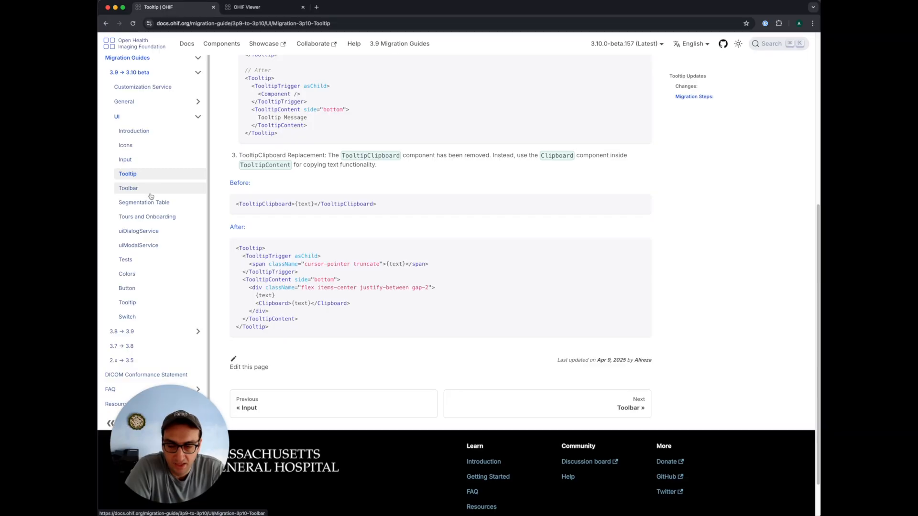
pyautogui.click(221, 43)
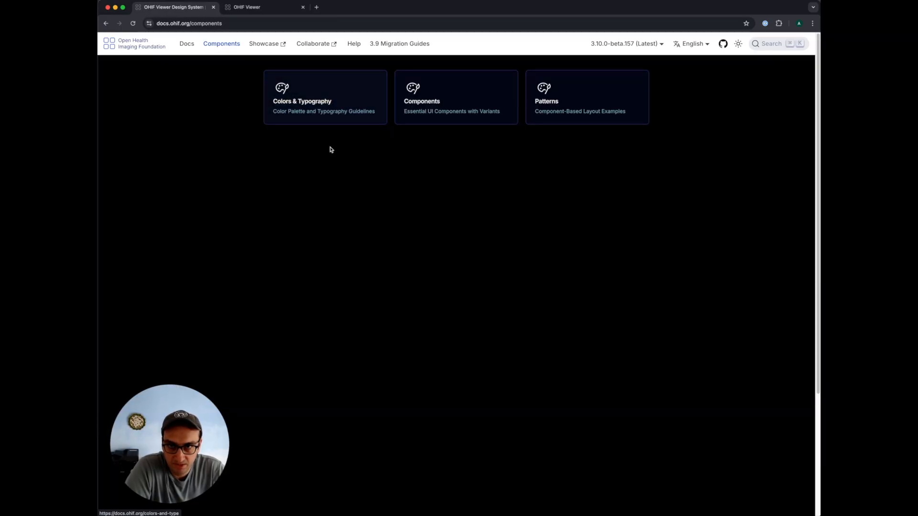
pyautogui.click(325, 96)
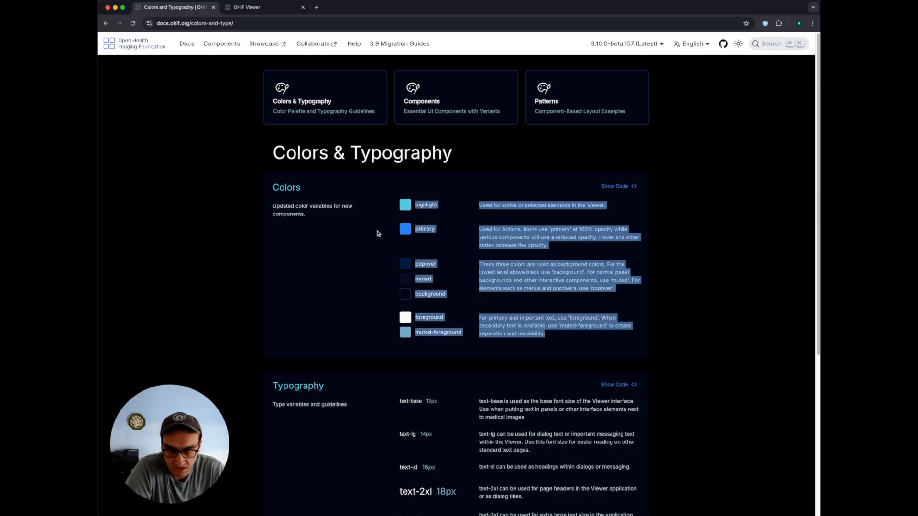
pyautogui.click(374, 221)
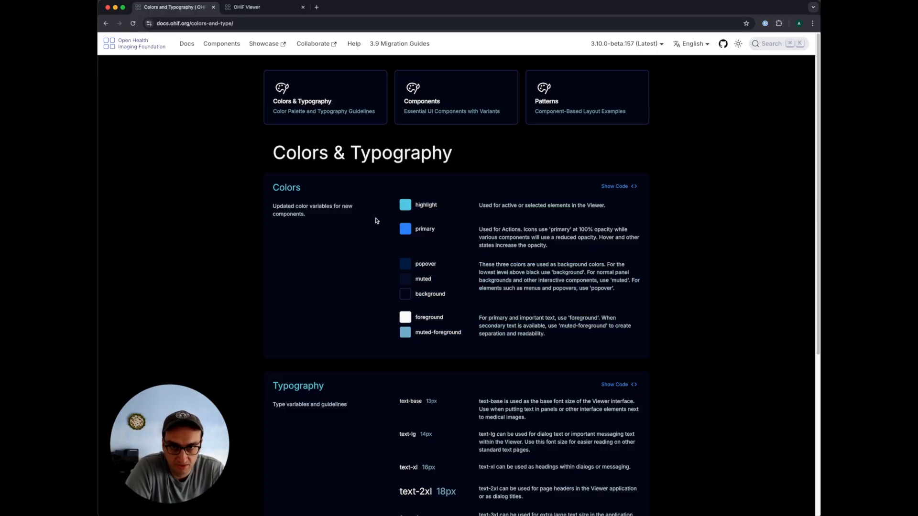
pyautogui.moveTo(443, 105)
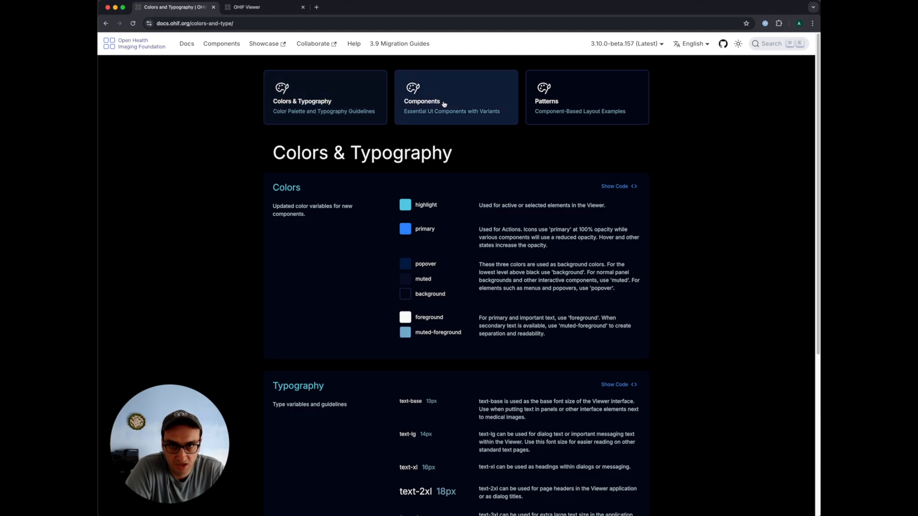
pyautogui.click(456, 96)
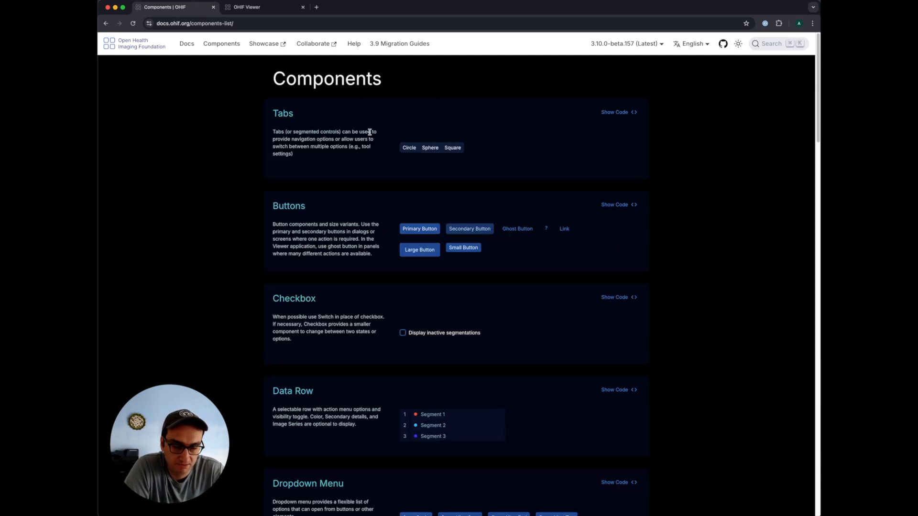
pyautogui.scroll(-3)
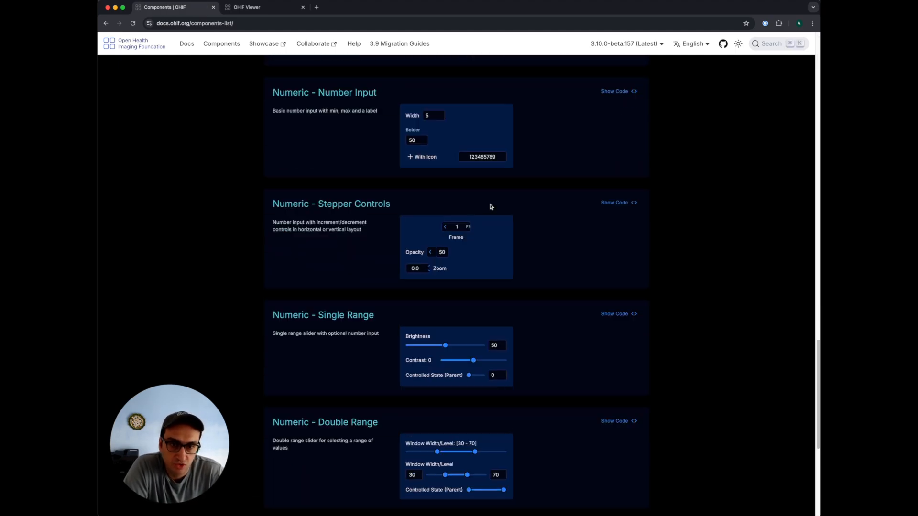
pyautogui.scroll(3)
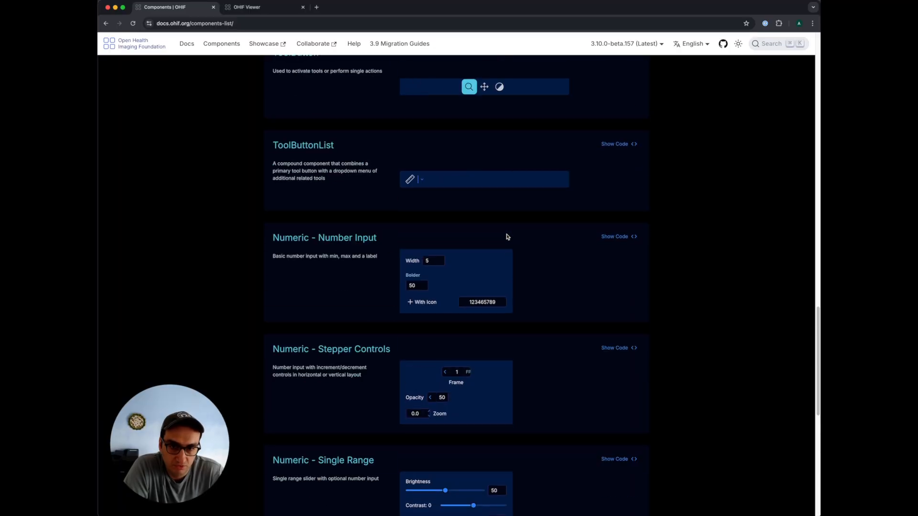
pyautogui.scroll(-3)
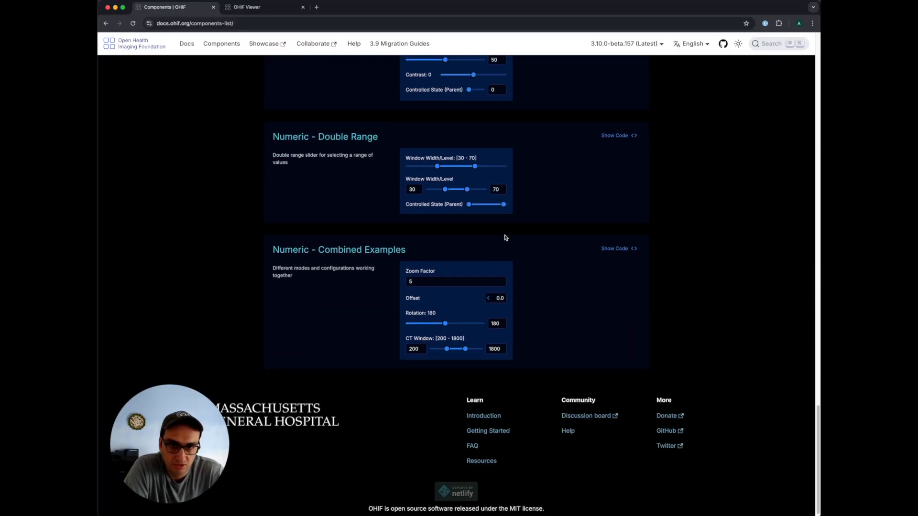
pyautogui.scroll(3)
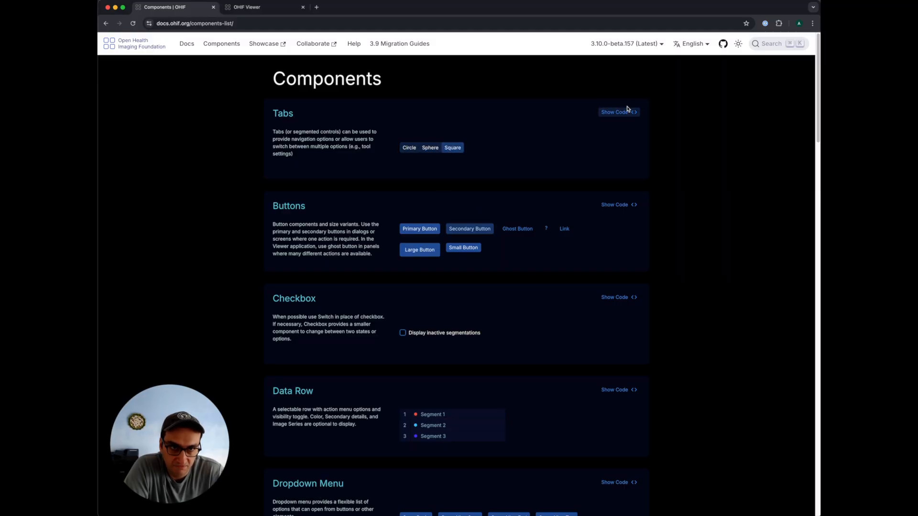
pyautogui.click(615, 111)
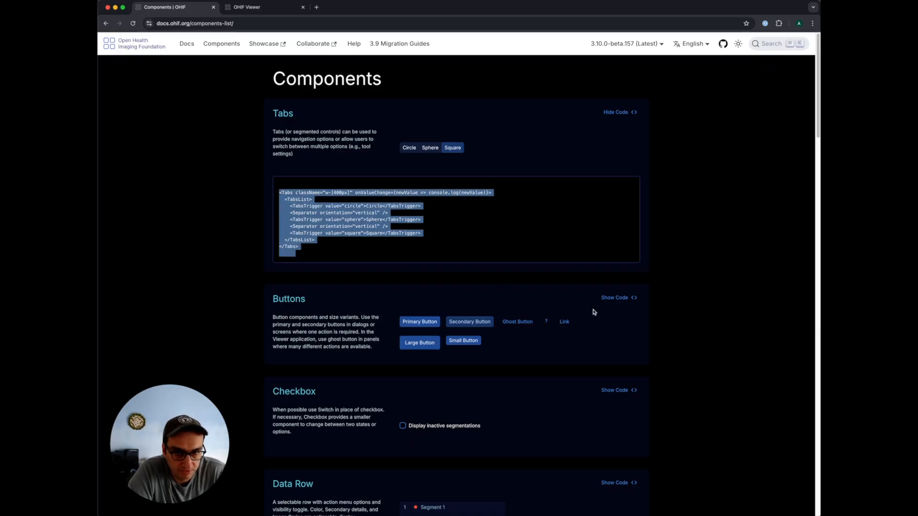
pyautogui.scroll(-3)
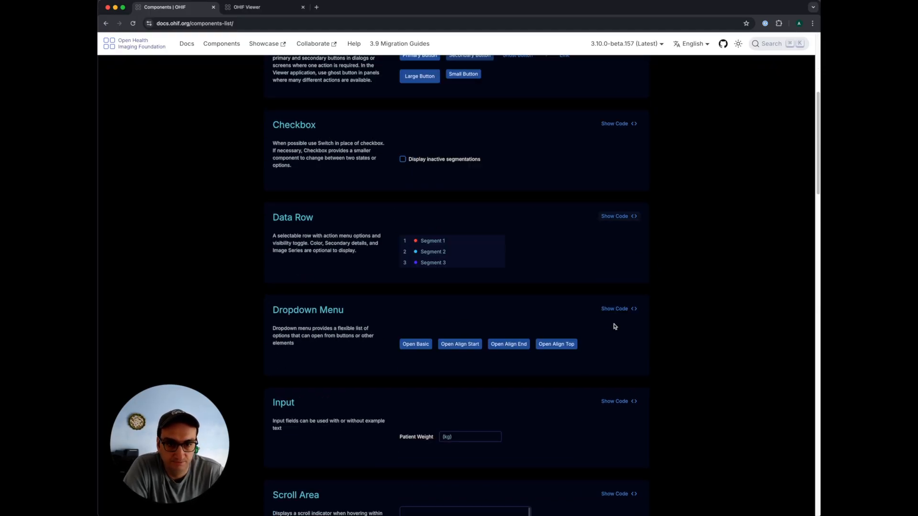
pyautogui.scroll(-3)
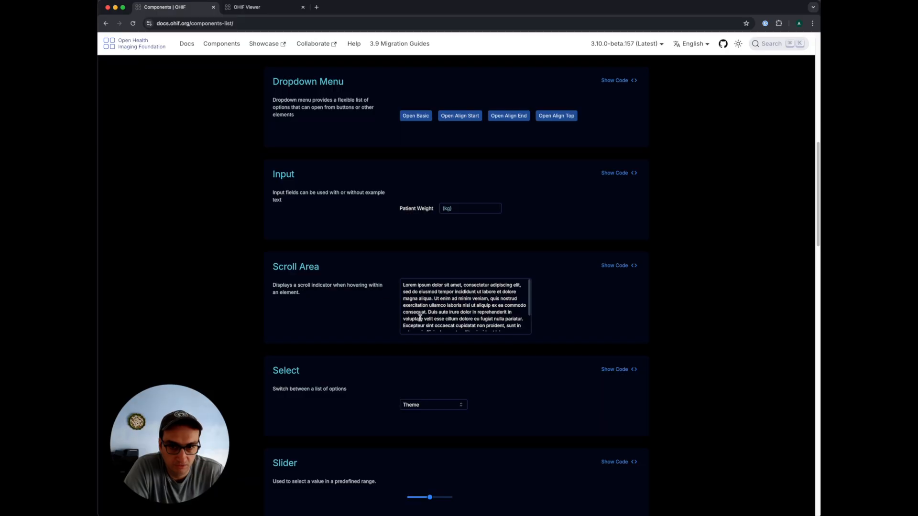
pyautogui.click(432, 405)
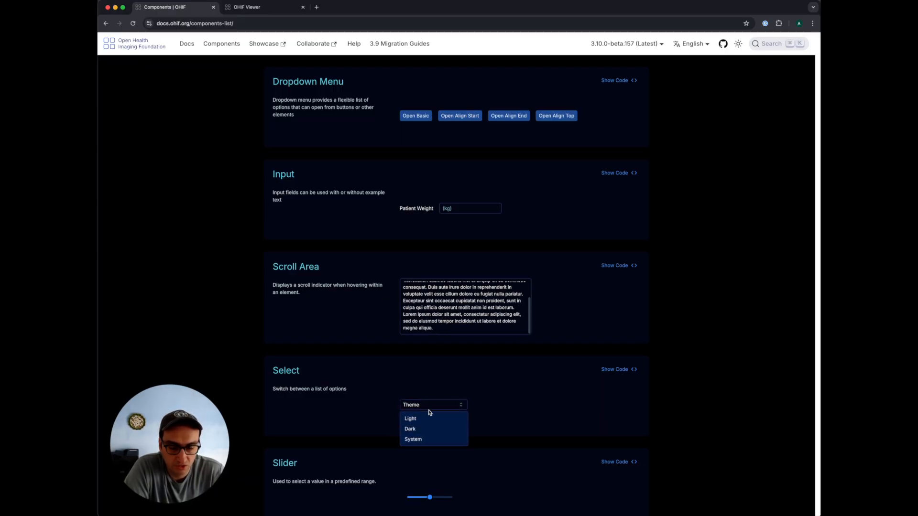
pyautogui.click(264, 6)
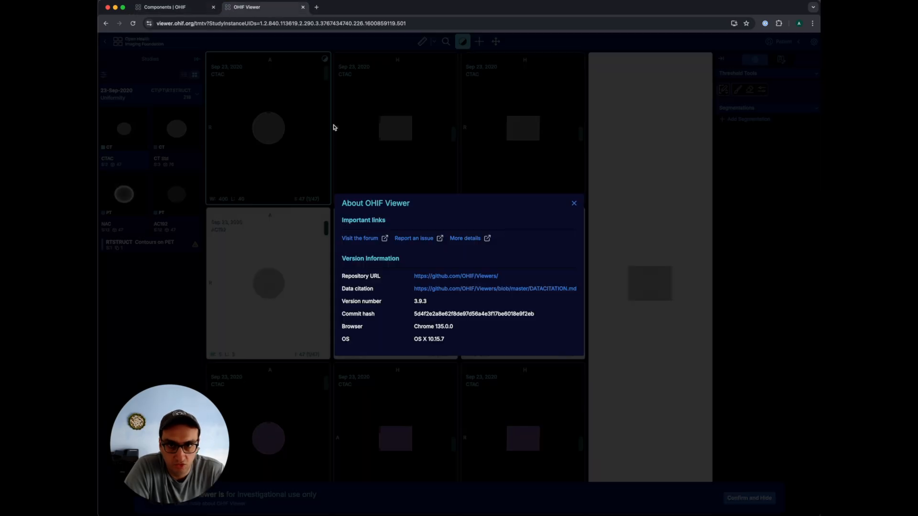
pyautogui.click(573, 202)
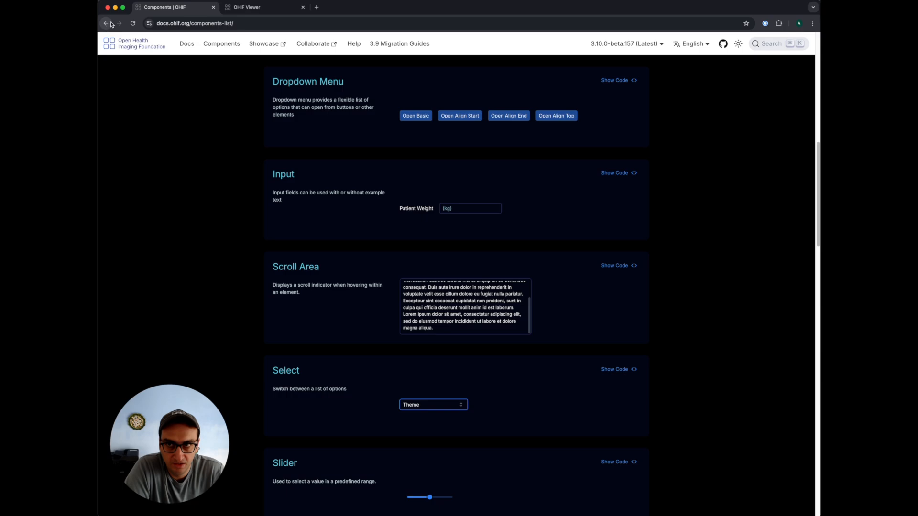
pyautogui.click(105, 23)
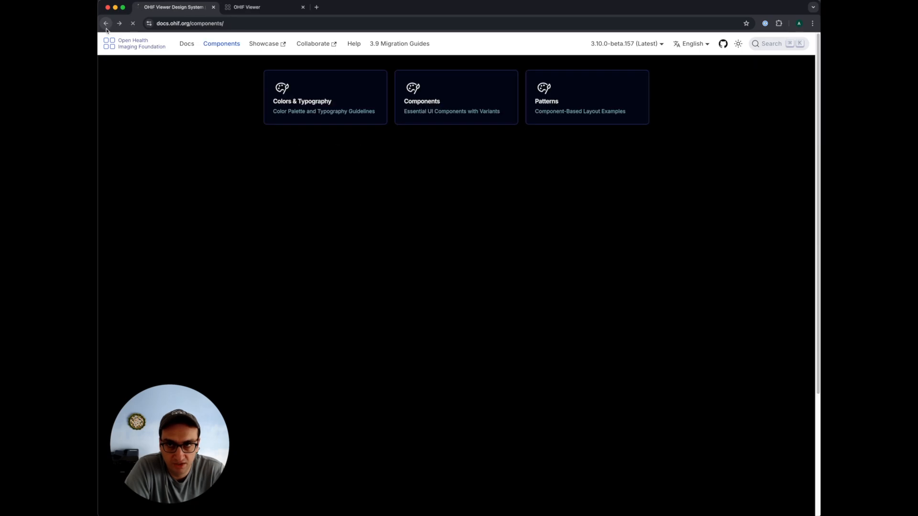
pyautogui.click(106, 23)
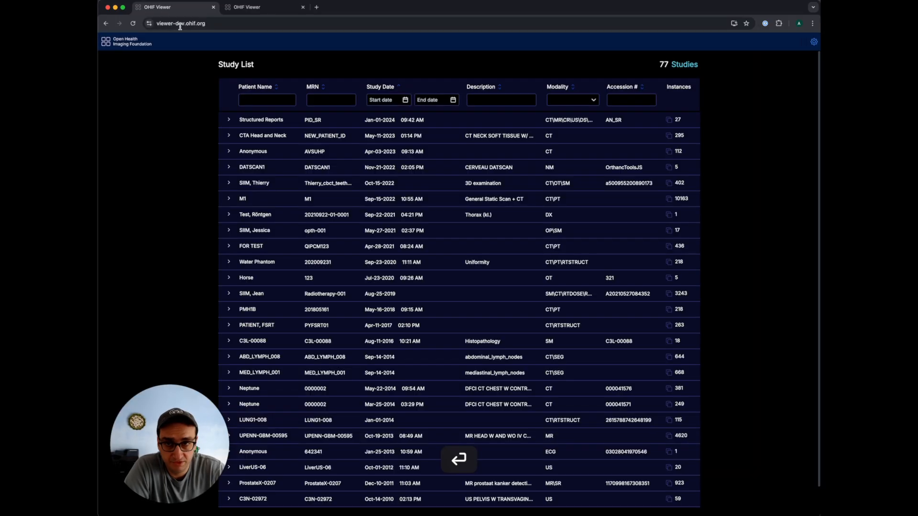
# Open the CT neck study, return to the study list, then launch CTA Head and Neck in Basic Viewer
pyautogui.click(261, 134)
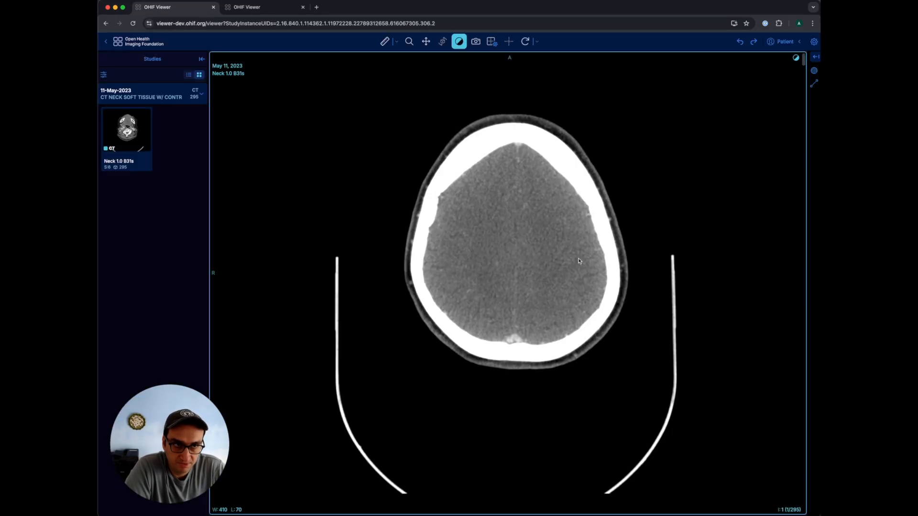
pyautogui.moveTo(439, 228)
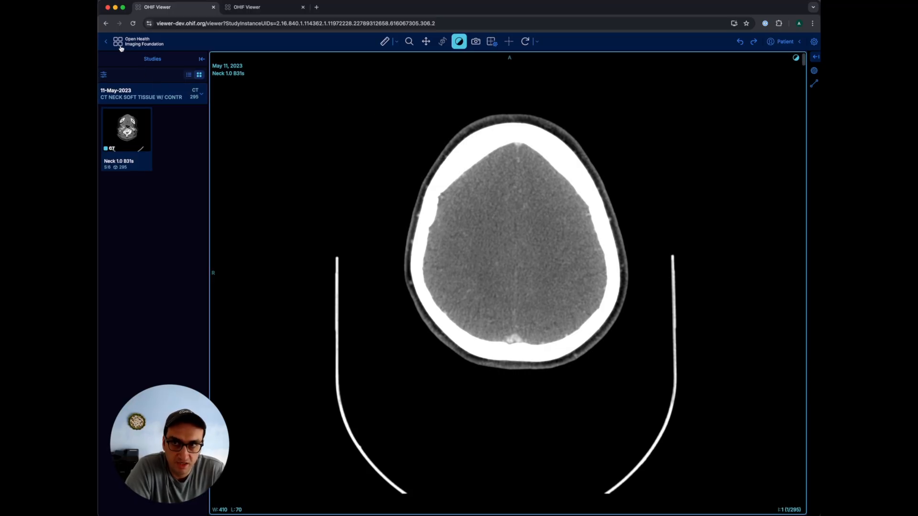
pyautogui.click(124, 41)
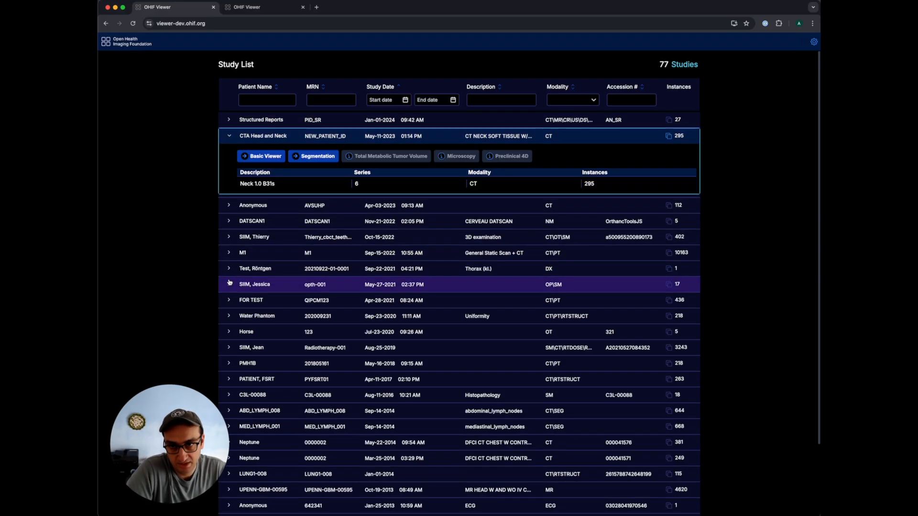
pyautogui.moveTo(264, 244)
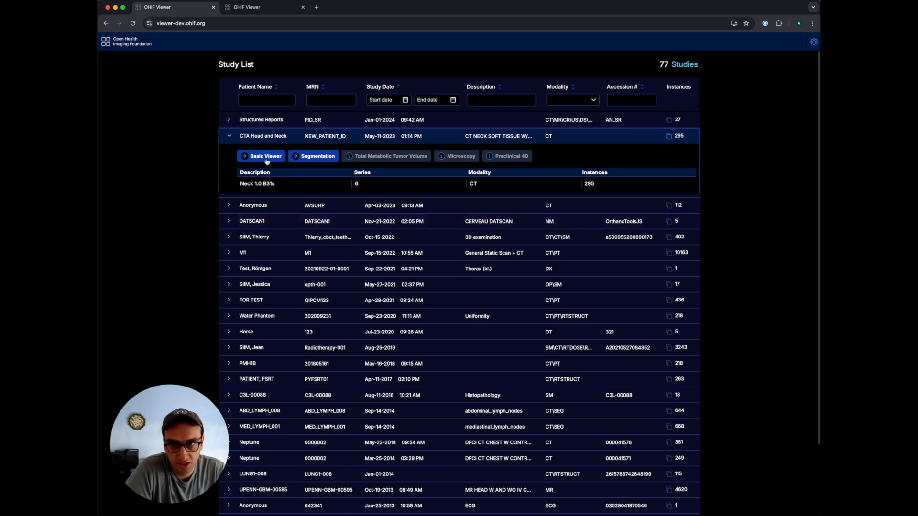
pyautogui.click(264, 156)
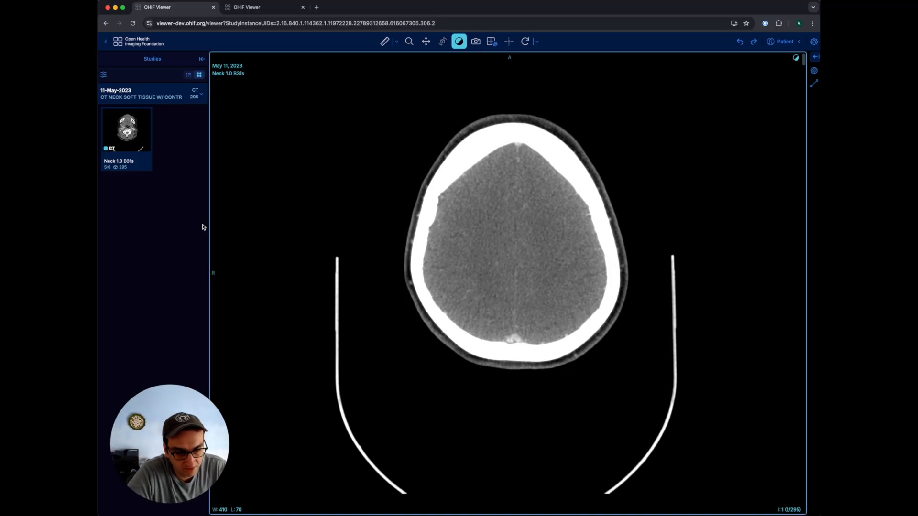
pyautogui.moveTo(300, 317)
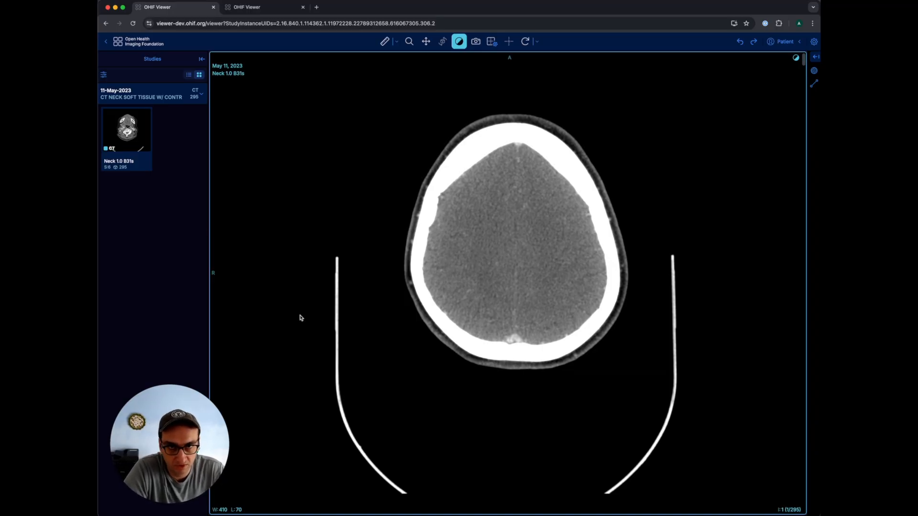
pyautogui.click(533, 42)
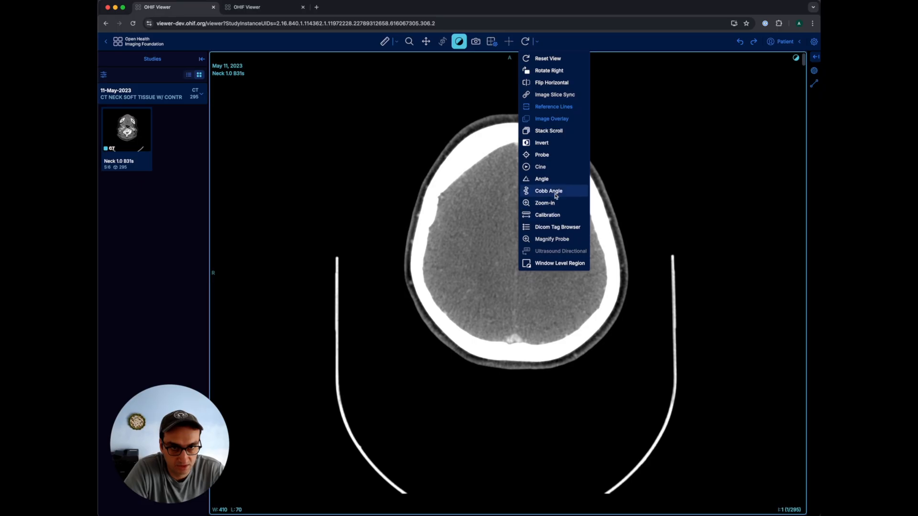
pyautogui.moveTo(551, 118)
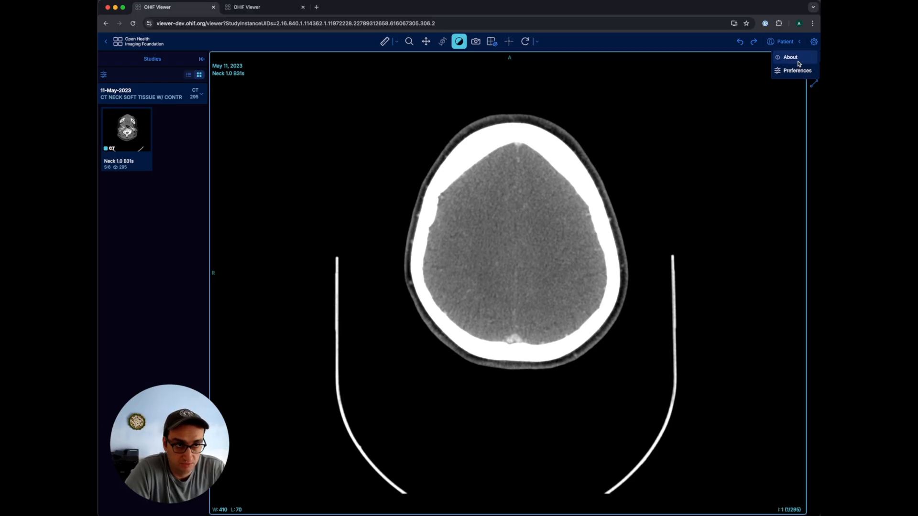
pyautogui.click(789, 56)
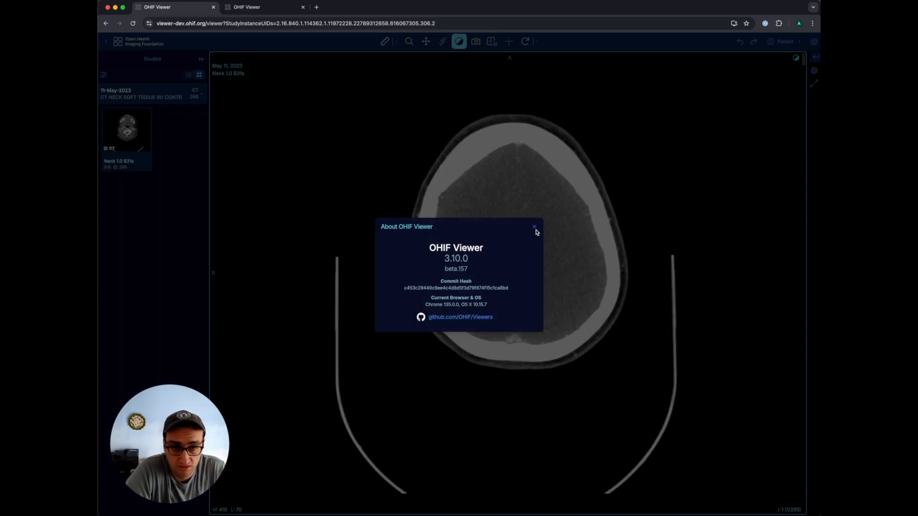
pyautogui.click(534, 228)
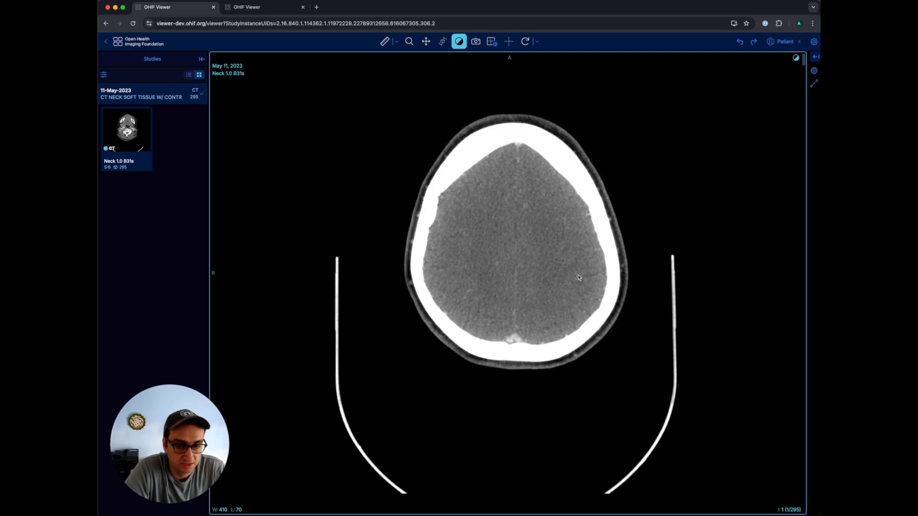
pyautogui.moveTo(418, 512)
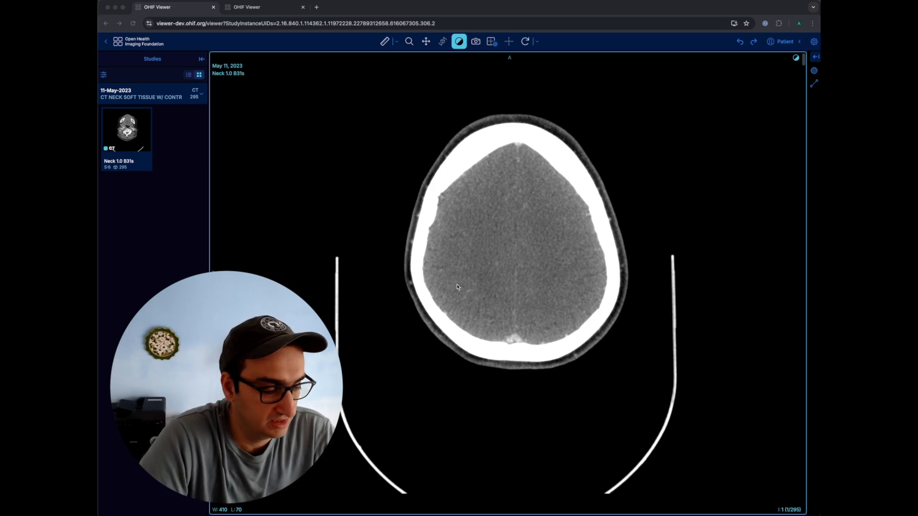
pyautogui.moveTo(498, 329)
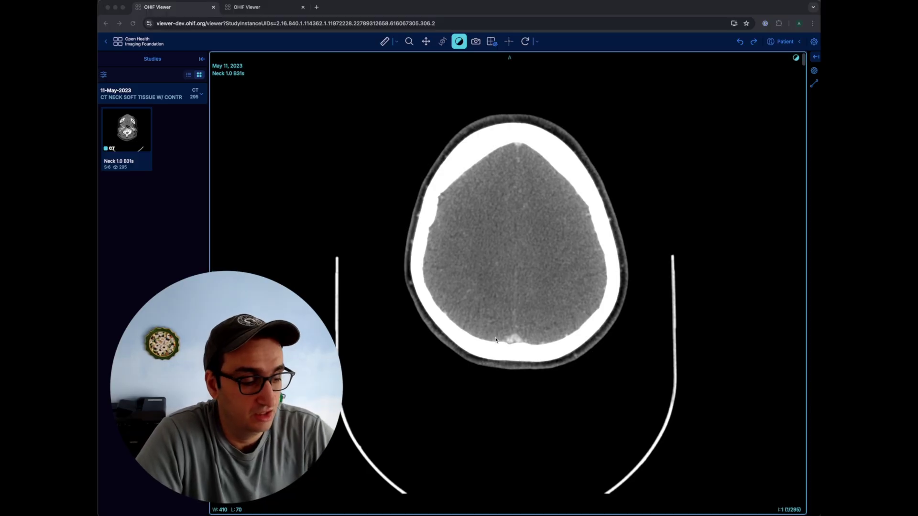
pyautogui.moveTo(489, 356)
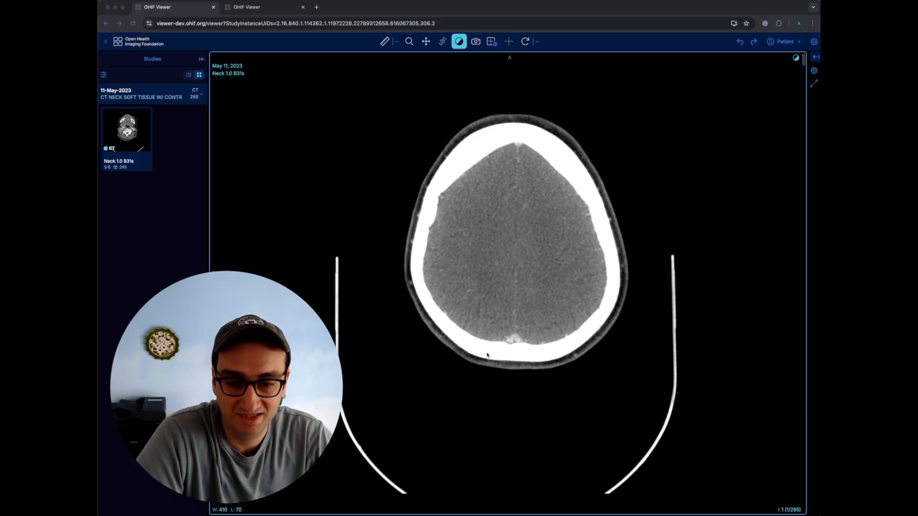
pyautogui.moveTo(466, 461)
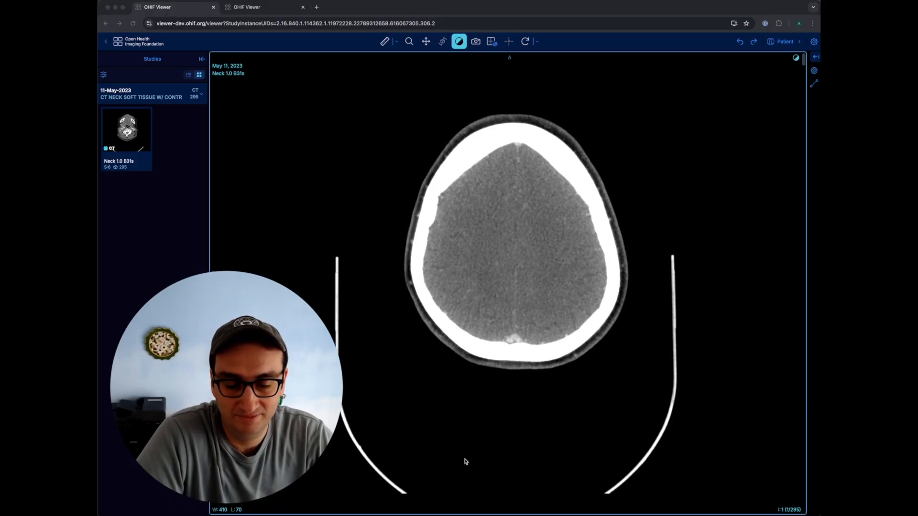